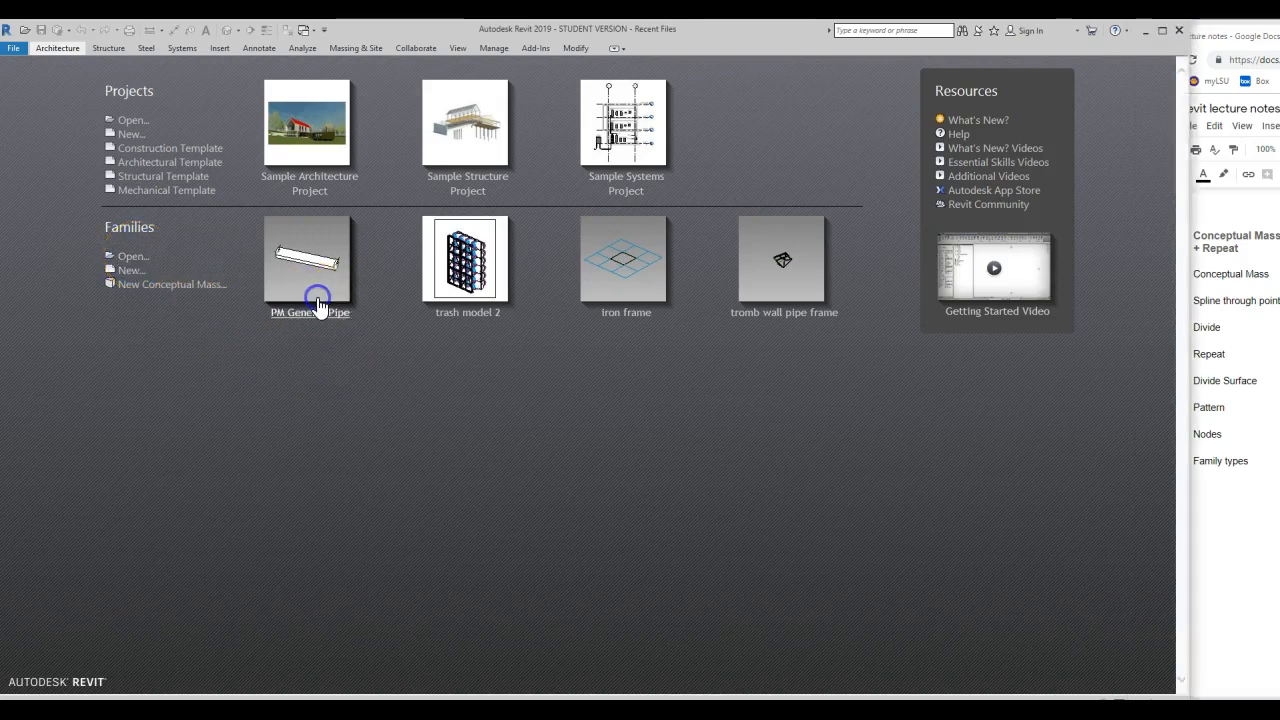
- Open the PM Generic Pipe family, then create a new conceptual mass from Mass.rft
double_click(309, 258)
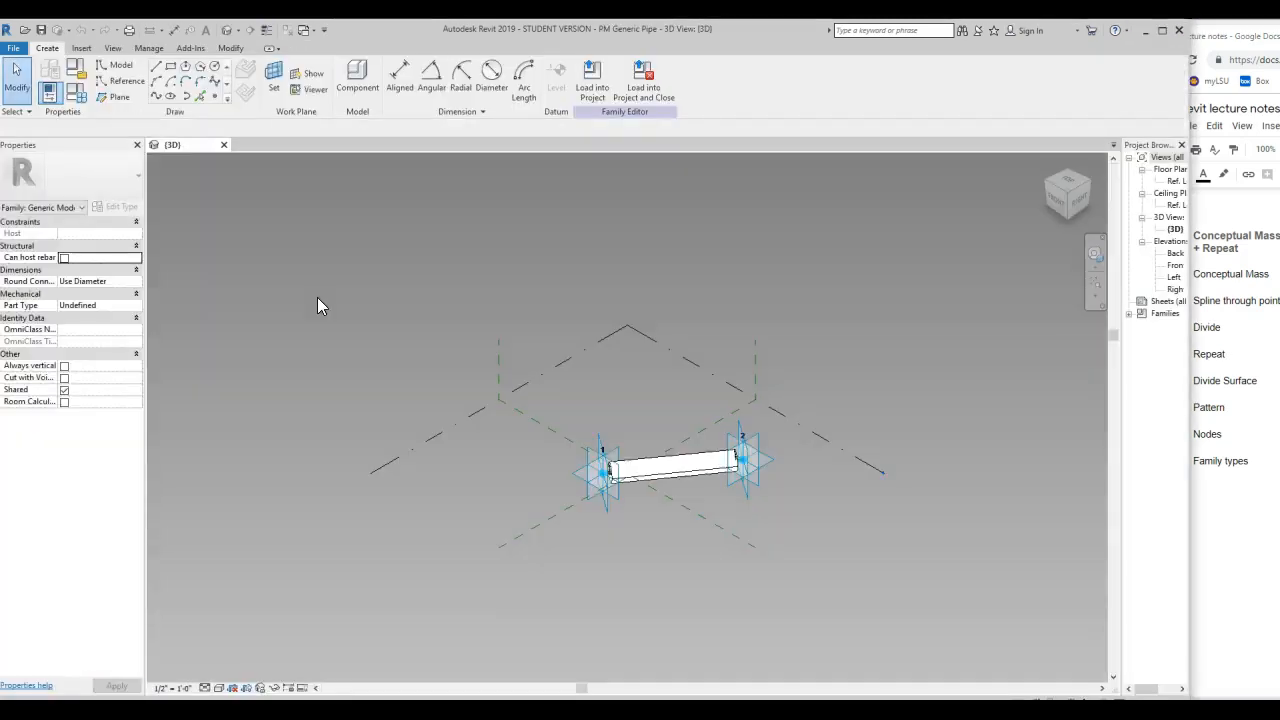
mouse_move(277, 368)
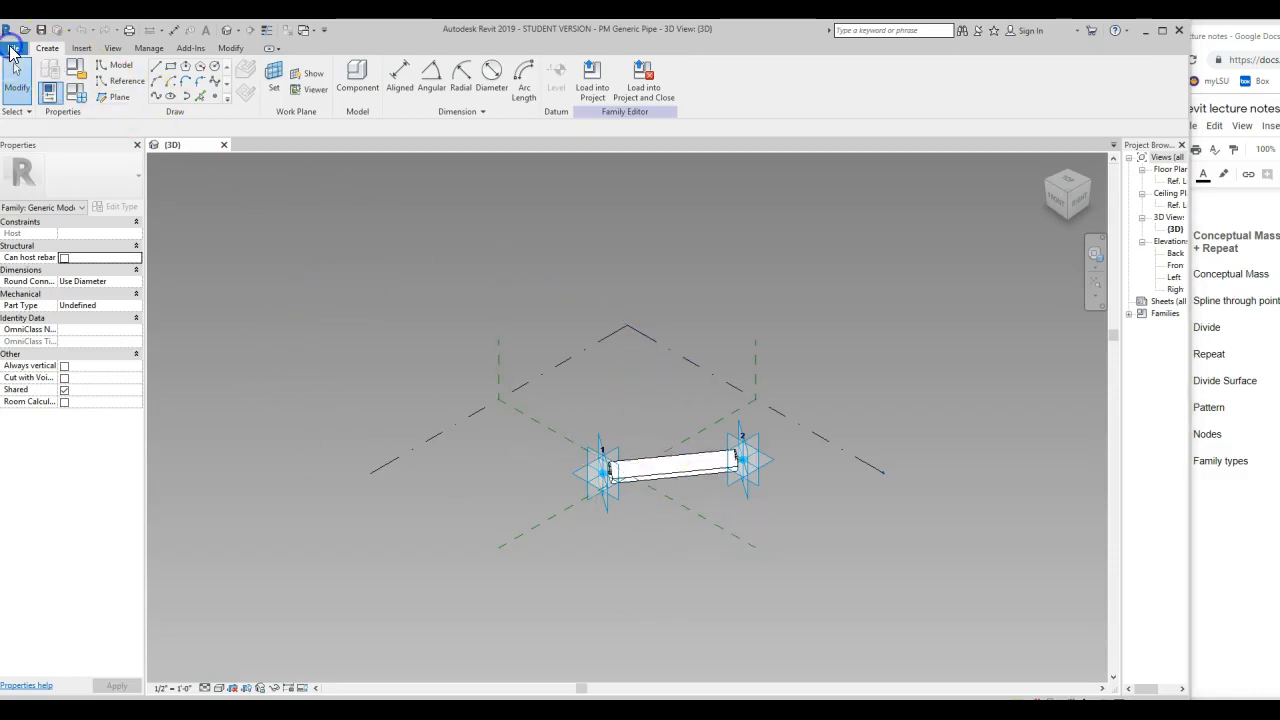
click(15, 47)
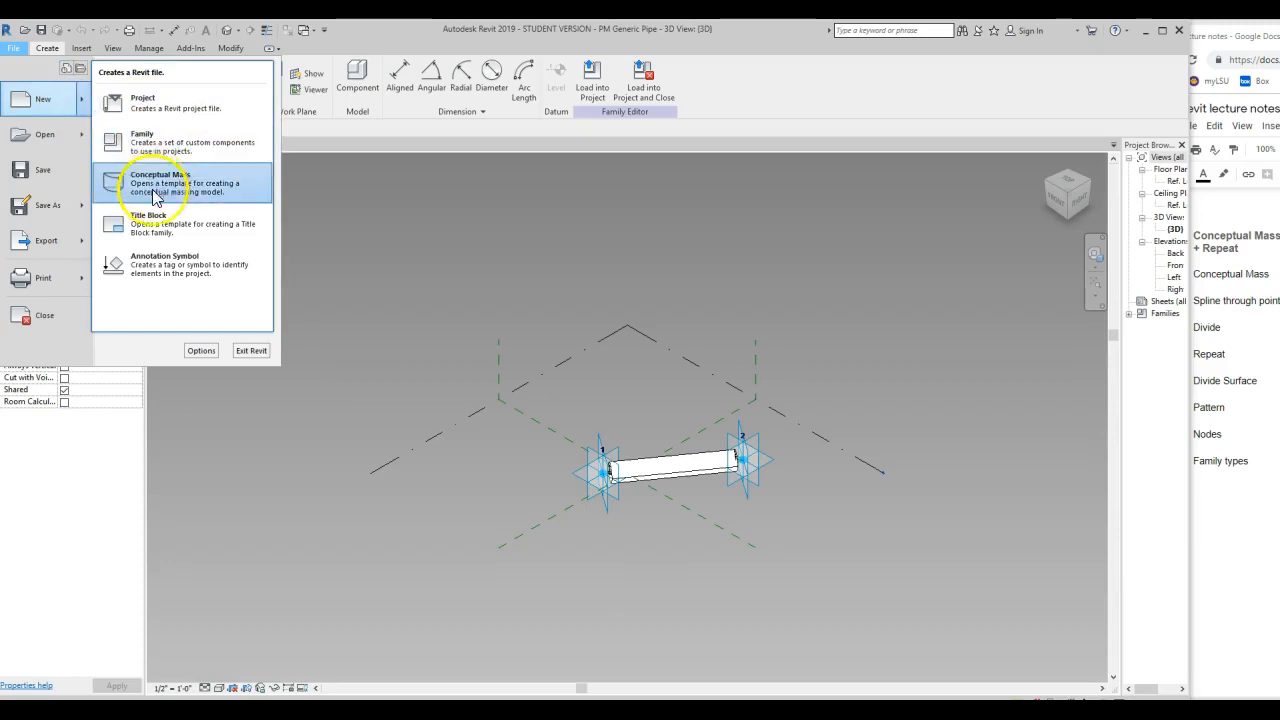
click(157, 183)
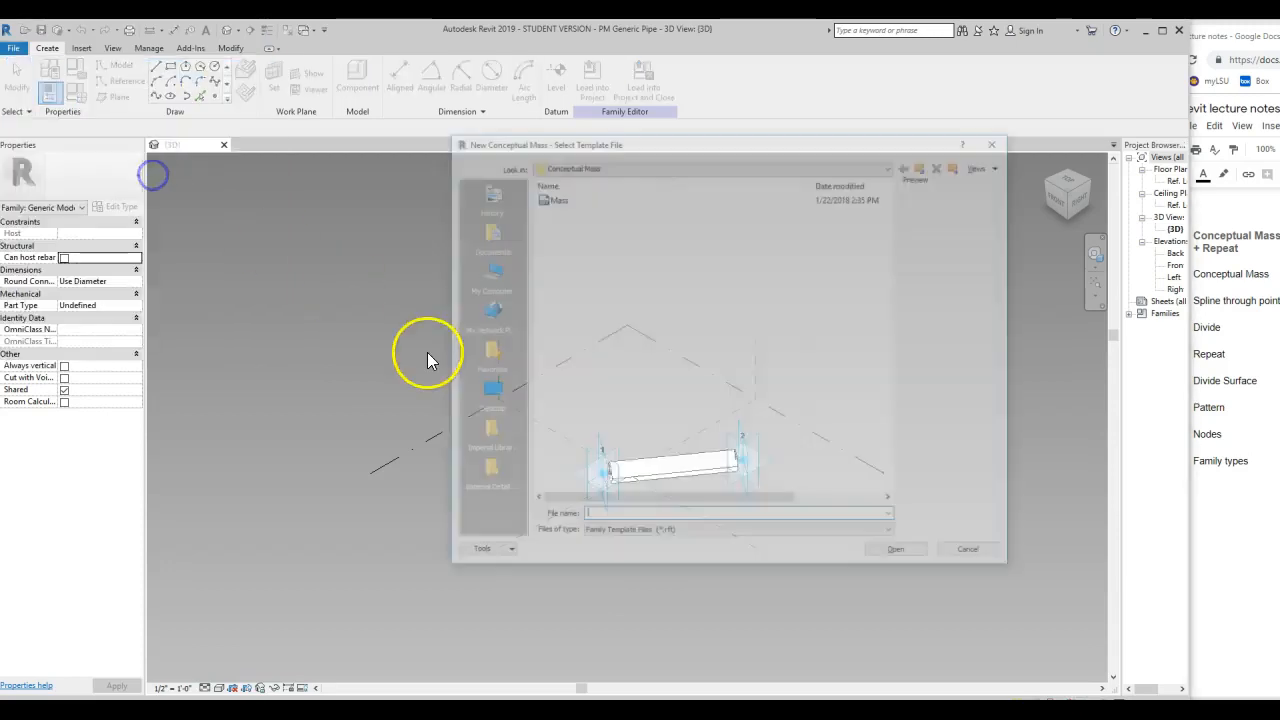
click(550, 197)
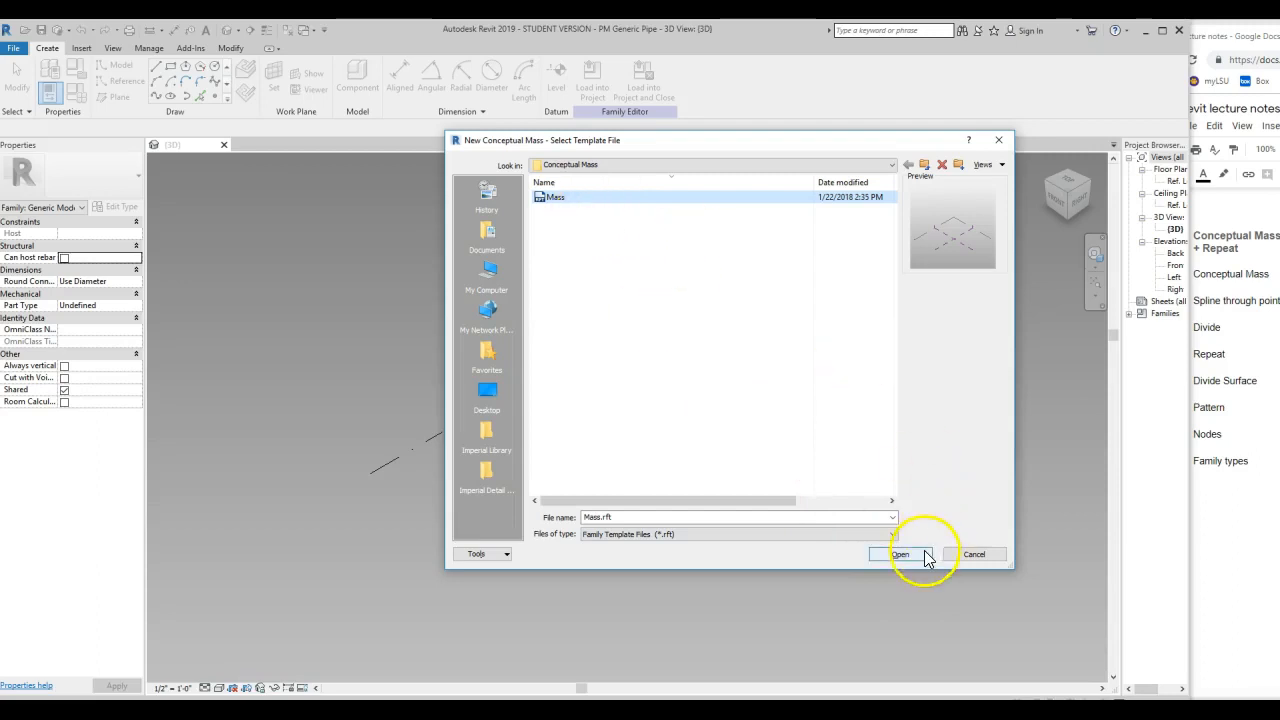
click(899, 554)
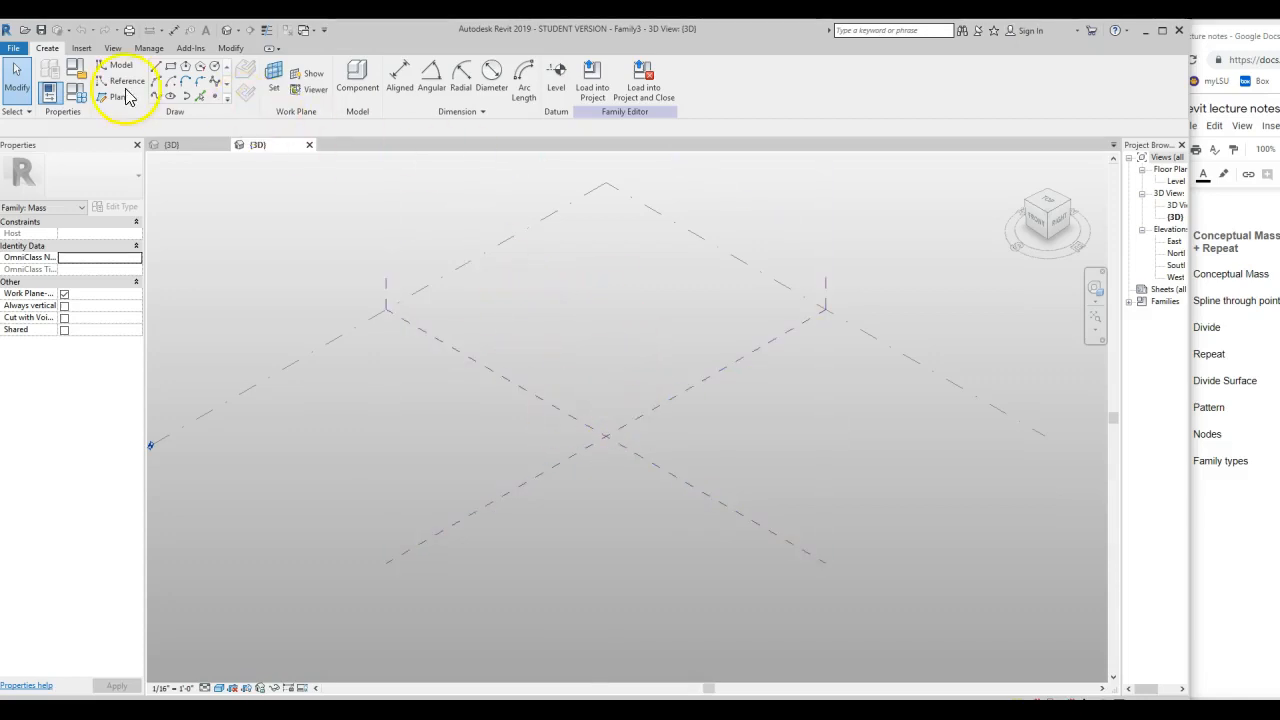
mouse_move(127, 78)
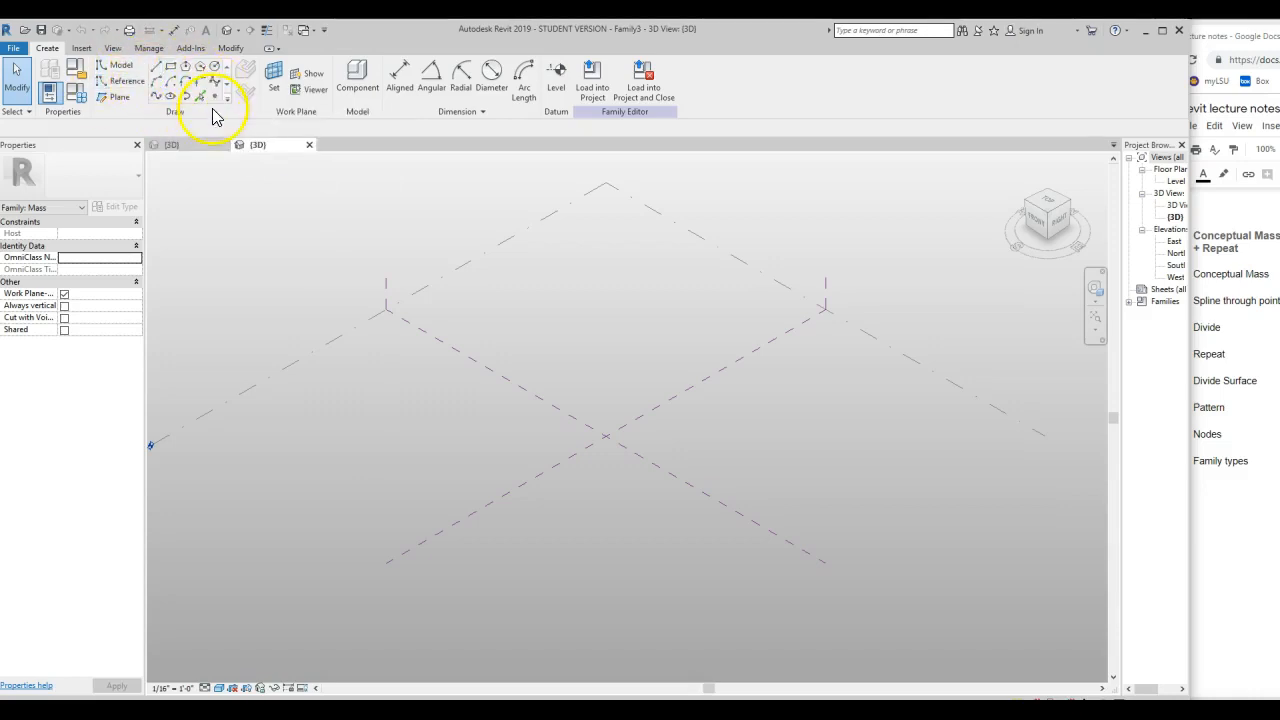
mouse_move(215, 78)
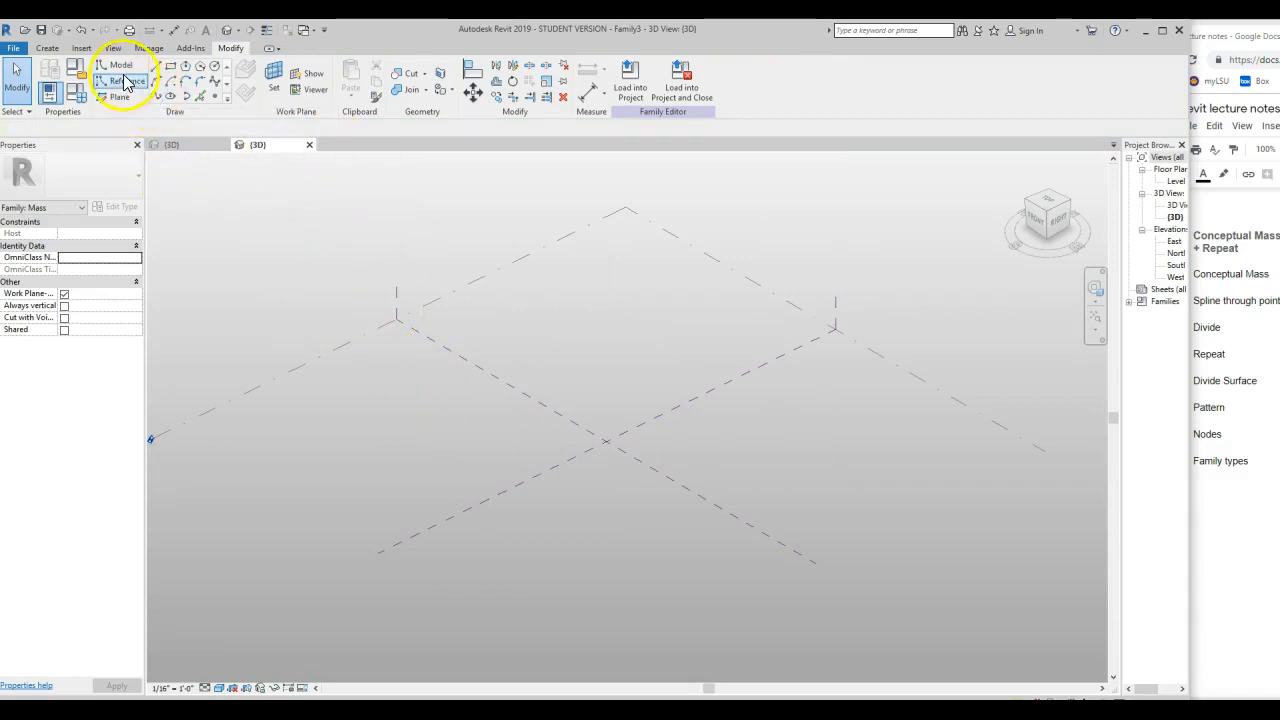
- Add vertical reference planes, set each as work plane, and draw a three-point spline on each
click(122, 81)
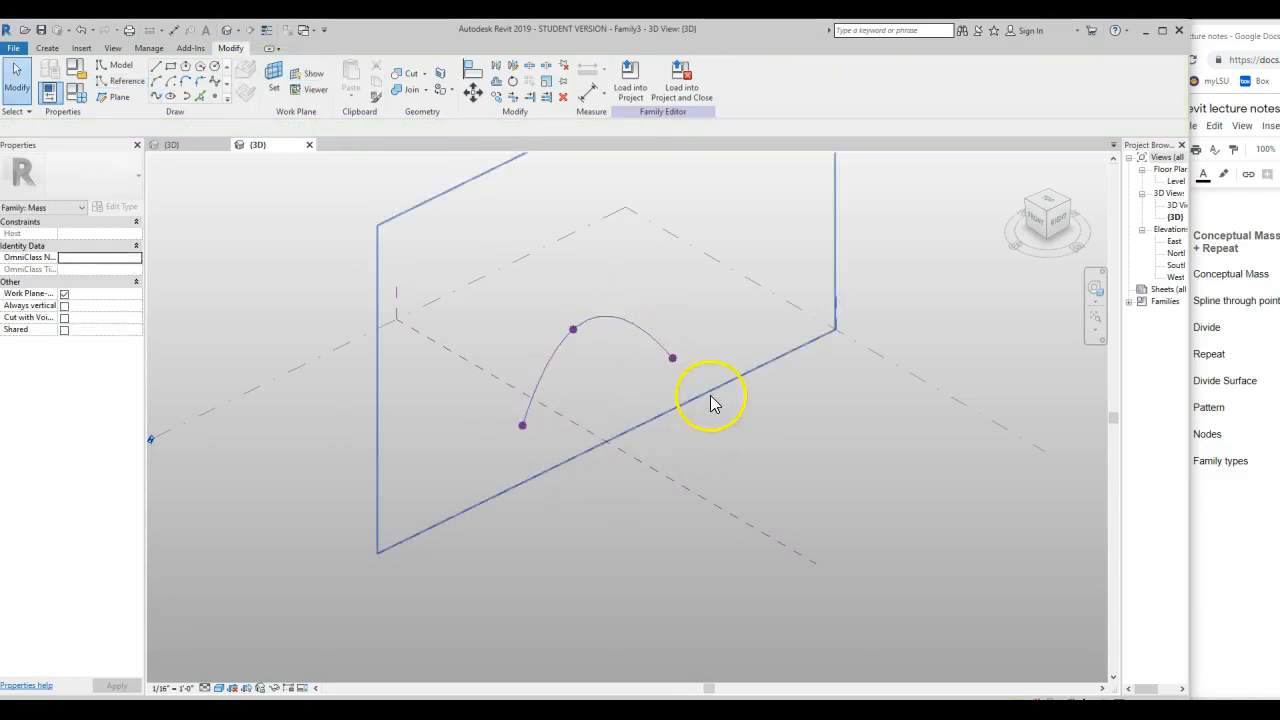
click(740, 378)
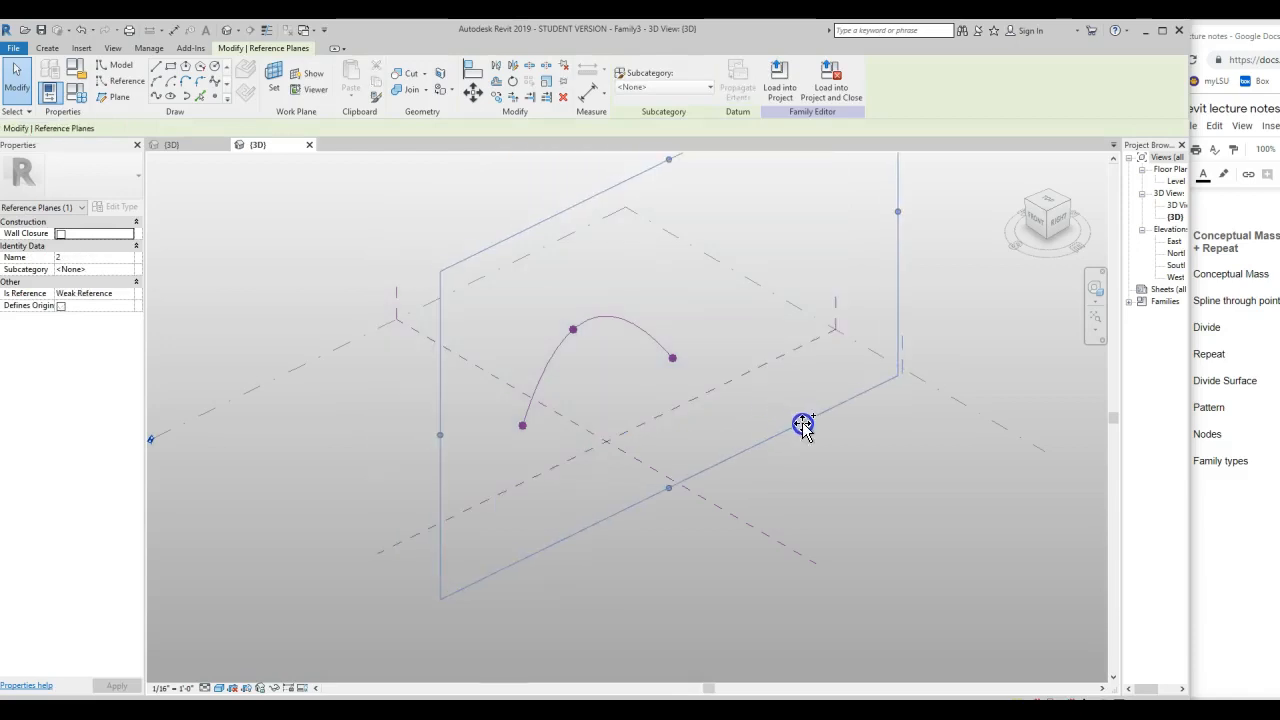
click(802, 423)
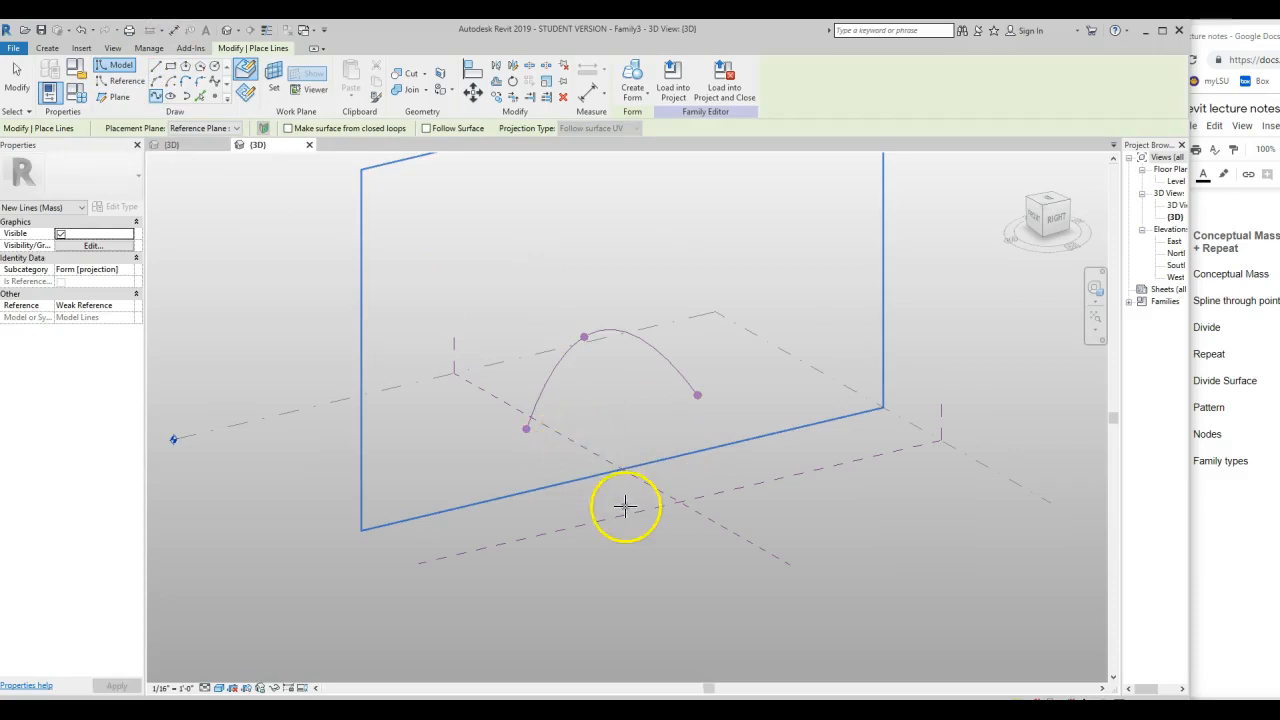
mouse_move(702, 496)
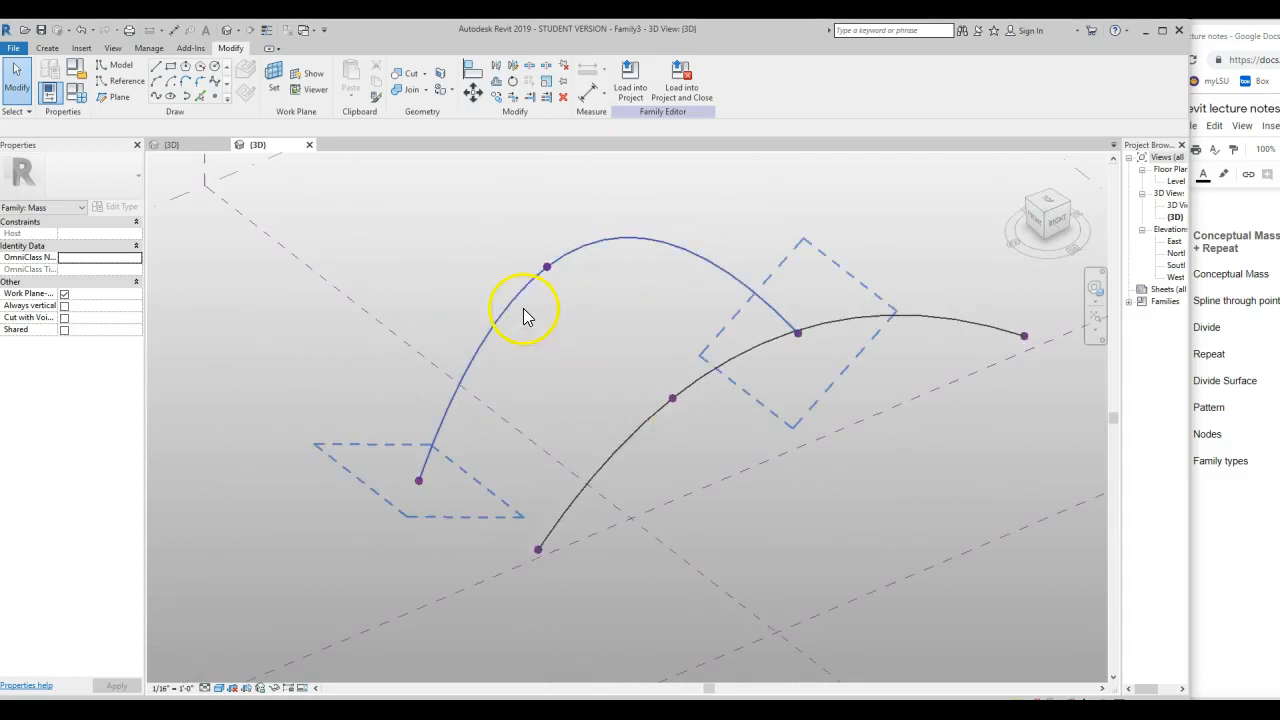
mouse_move(512, 313)
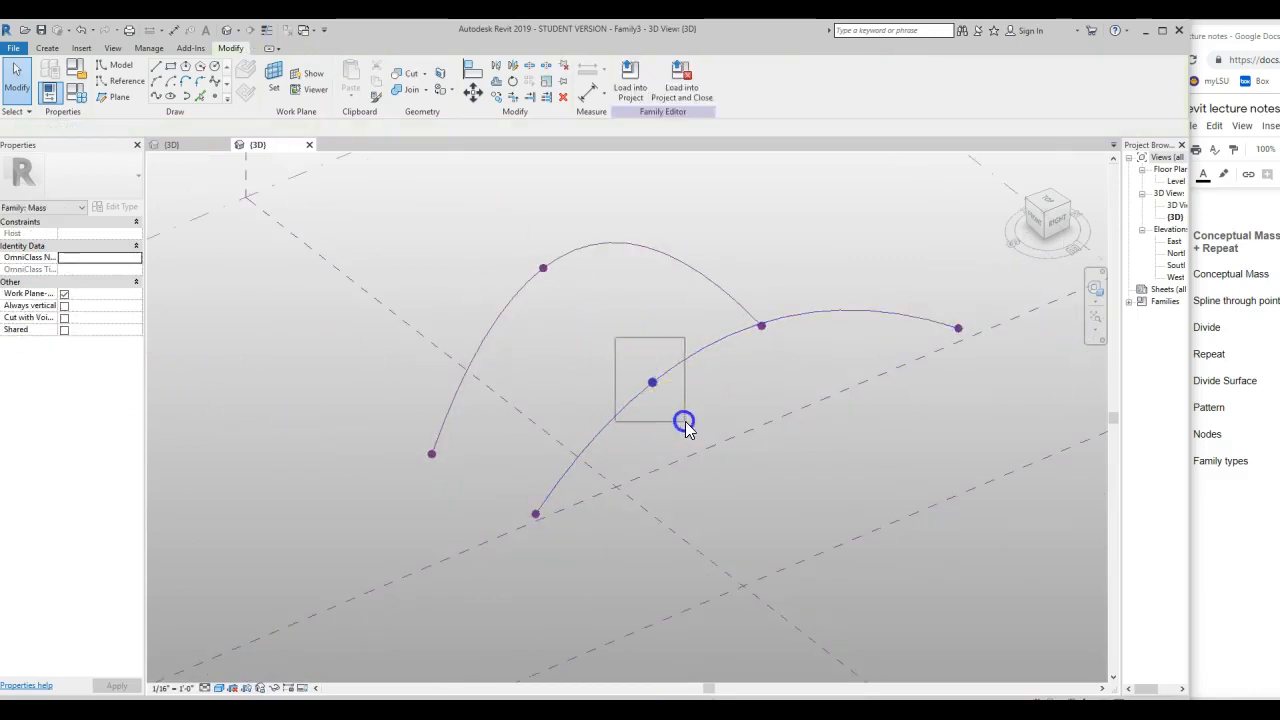
click(682, 421)
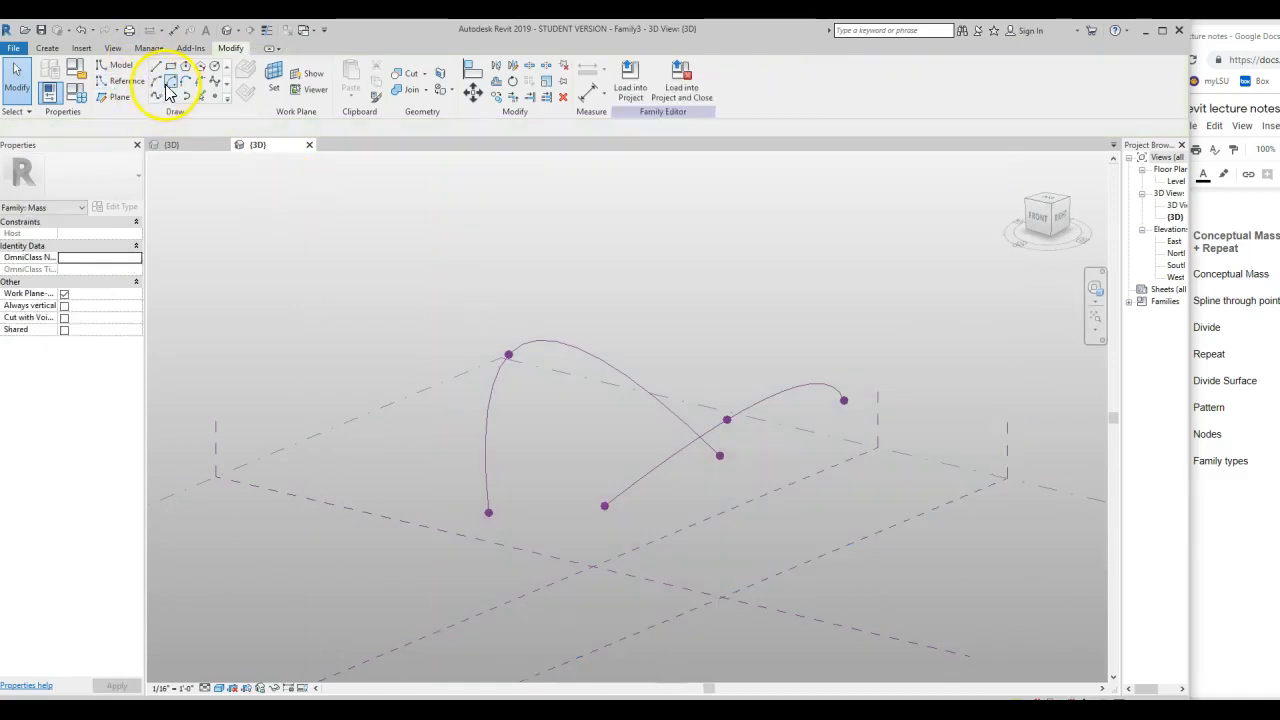
mouse_move(172, 86)
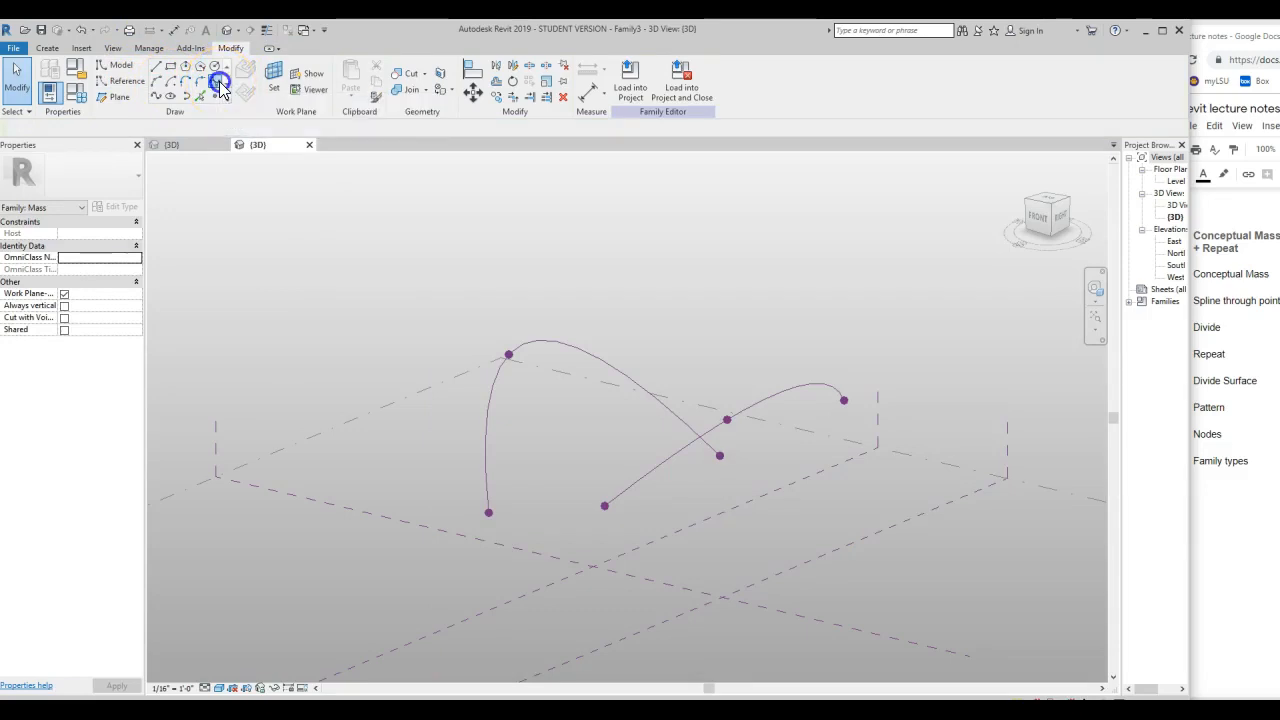
- Add another reference plane, drag spline control points, and redraw the second curve as a spline
click(219, 83)
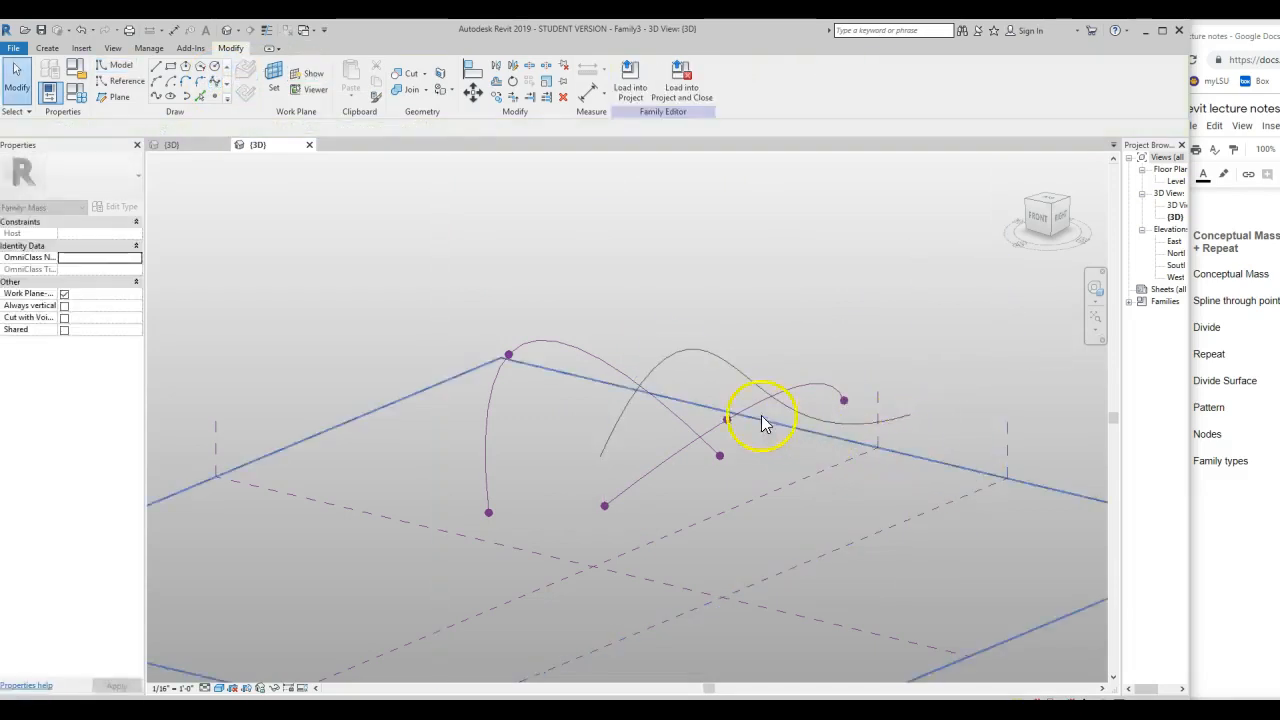
click(760, 420)
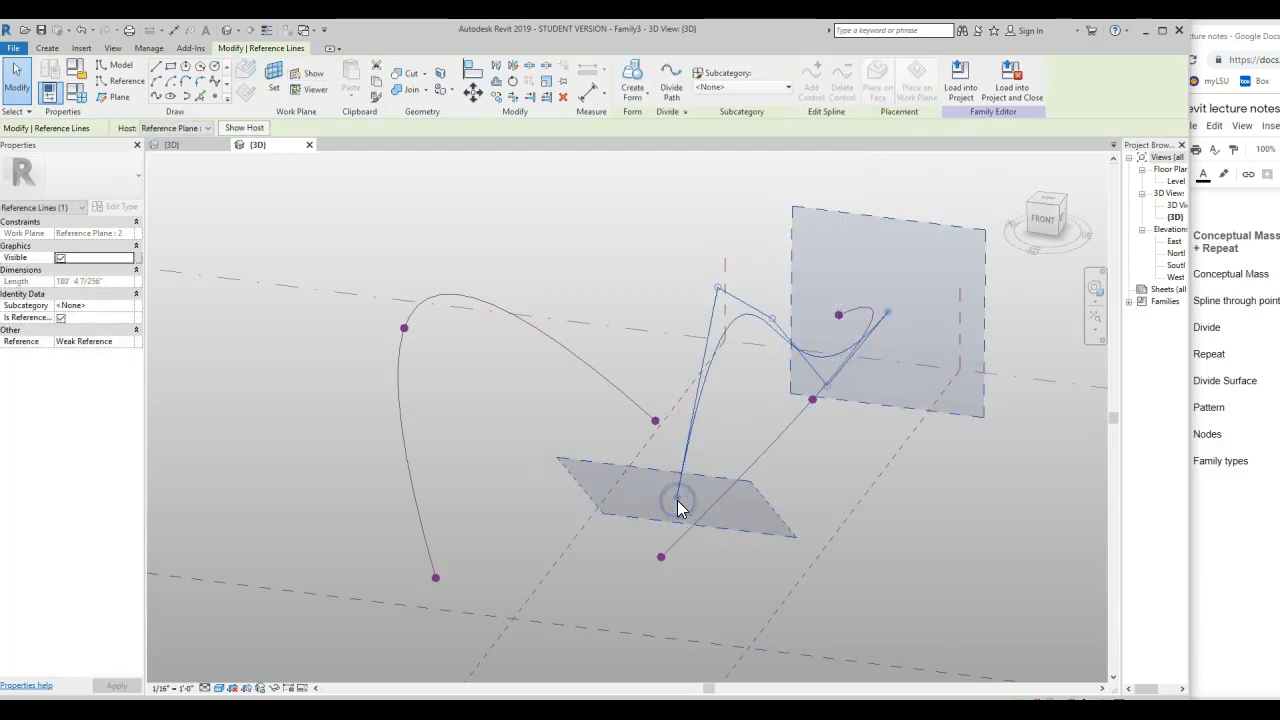
drag(680, 505, 640, 410)
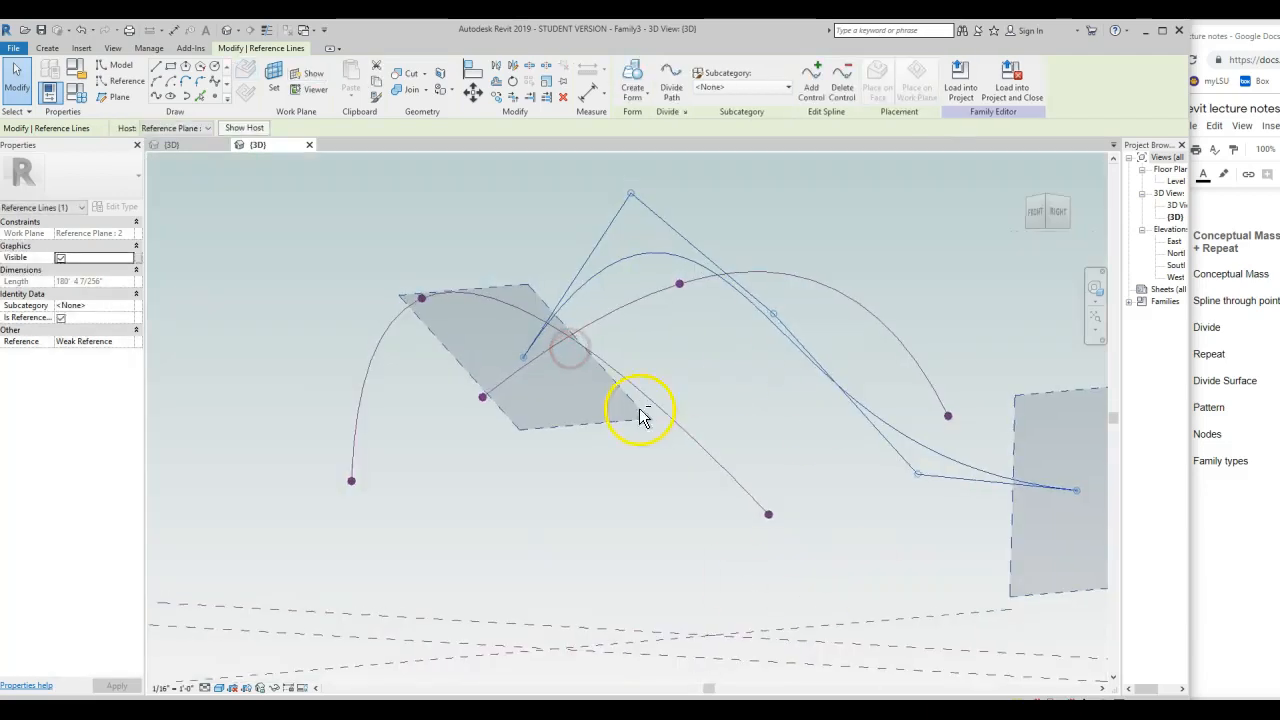
drag(640, 410, 785, 528)
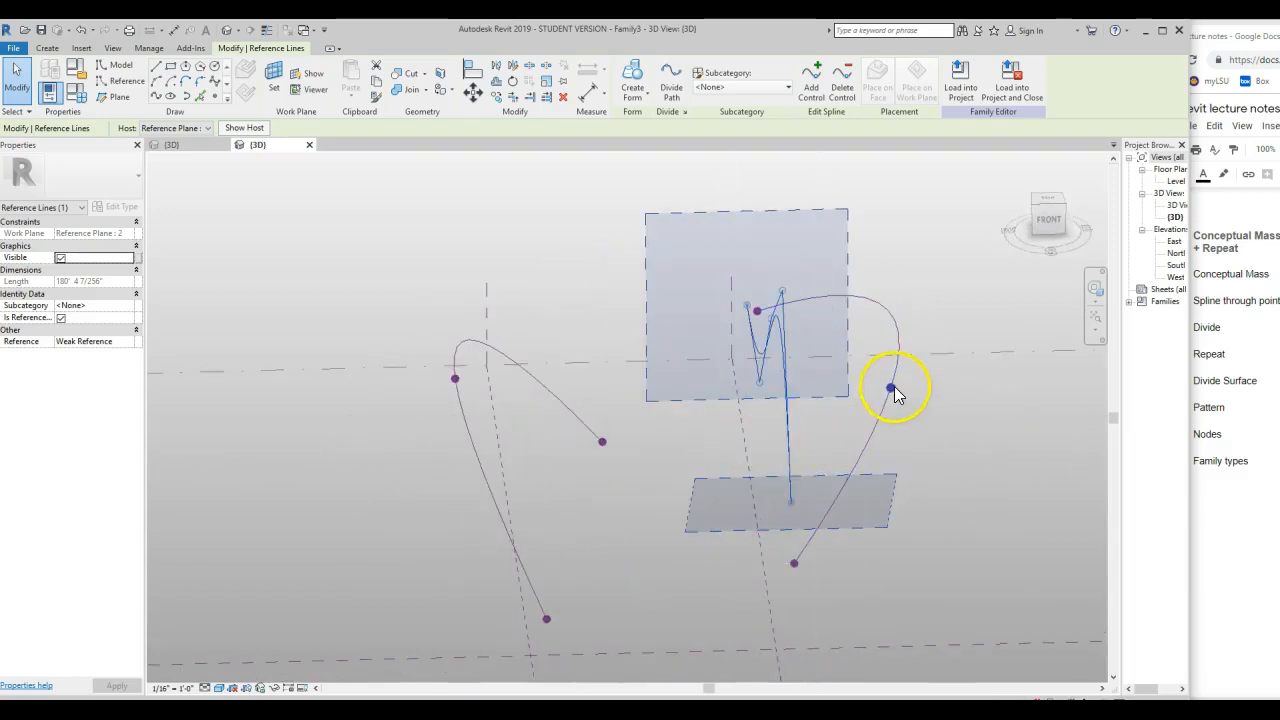
mouse_move(157, 97)
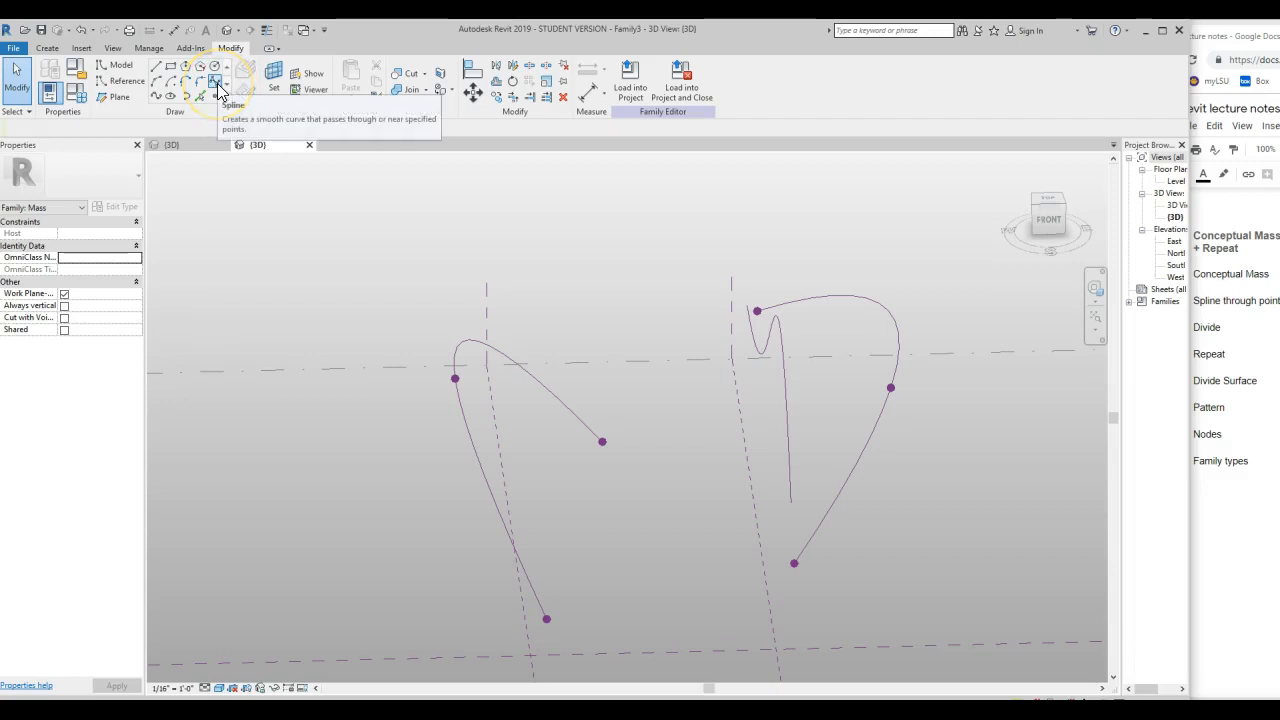
click(787, 305)
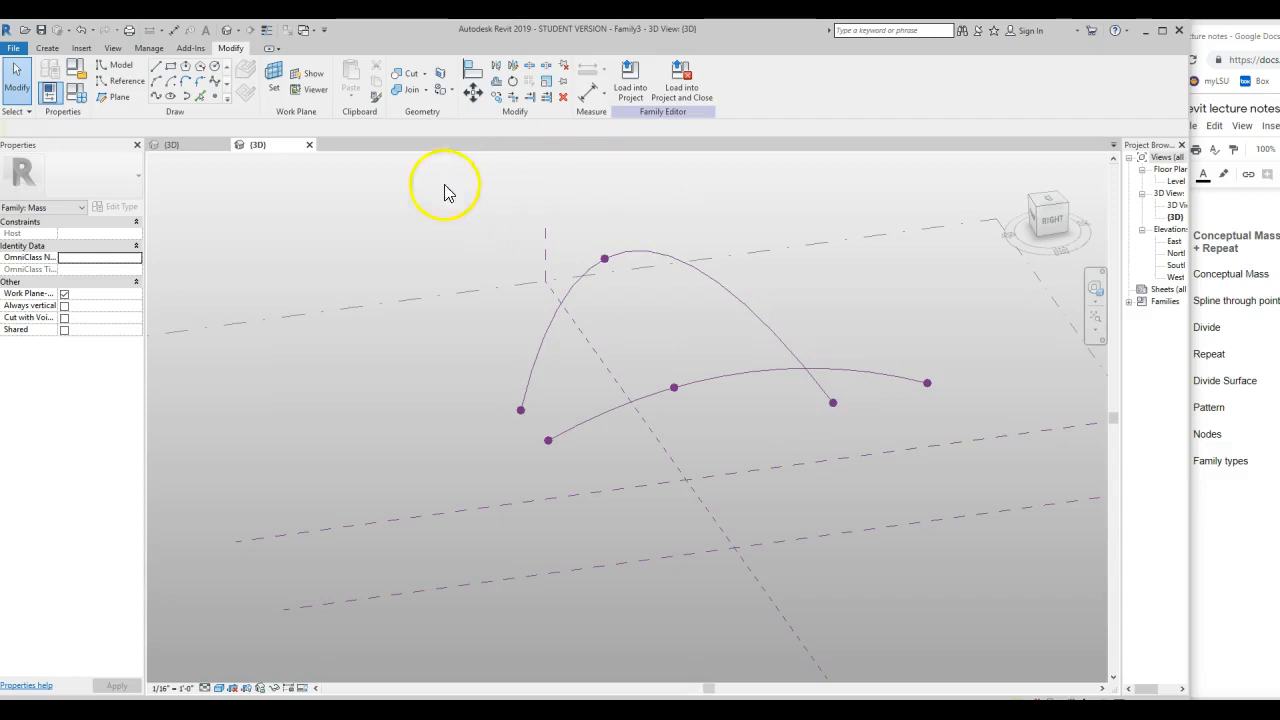
mouse_move(406, 259)
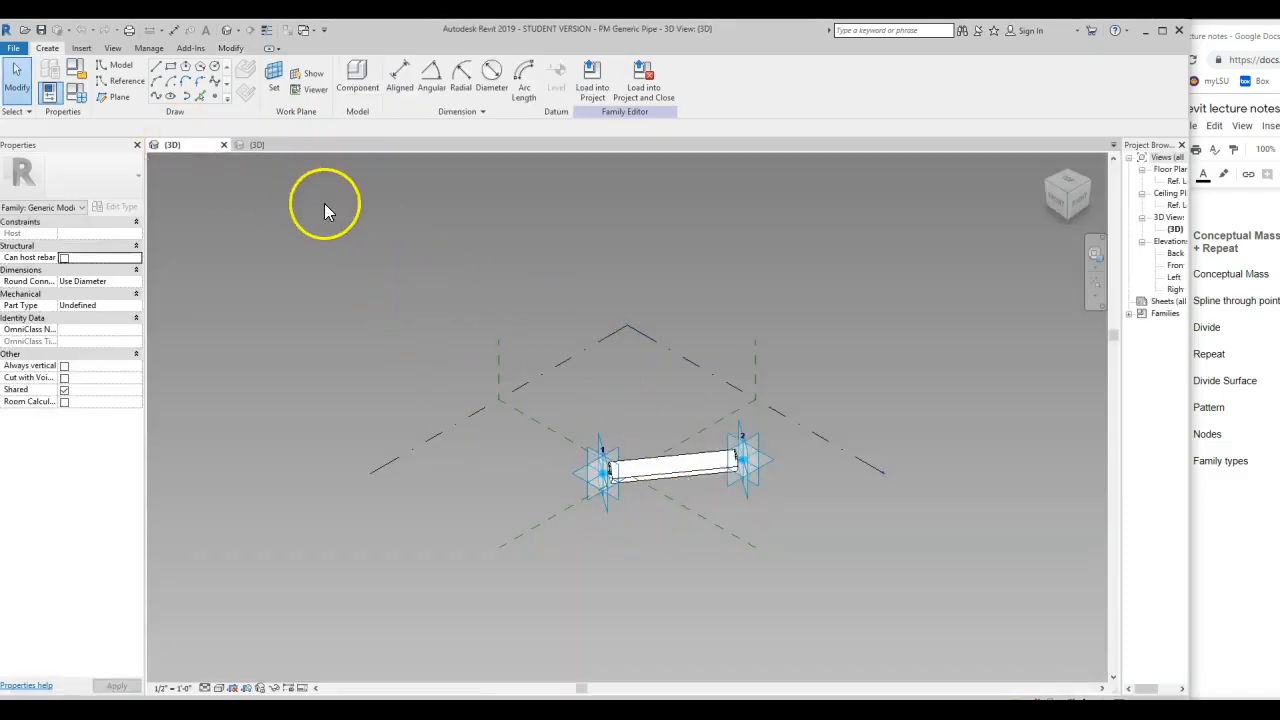
mouse_move(594, 80)
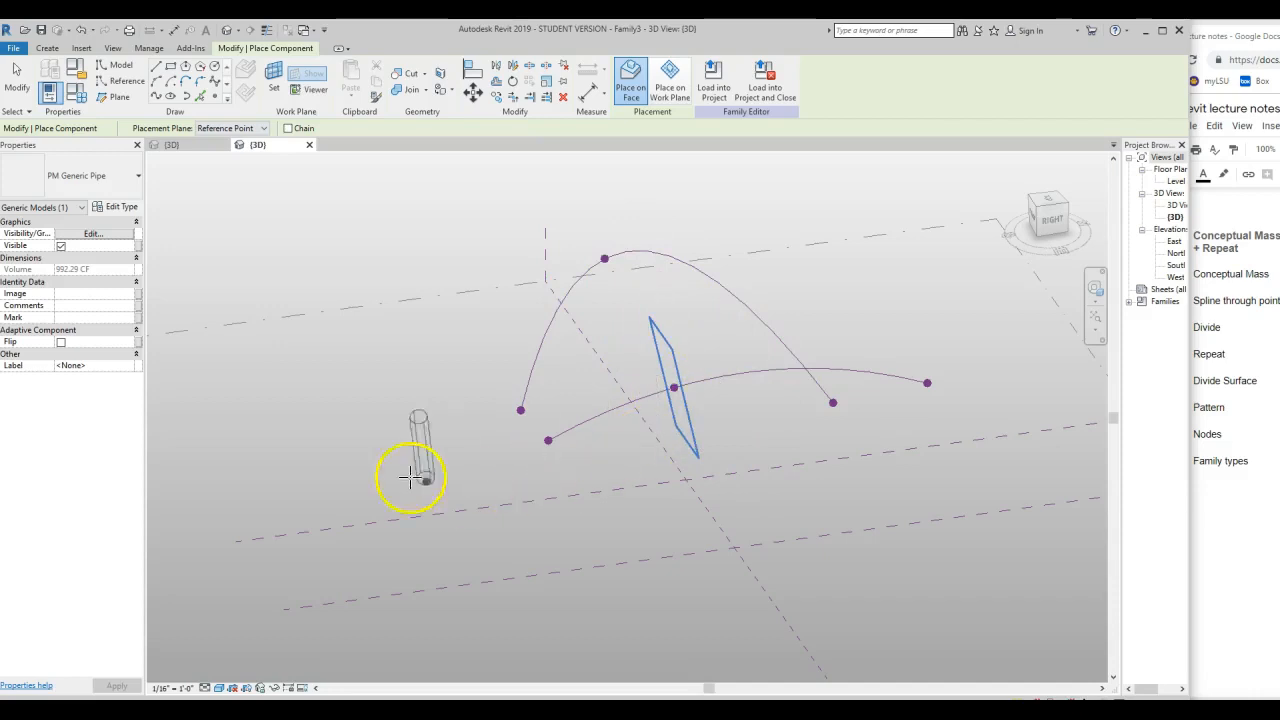
- Load the PM Generic Pipe family into the conceptual mass family
drag(418, 477, 795, 520)
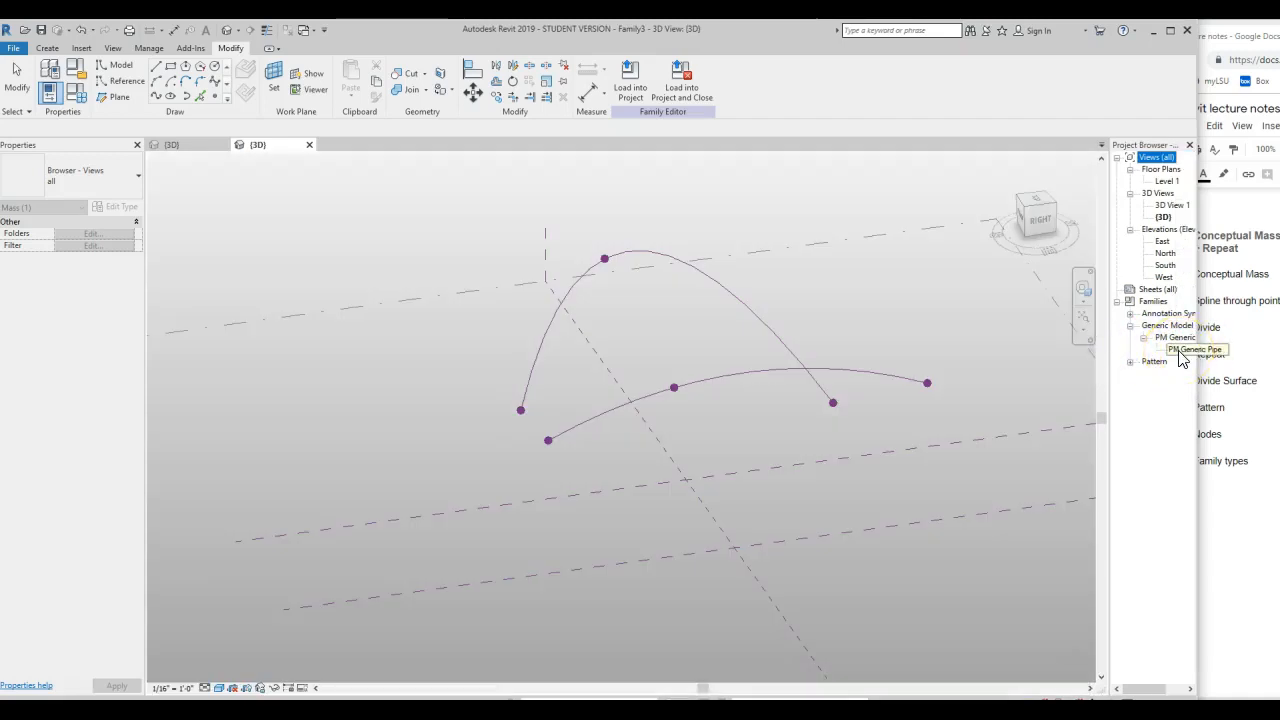
- Place trial PM Generic Pipe instances and drag their ends between points on the two curves
click(1180, 349)
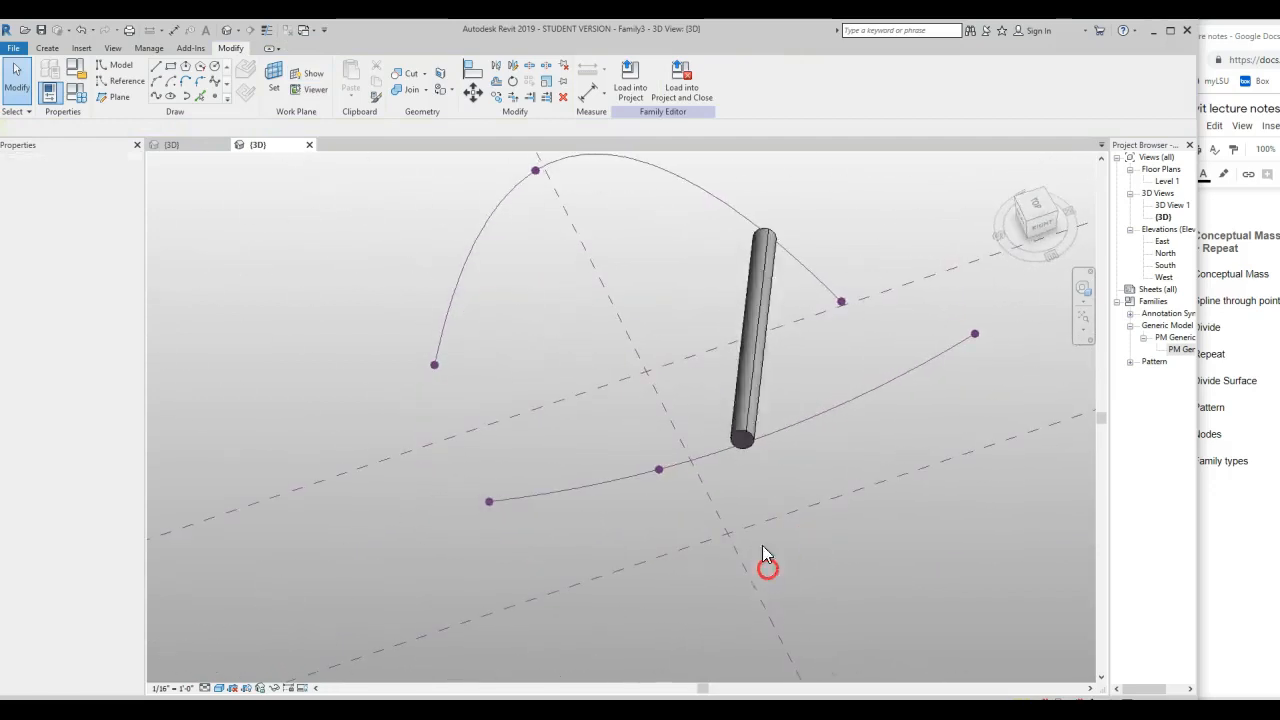
click(755, 335)
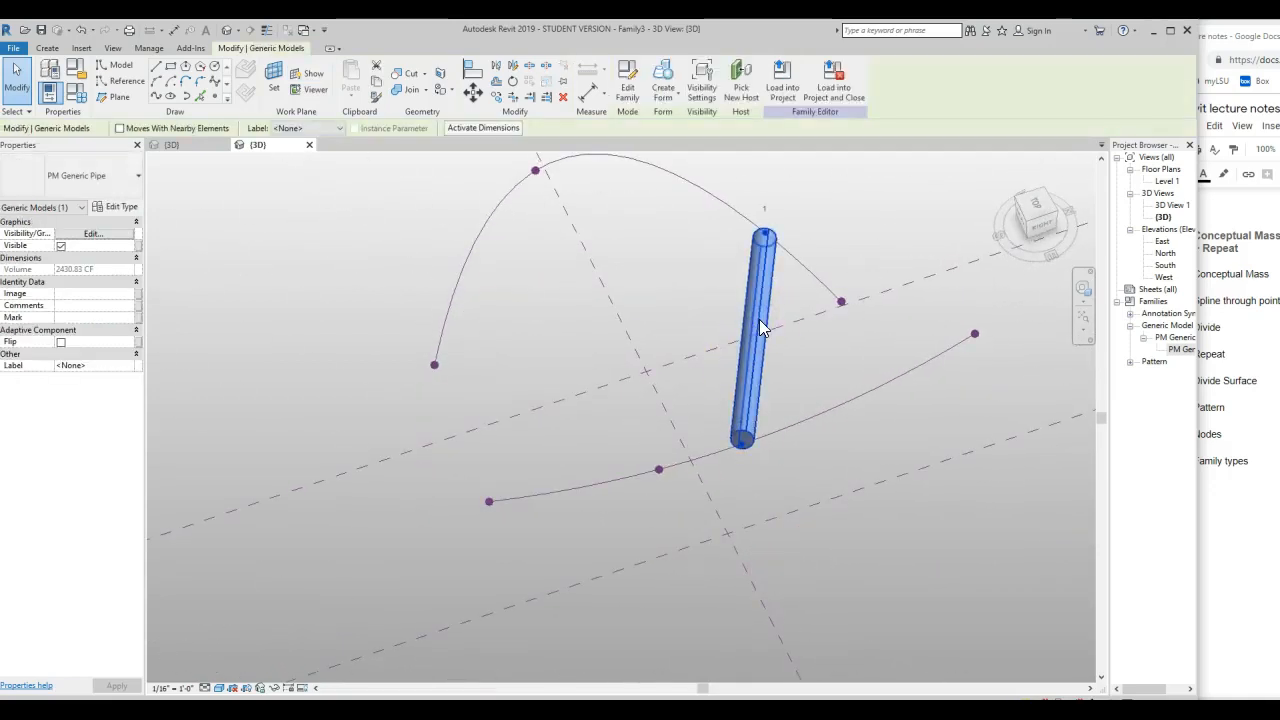
mouse_move(750, 370)
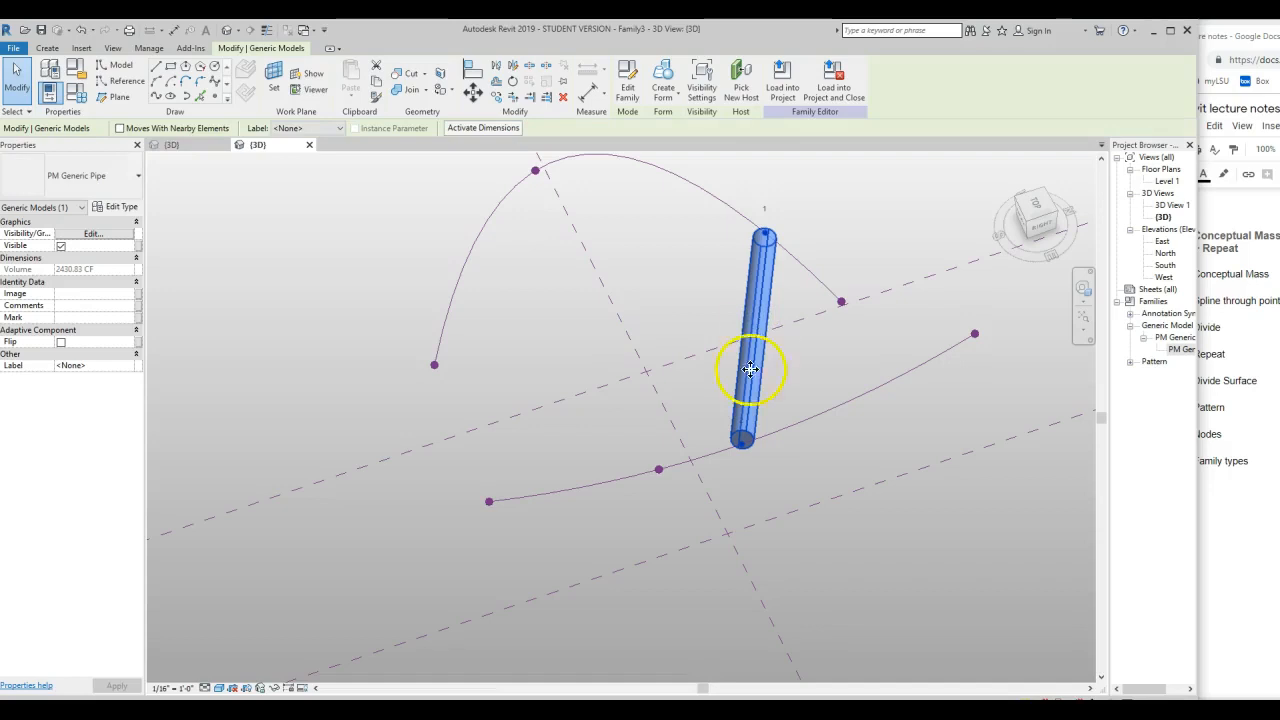
drag(750, 370, 640, 378)
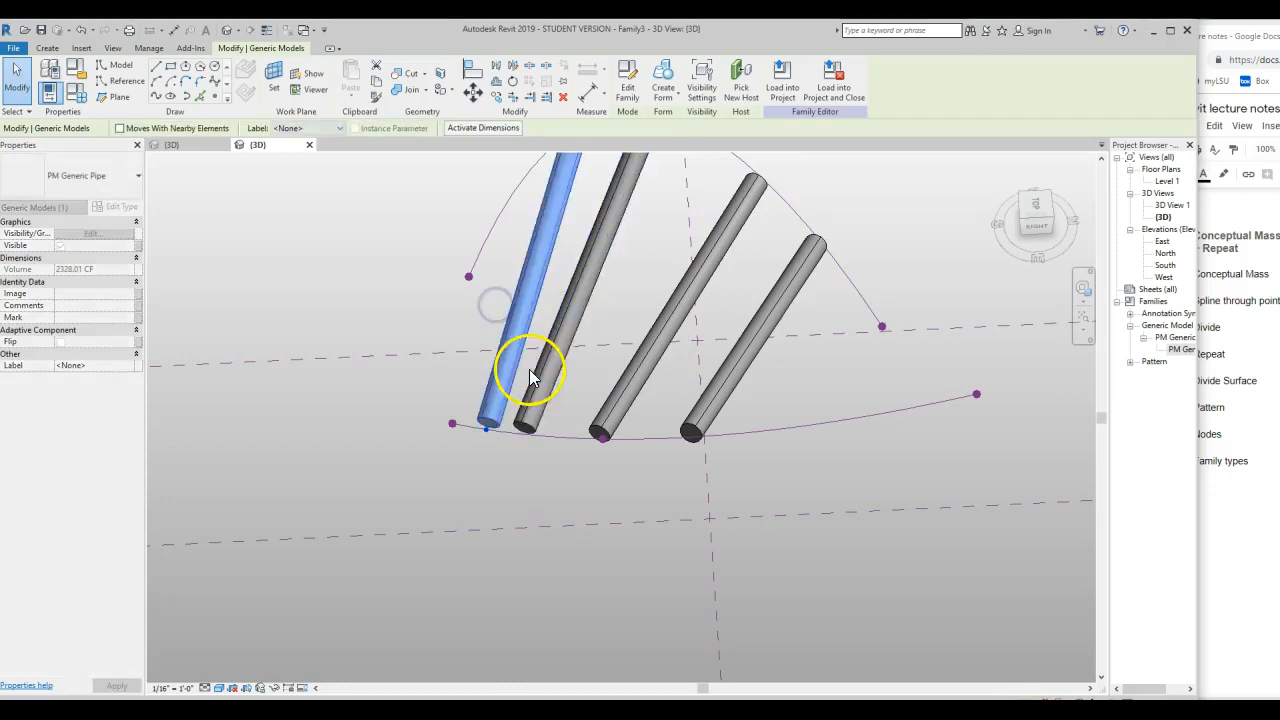
drag(530, 375, 560, 495)
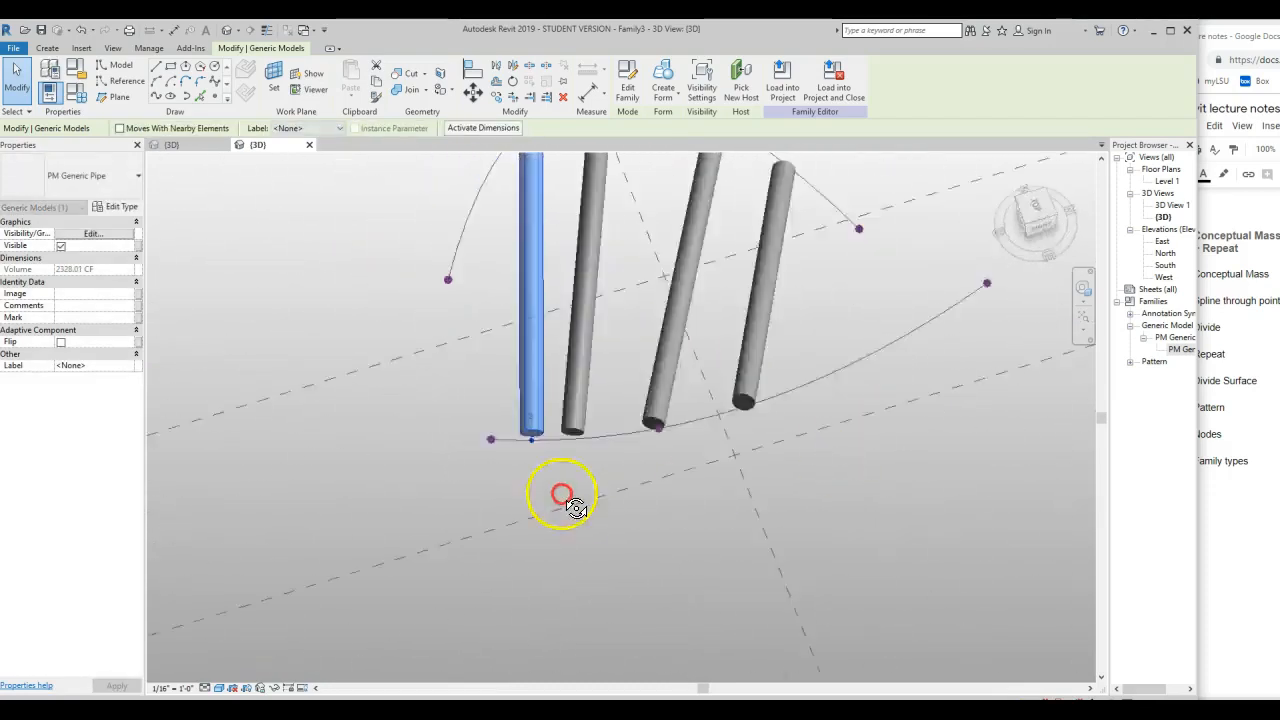
drag(560, 490, 595, 335)
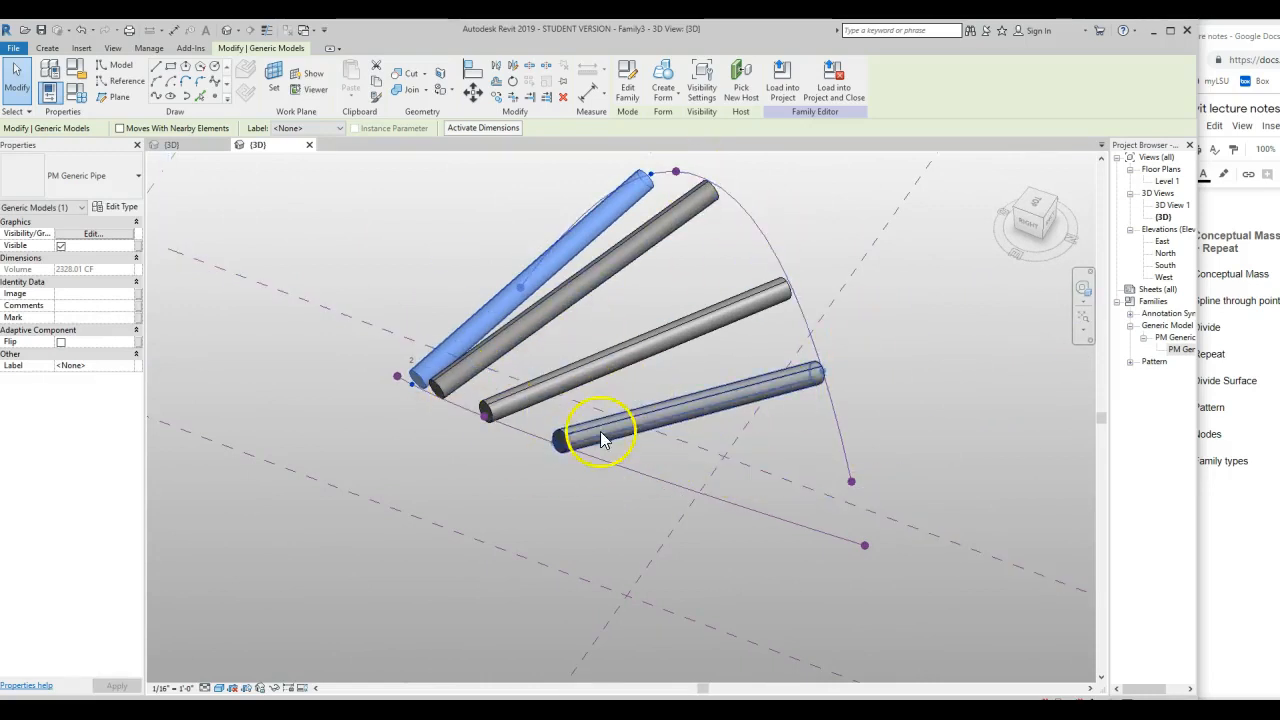
click(718, 402)
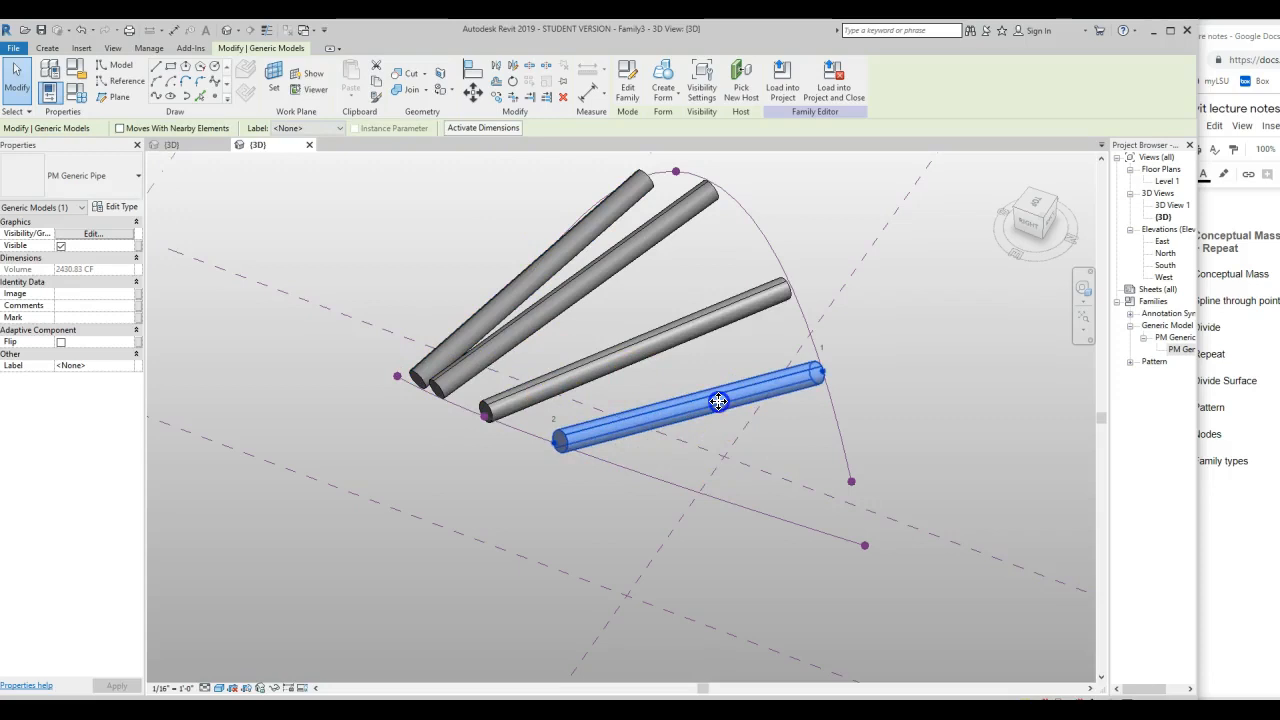
drag(718, 402, 793, 478)
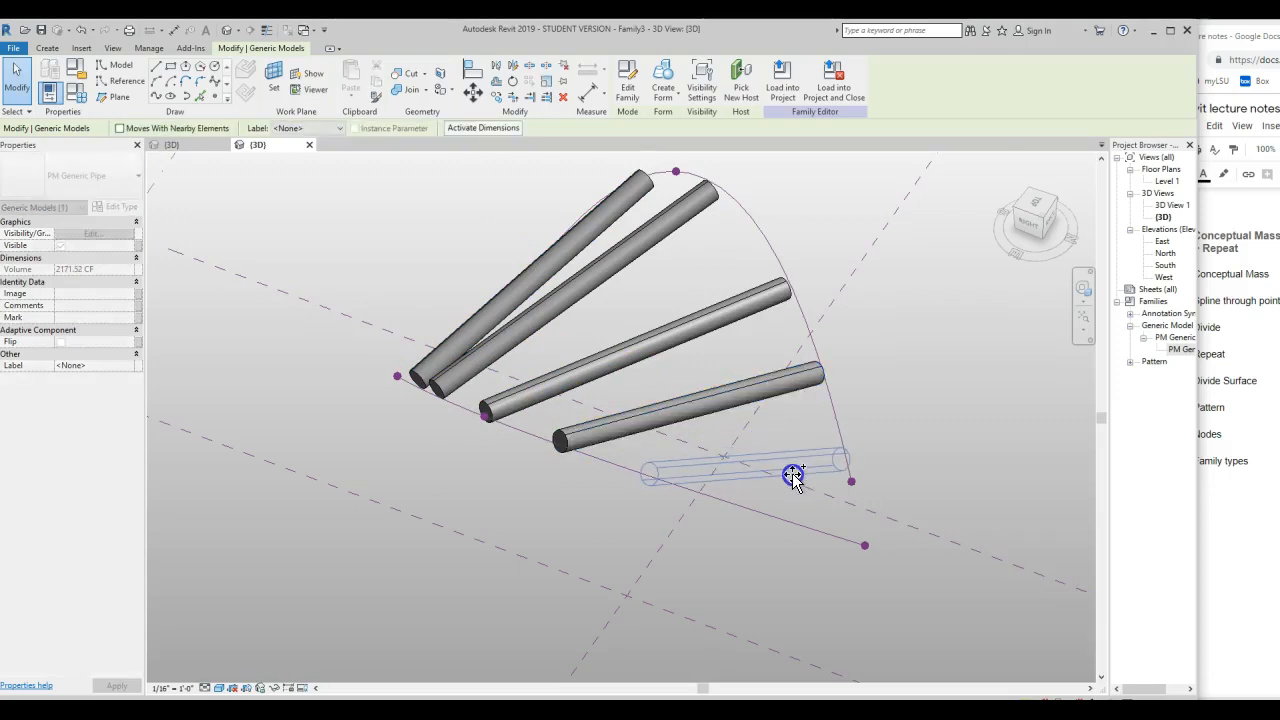
click(790, 478)
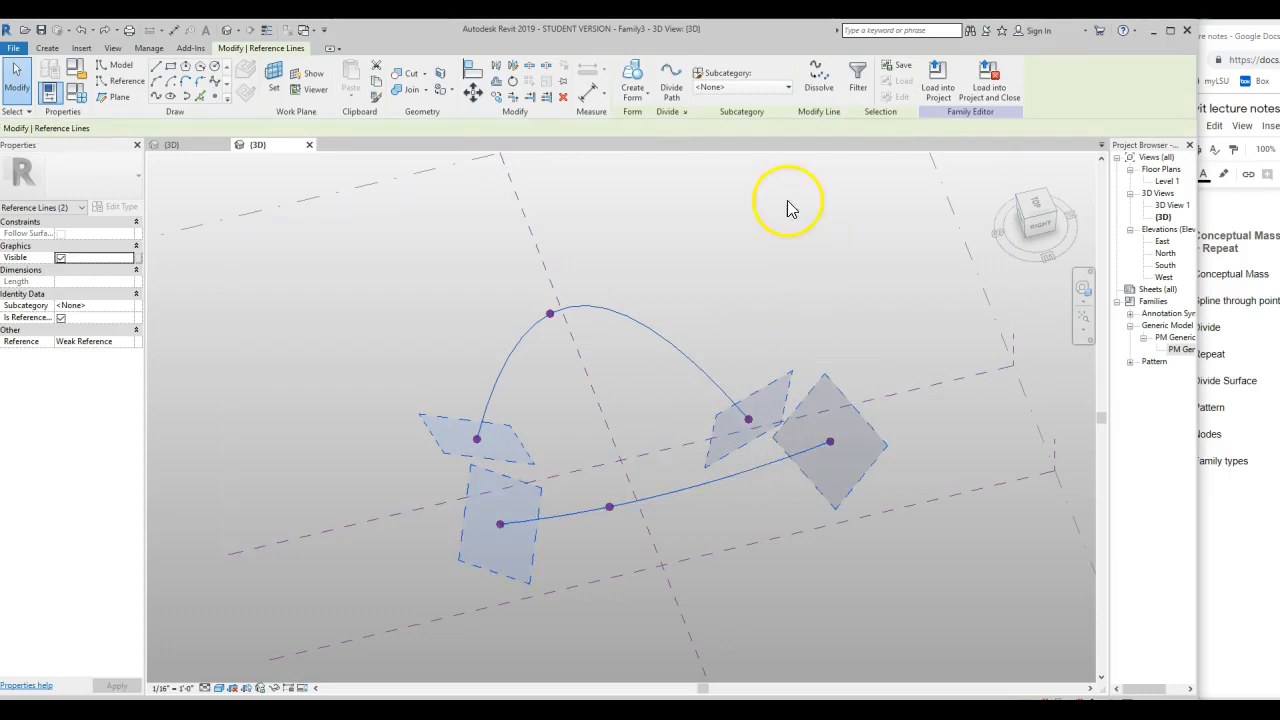
mouse_move(670, 80)
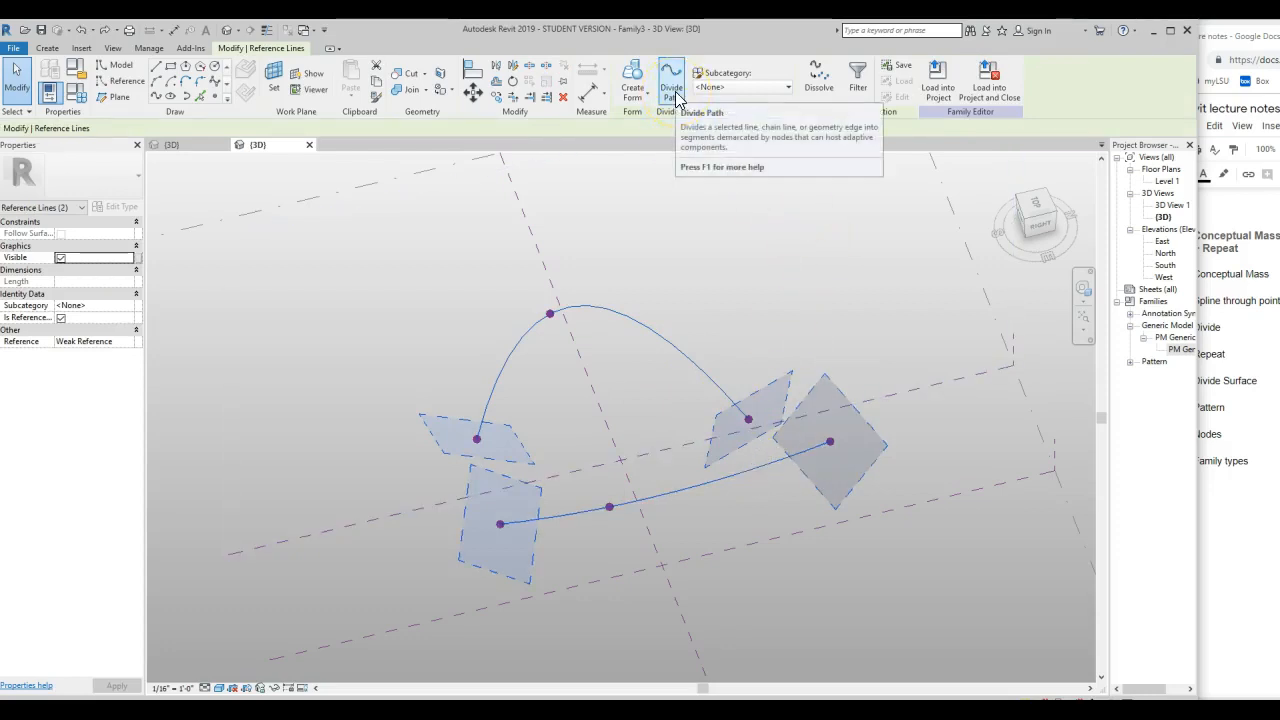
- Divide both splines into paths and set the lower path's Number to 12, then 14
click(670, 80)
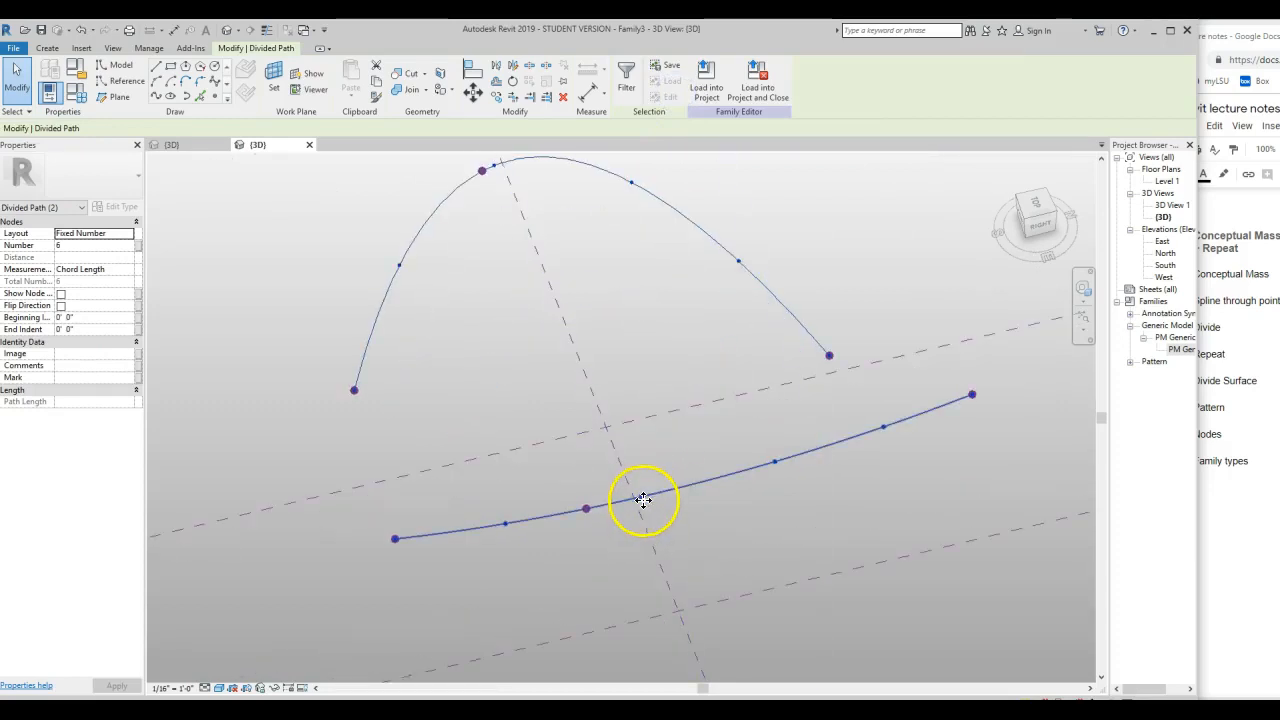
mouse_move(445, 530)
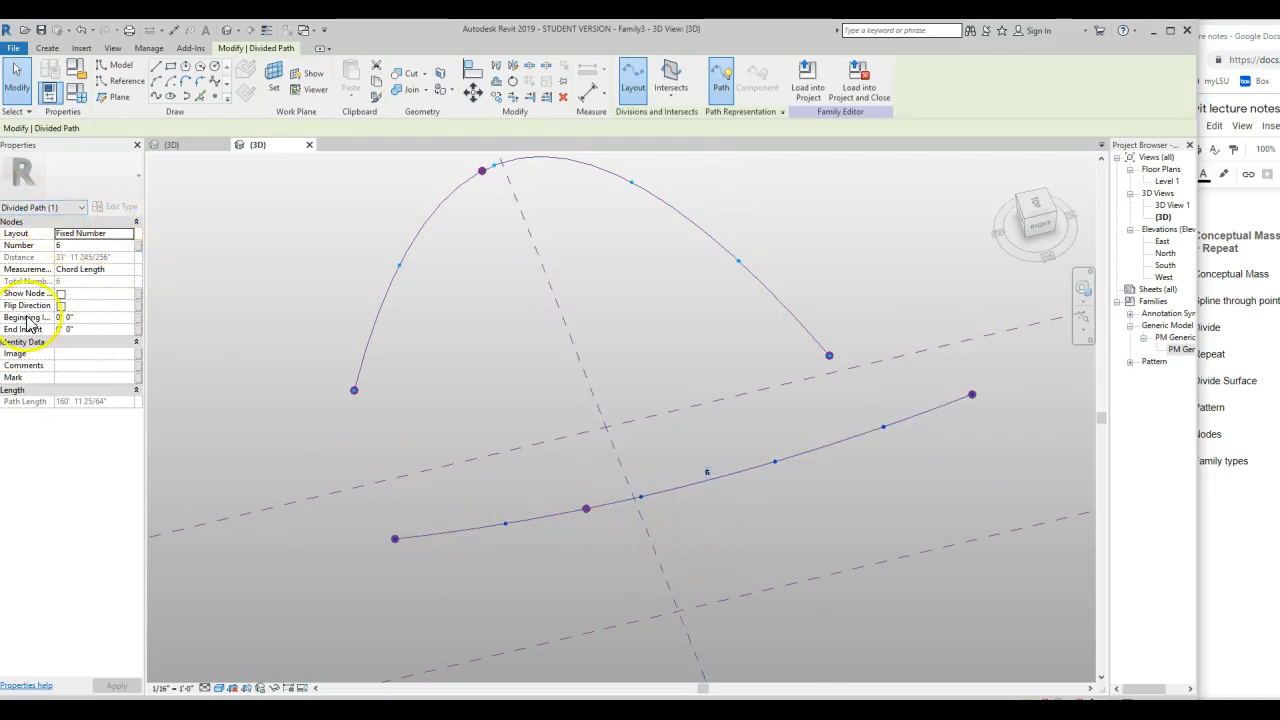
click(95, 245)
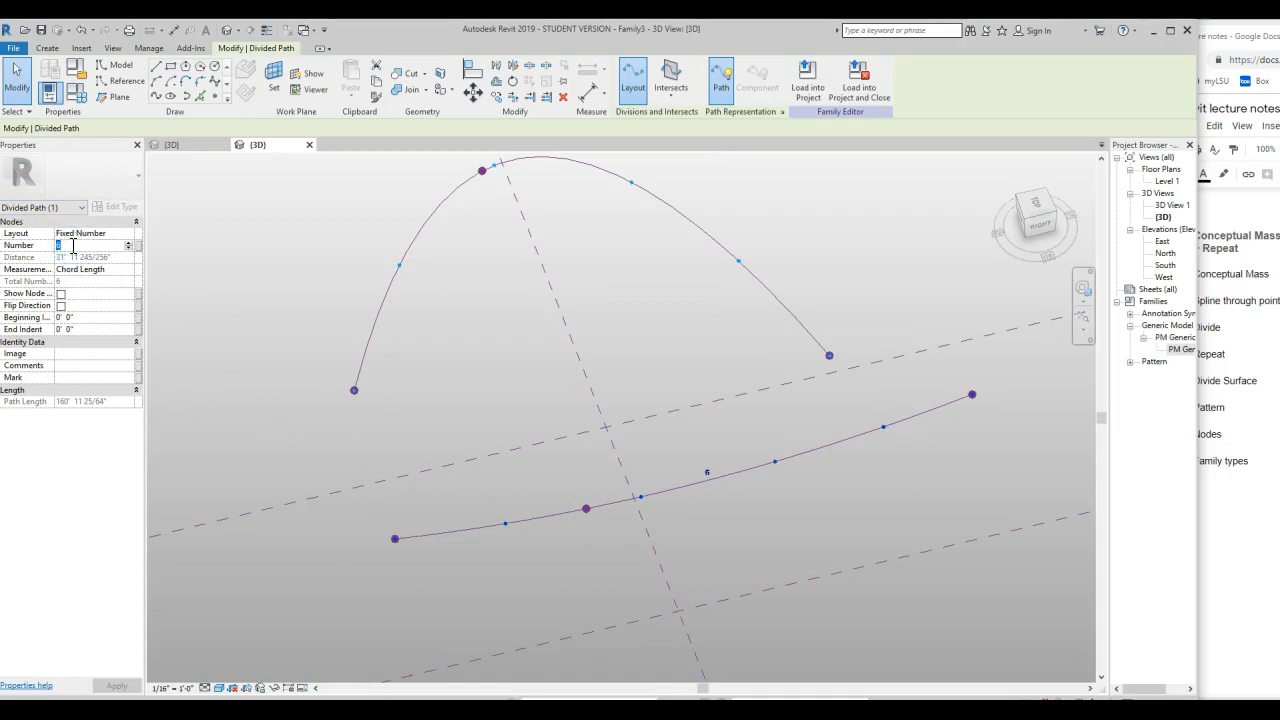
text(12)
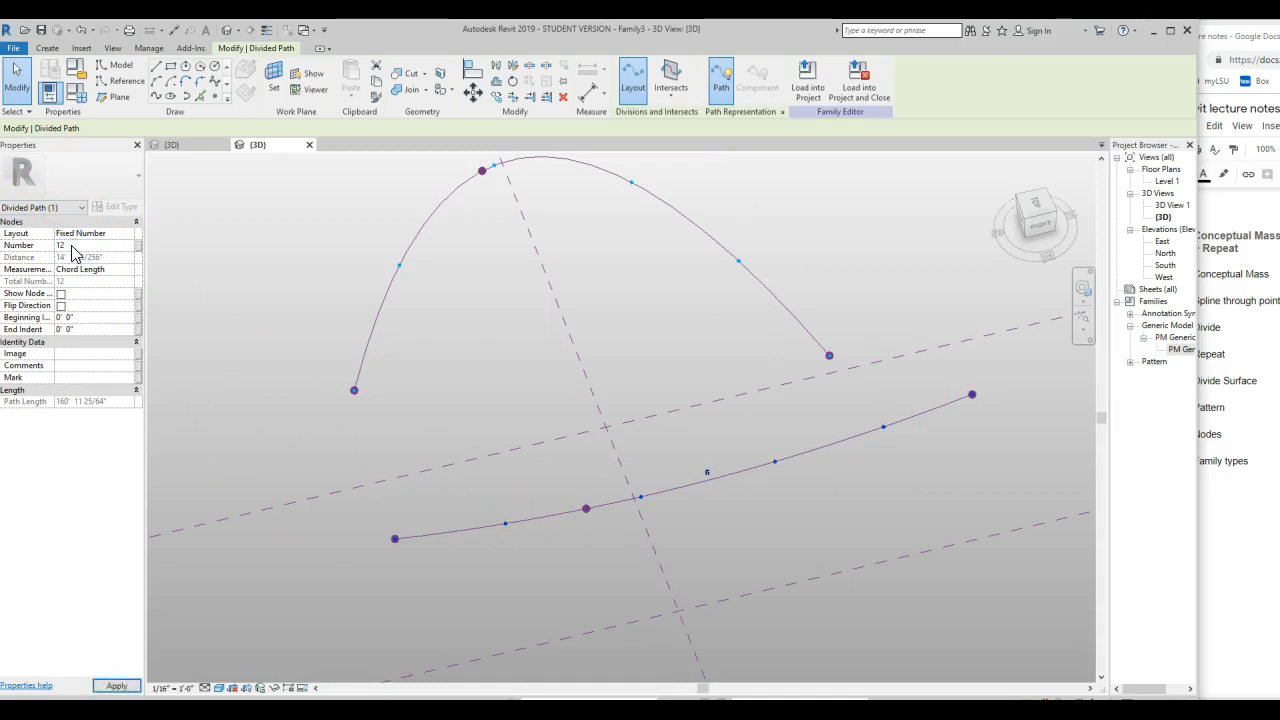
click(705, 470)
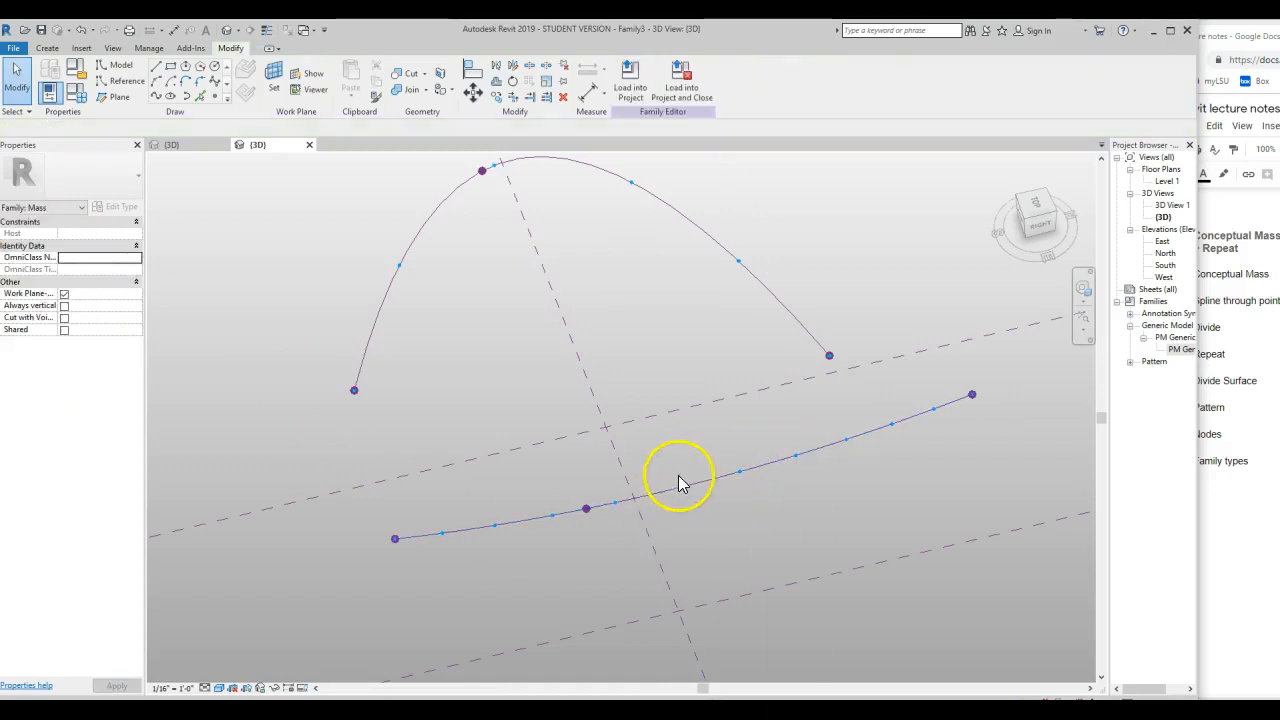
click(675, 490)
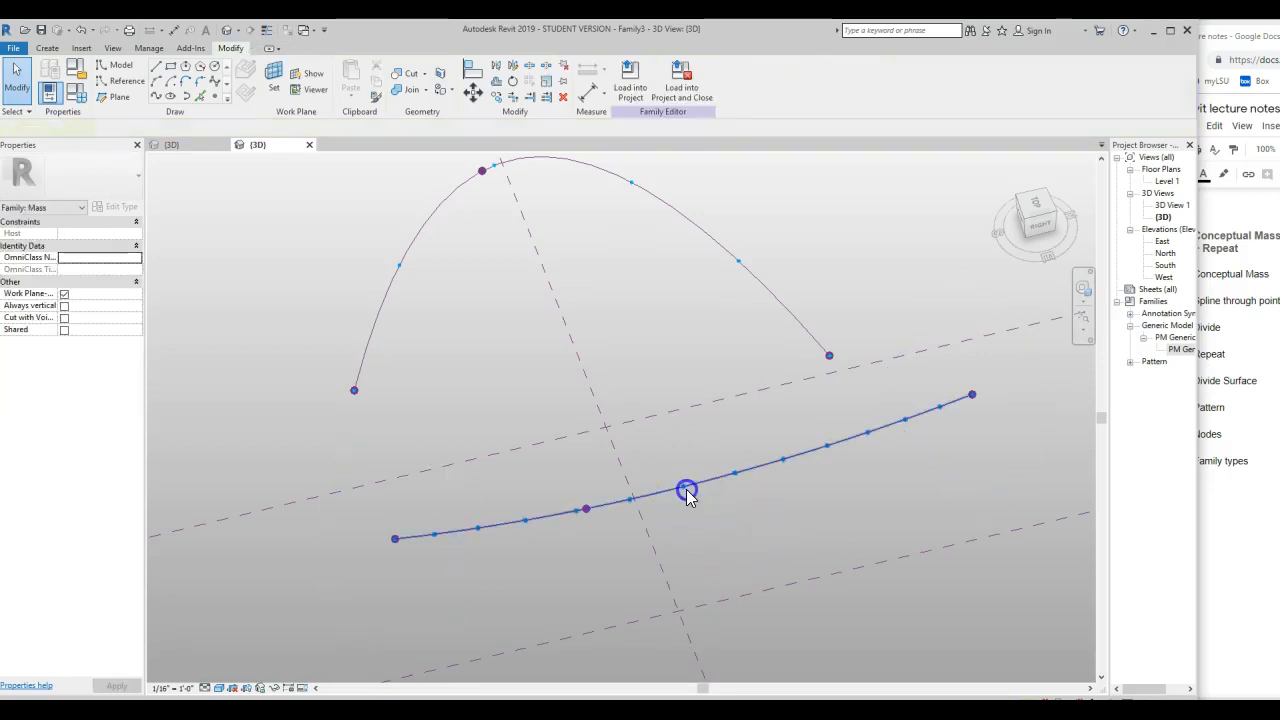
click(687, 490)
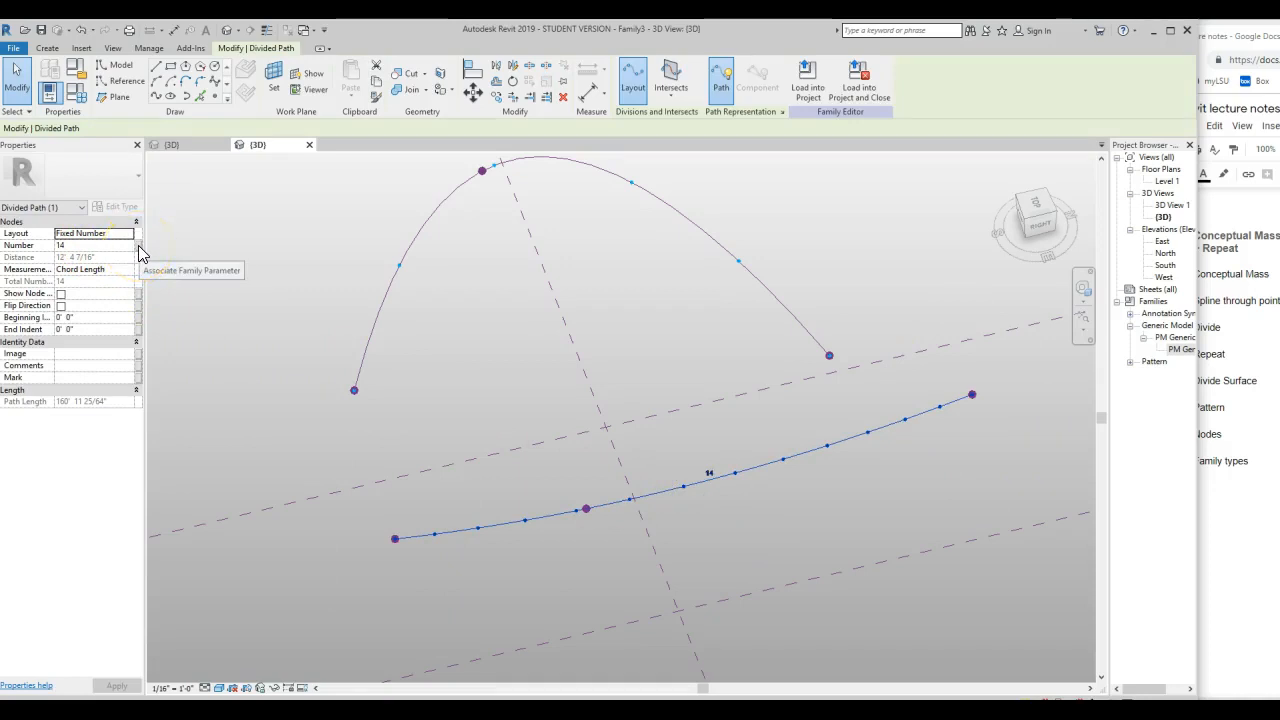
- Link both divided paths' Number to a new family parameter named numPts
click(136, 246)
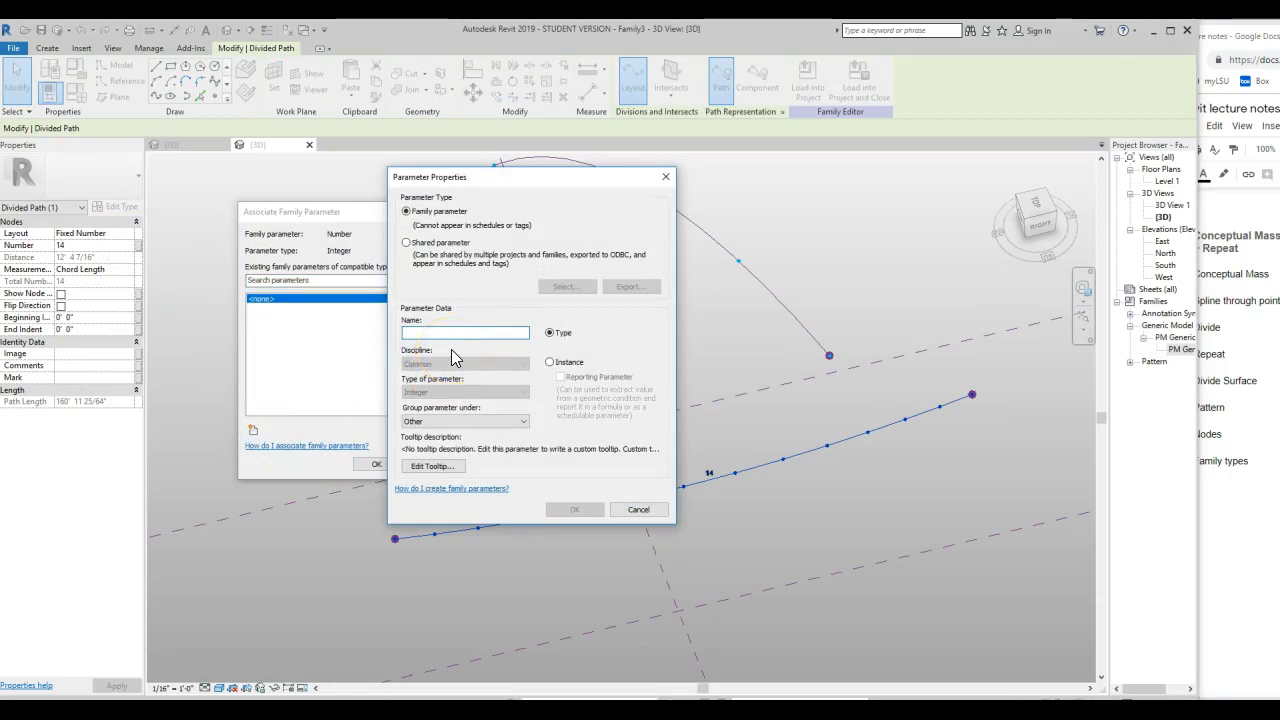
text(numPts)
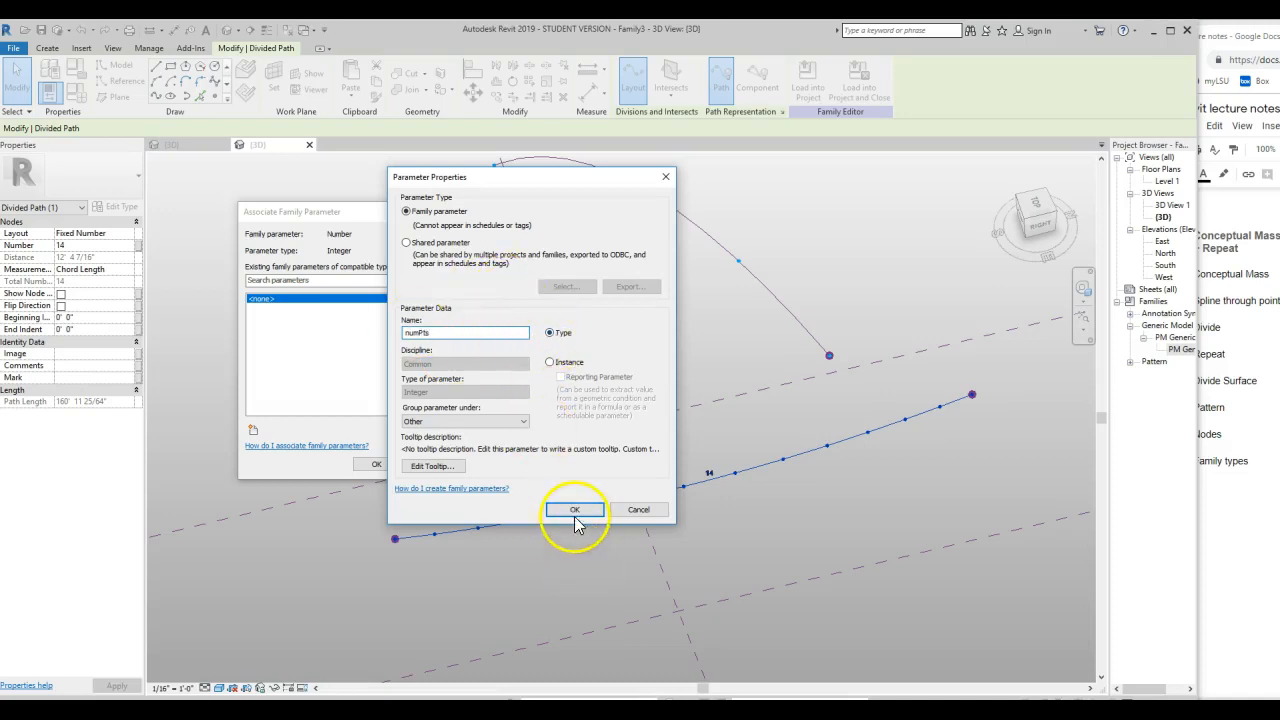
click(574, 509)
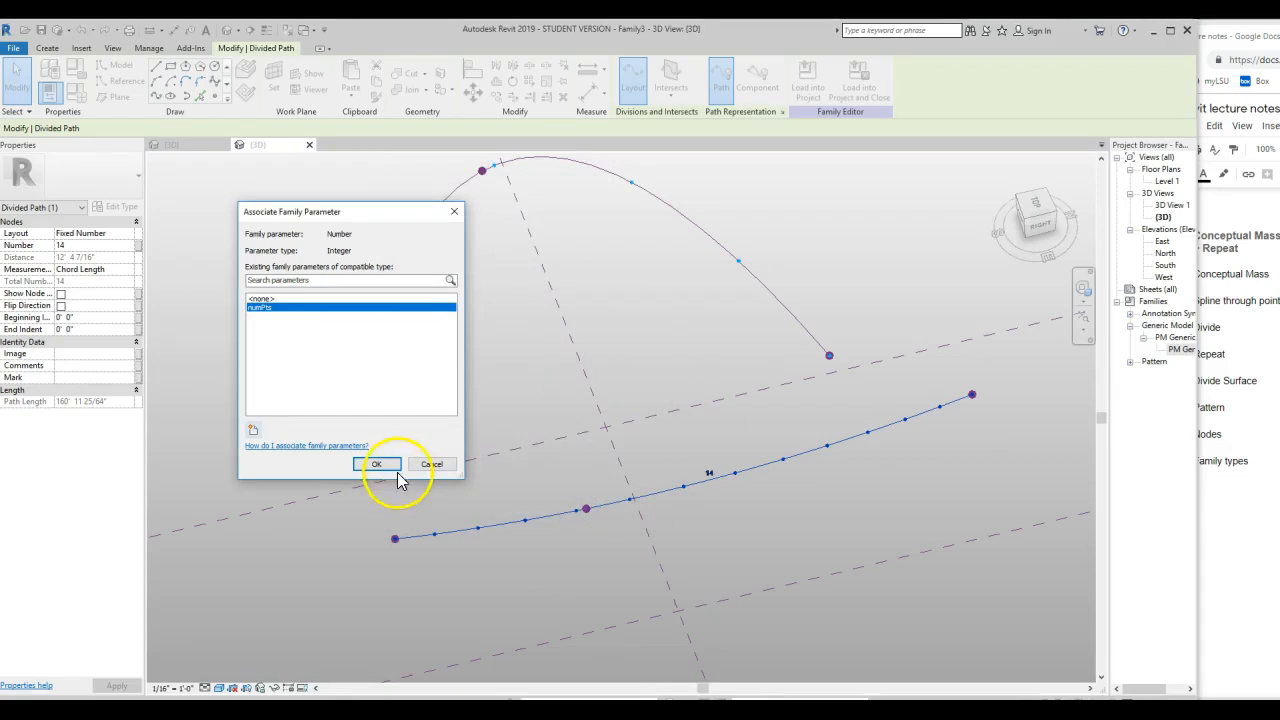
click(378, 463)
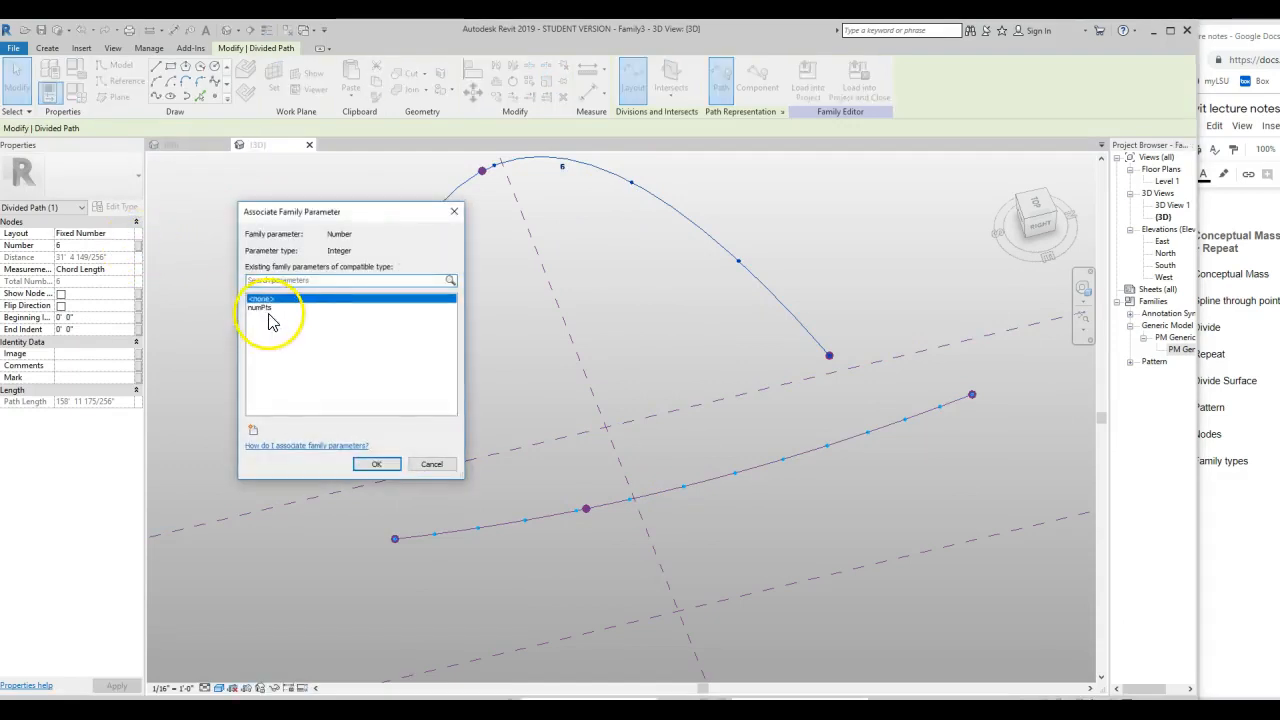
click(376, 464)
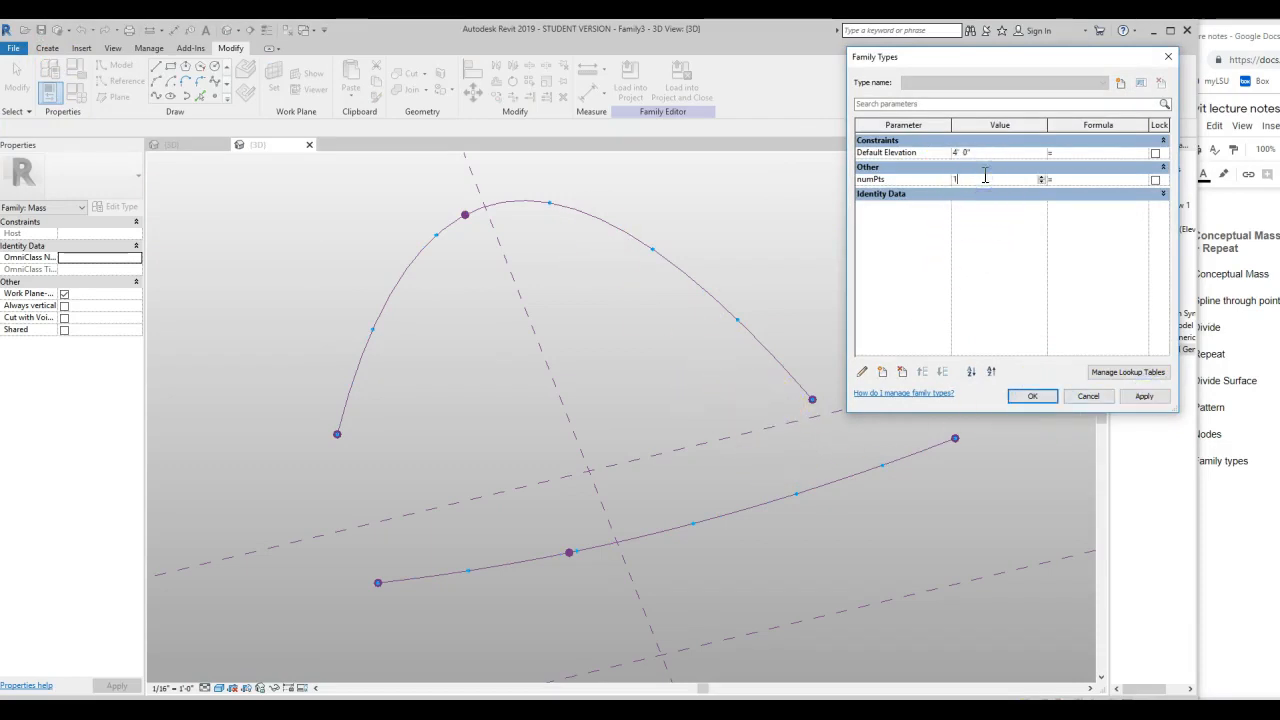
- Enter a larger numPts value in Family Types and confirm it
click(1146, 396)
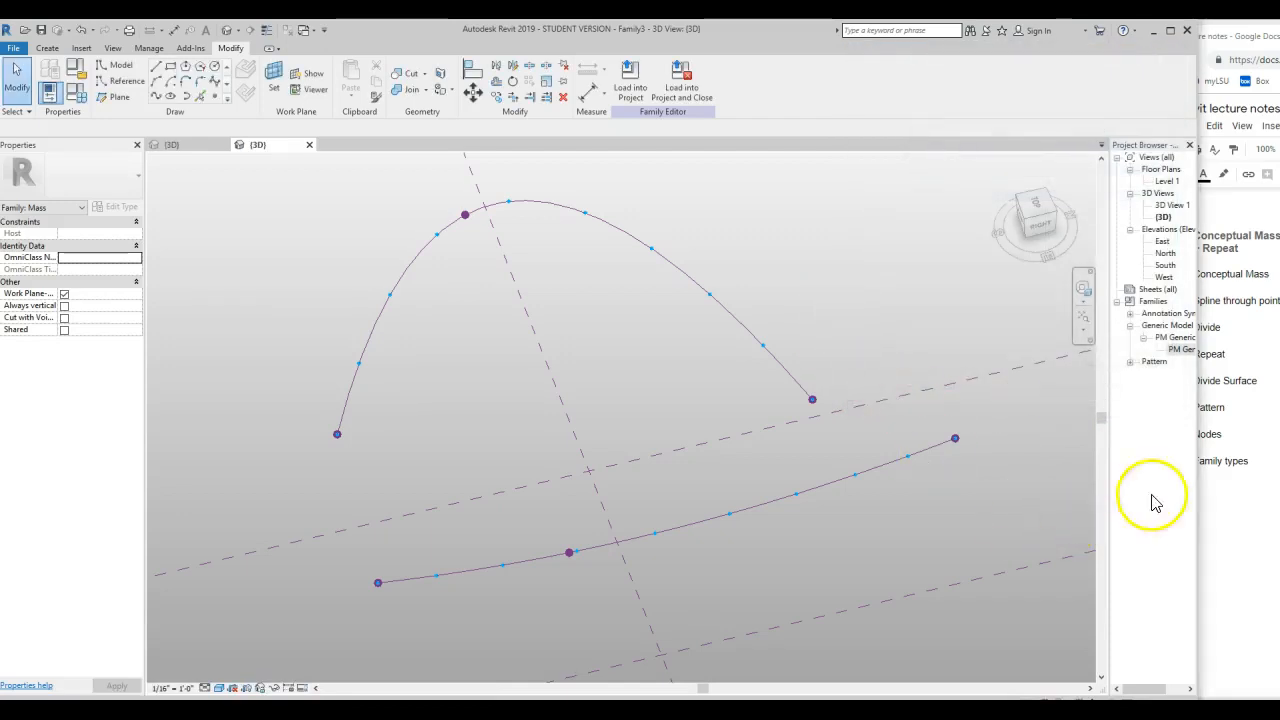
click(1178, 349)
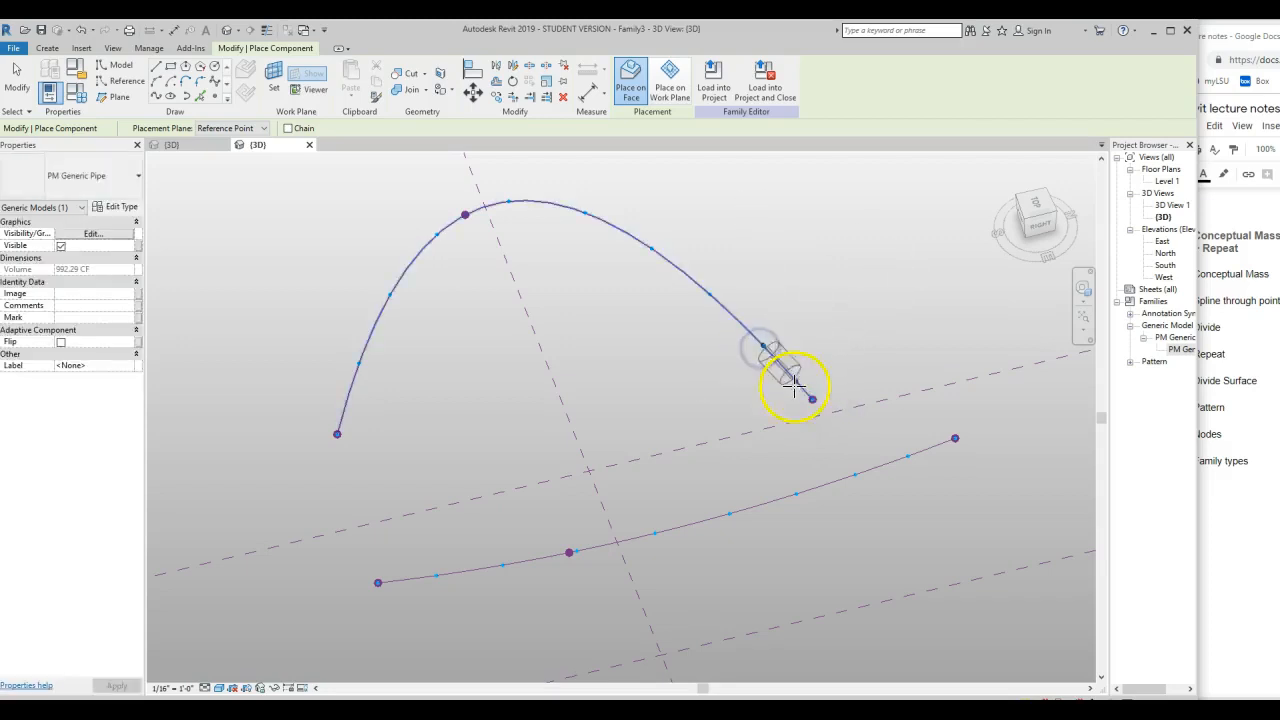
- Place a PM Generic Pipe on the curves' end nodes and repeat it across all node pairs
click(795, 385)
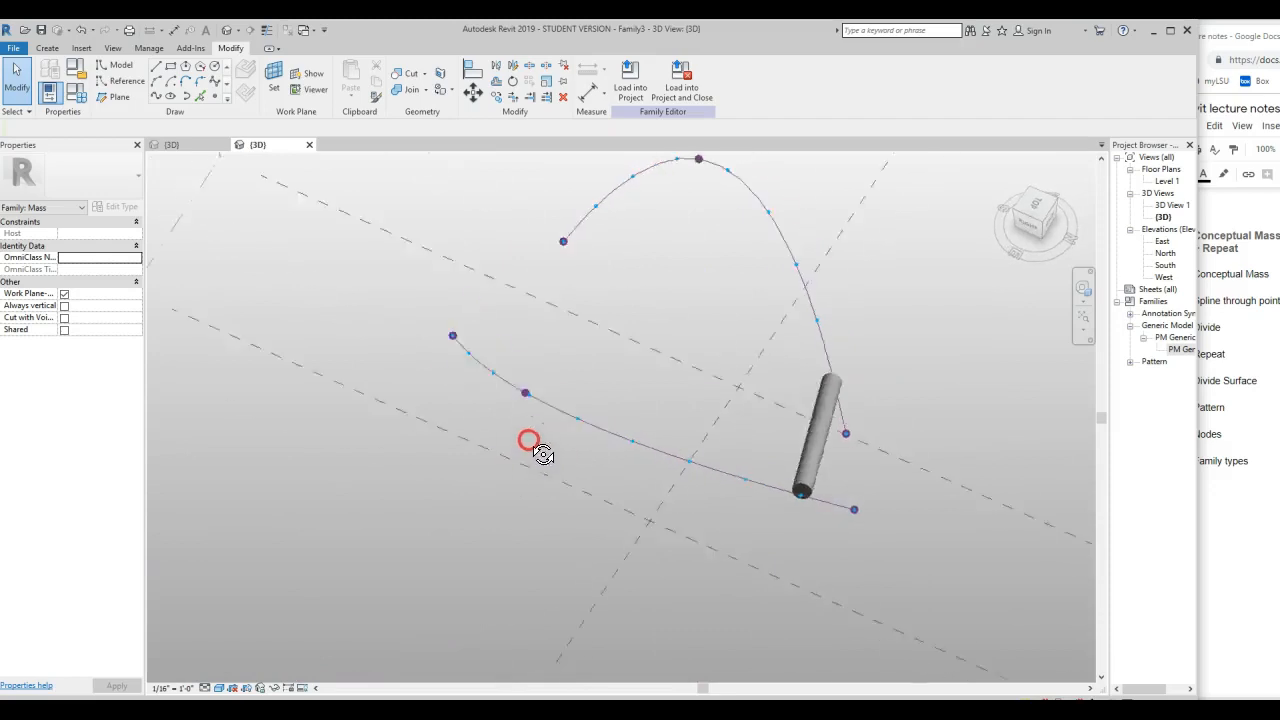
click(820, 425)
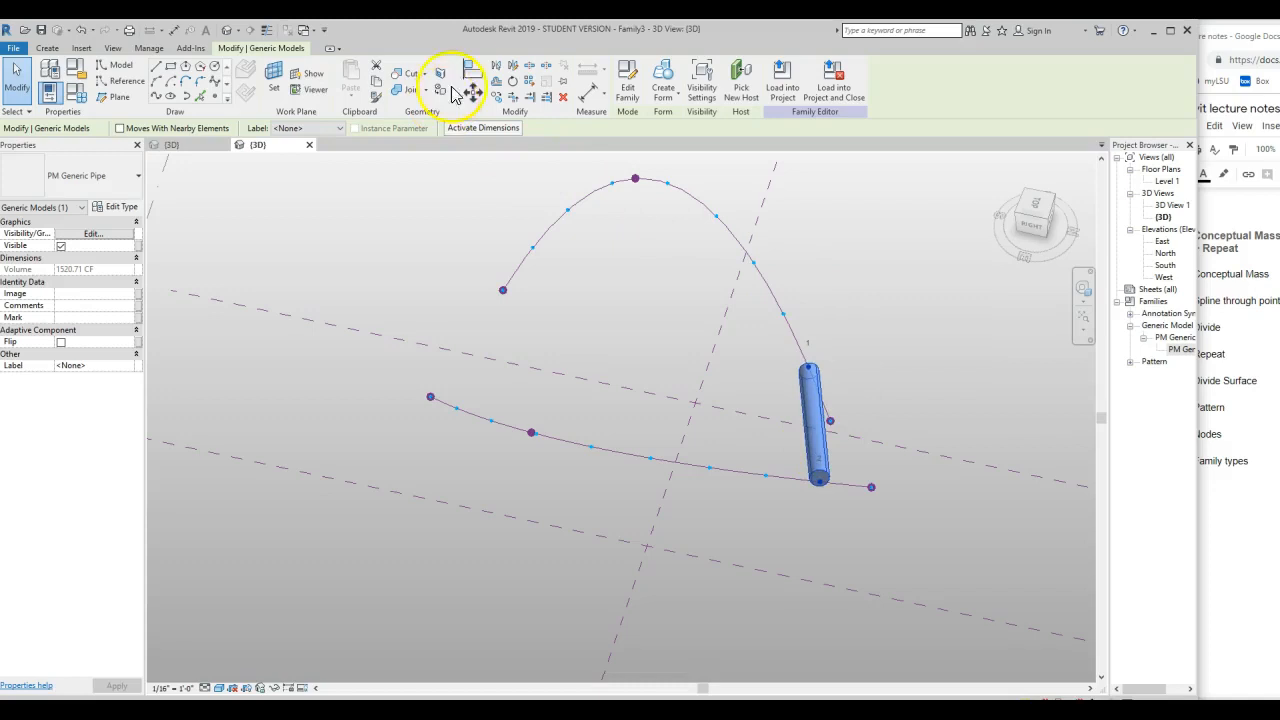
mouse_move(528, 85)
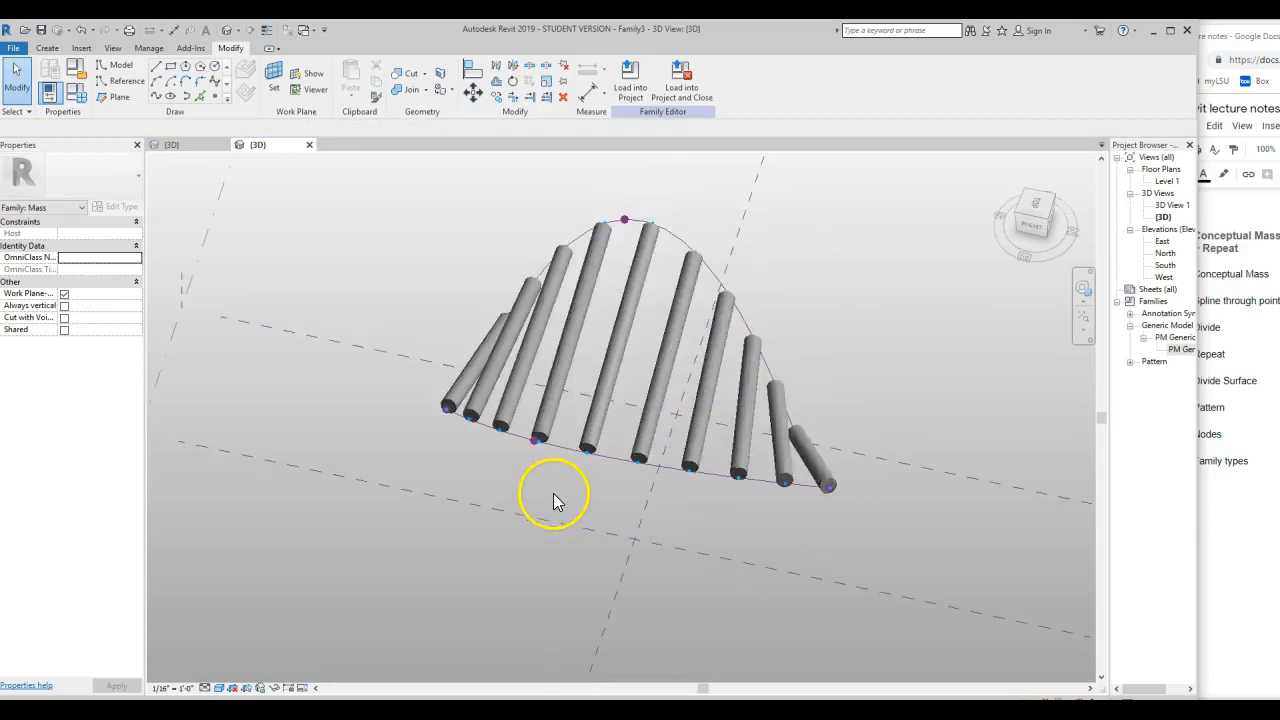
drag(555, 500, 700, 515)
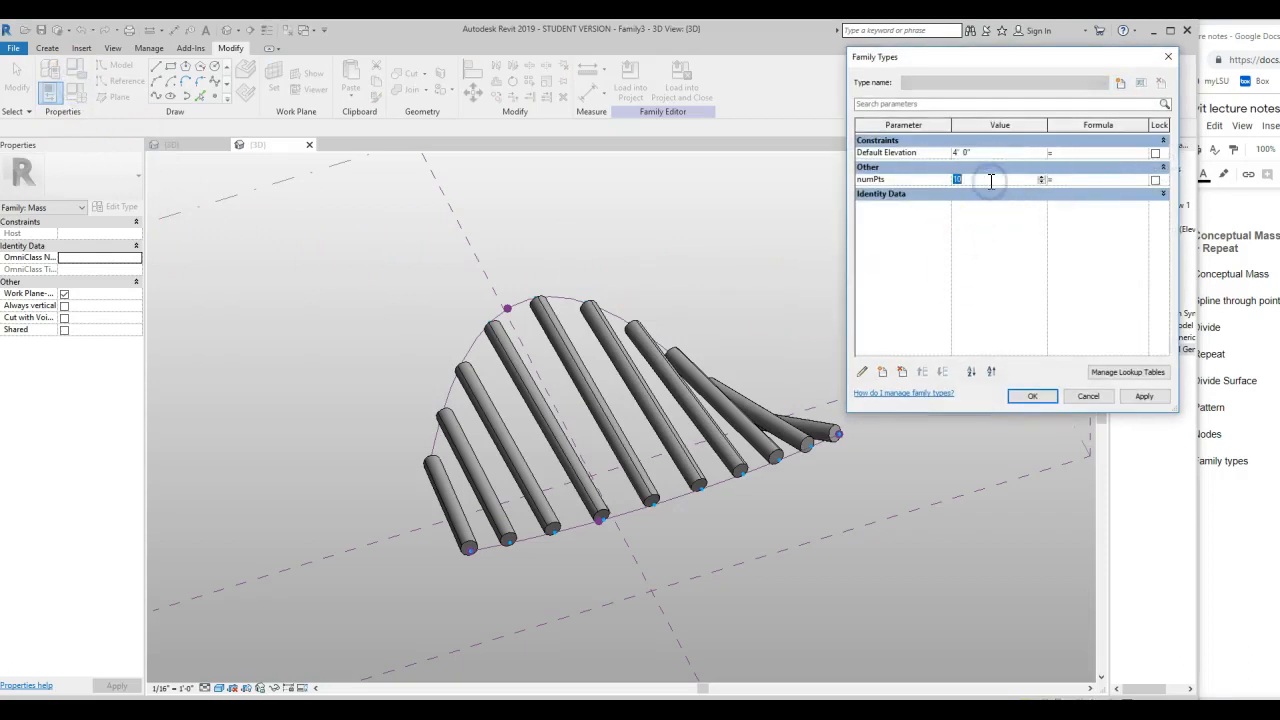
- Set numPts to 20 in Family Types, then select one of the pipes
click(1145, 396)
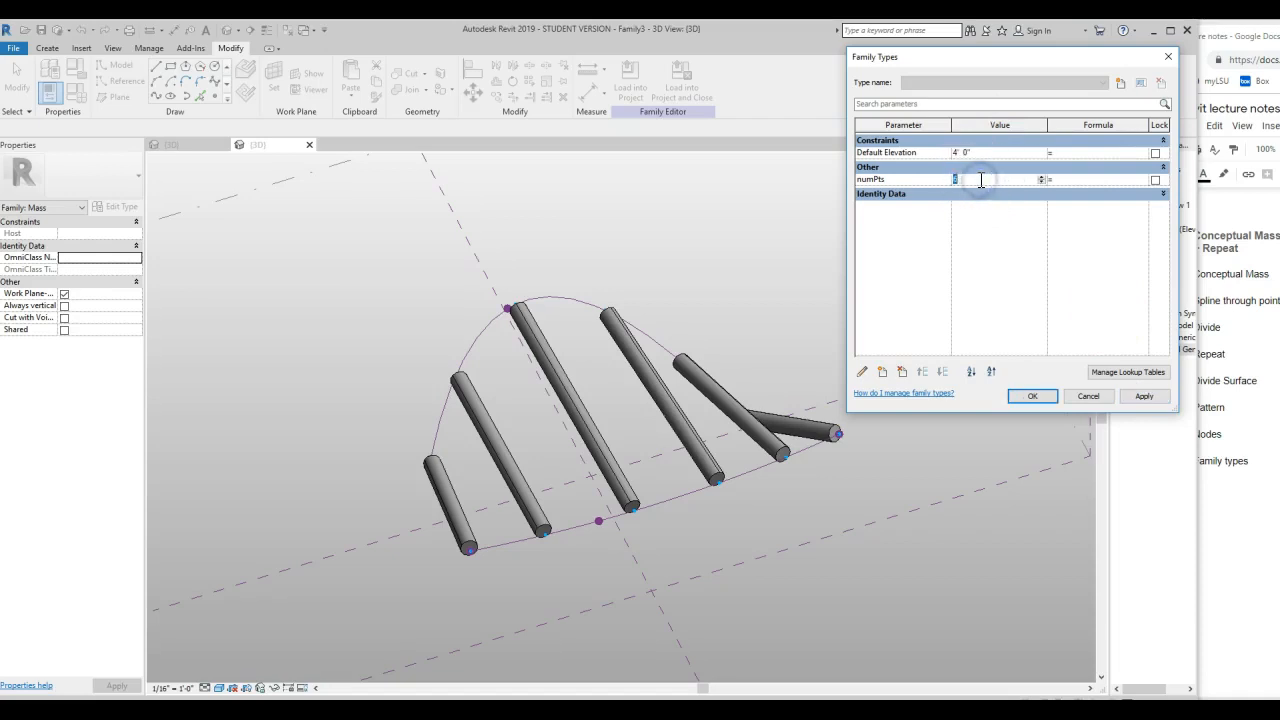
click(1144, 396)
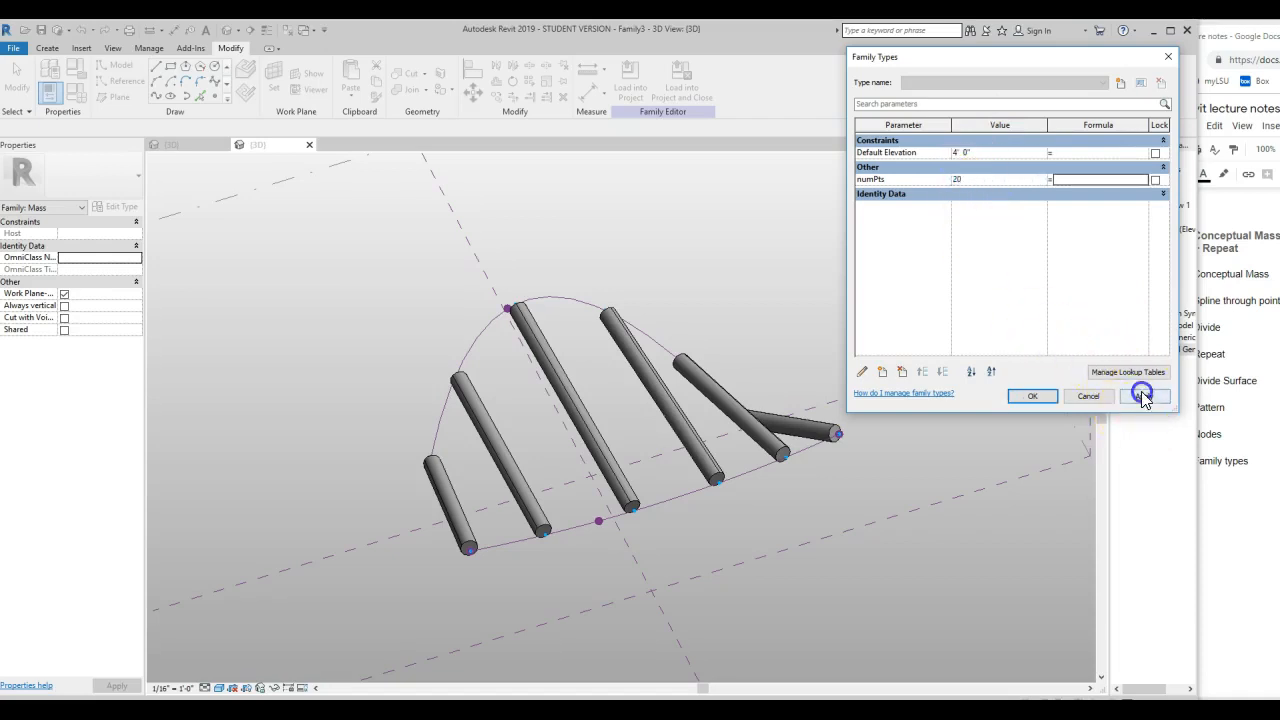
click(1144, 396)
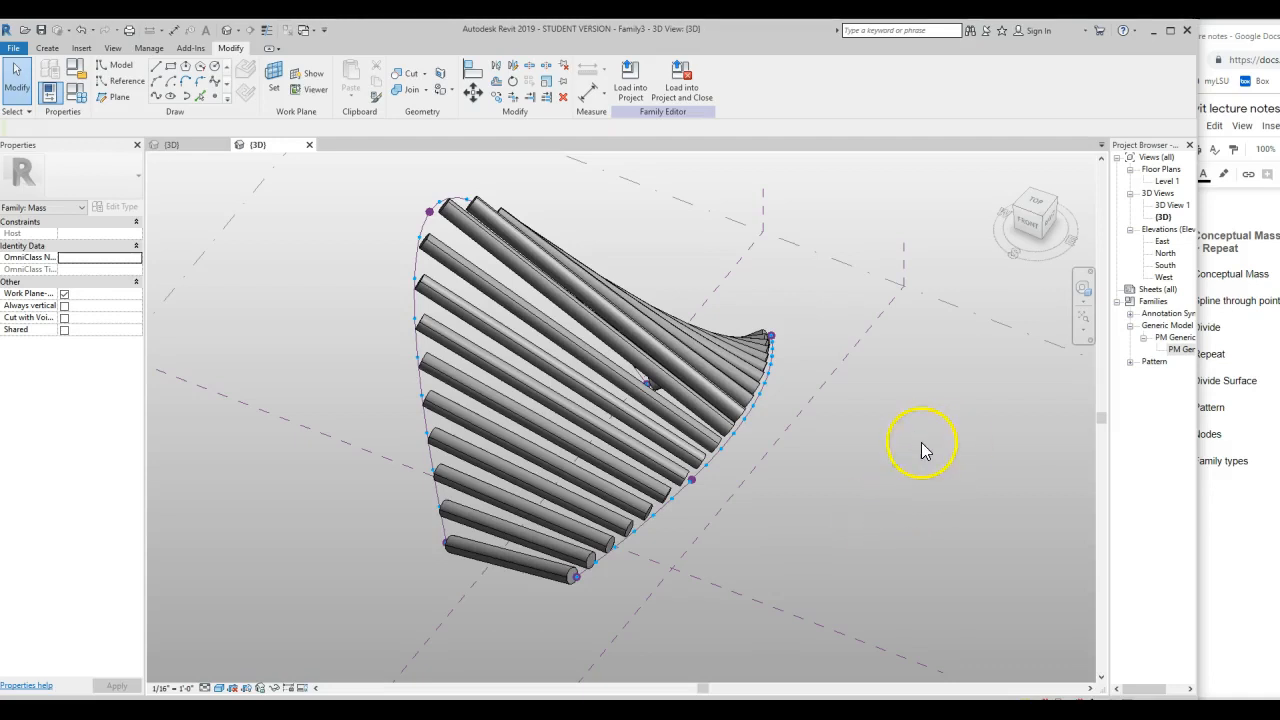
click(1154, 326)
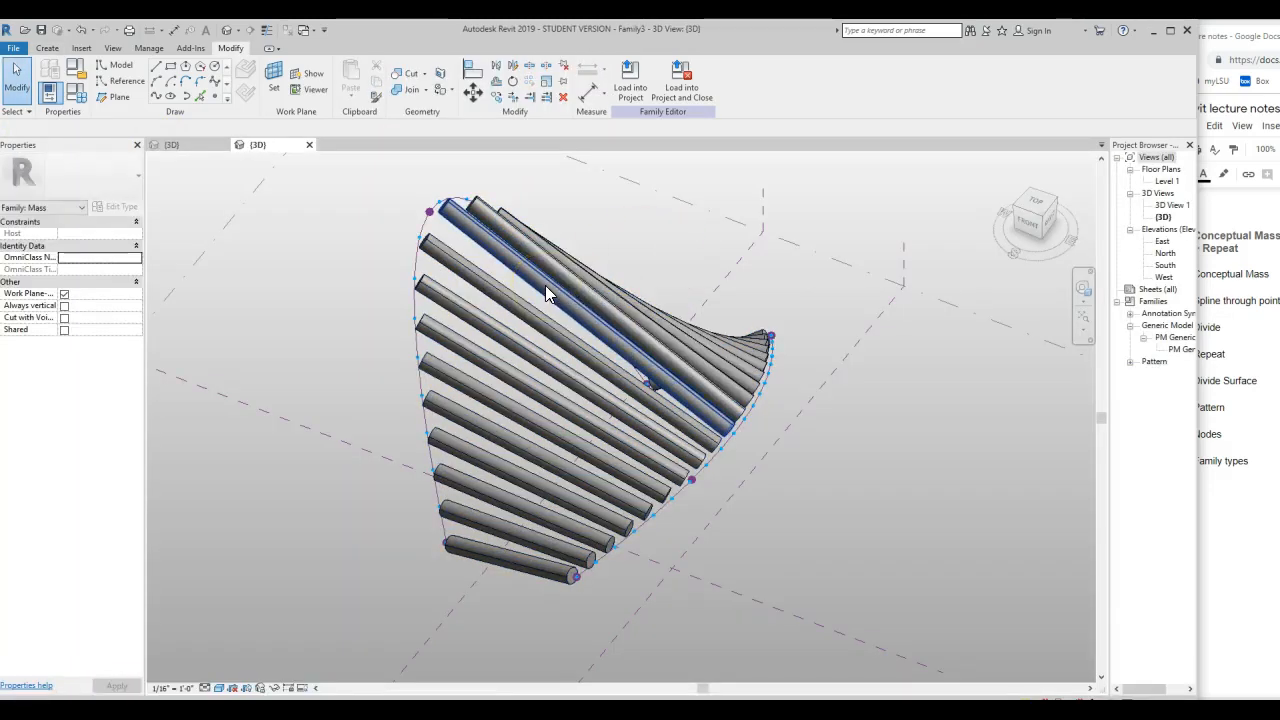
click(547, 294)
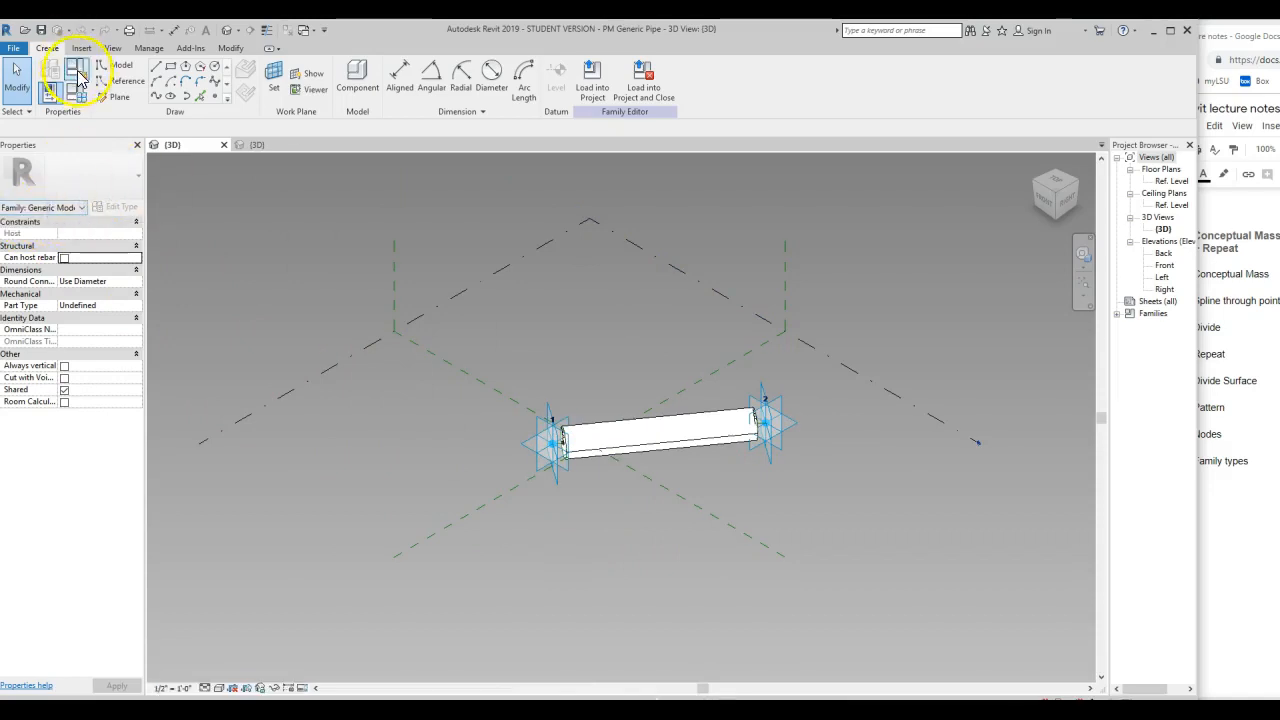
mouse_move(78, 75)
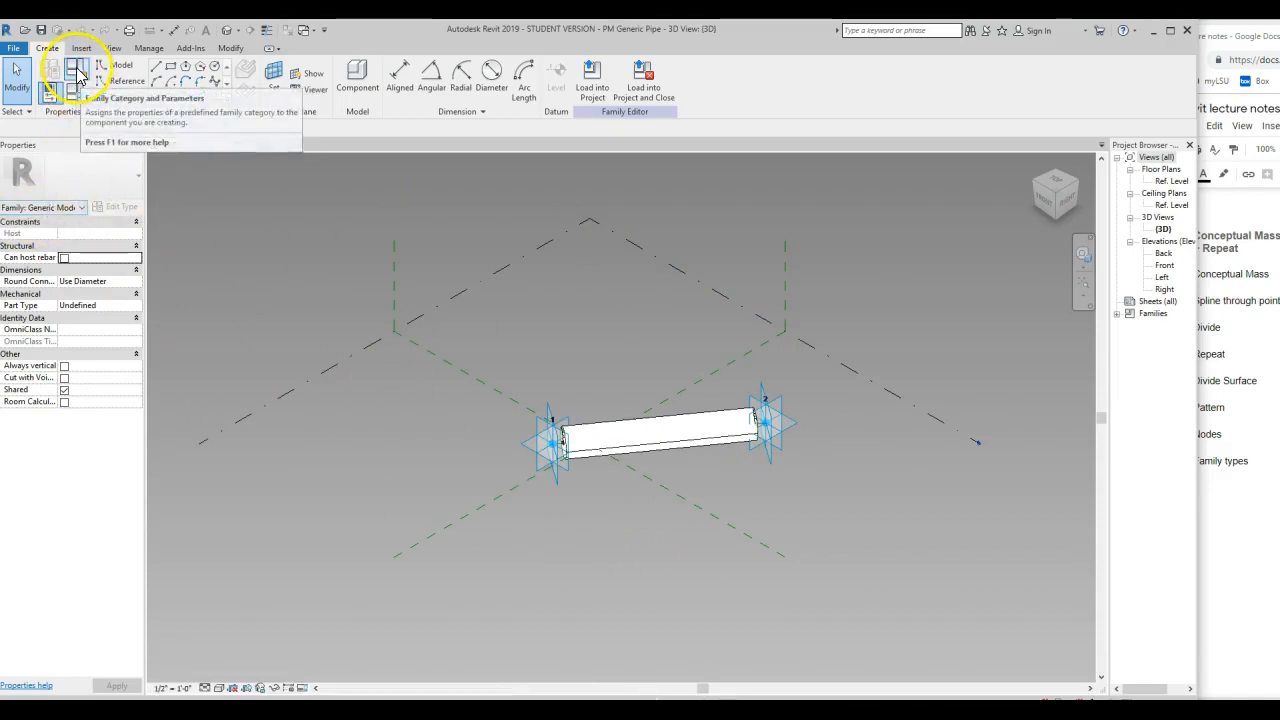
- Recategorize the PM Generic Pipe family from Generic Models to Structural Connections
click(74, 70)
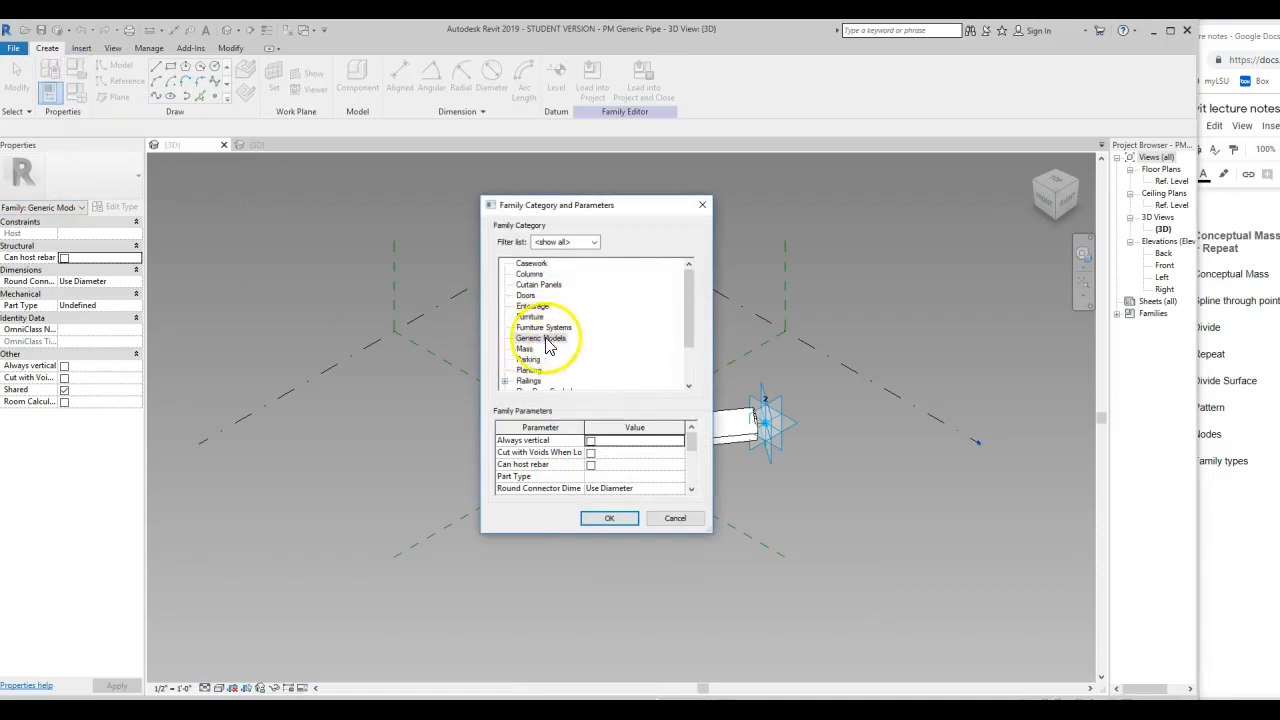
mouse_move(553, 345)
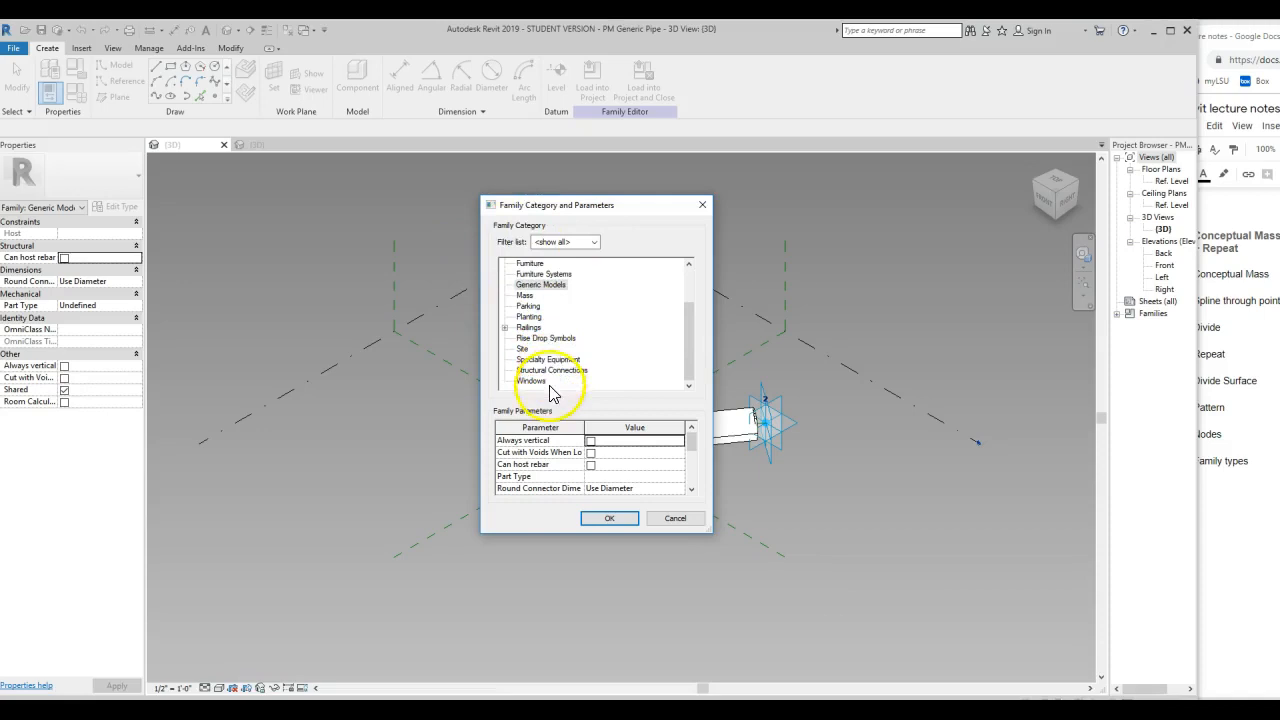
click(550, 369)
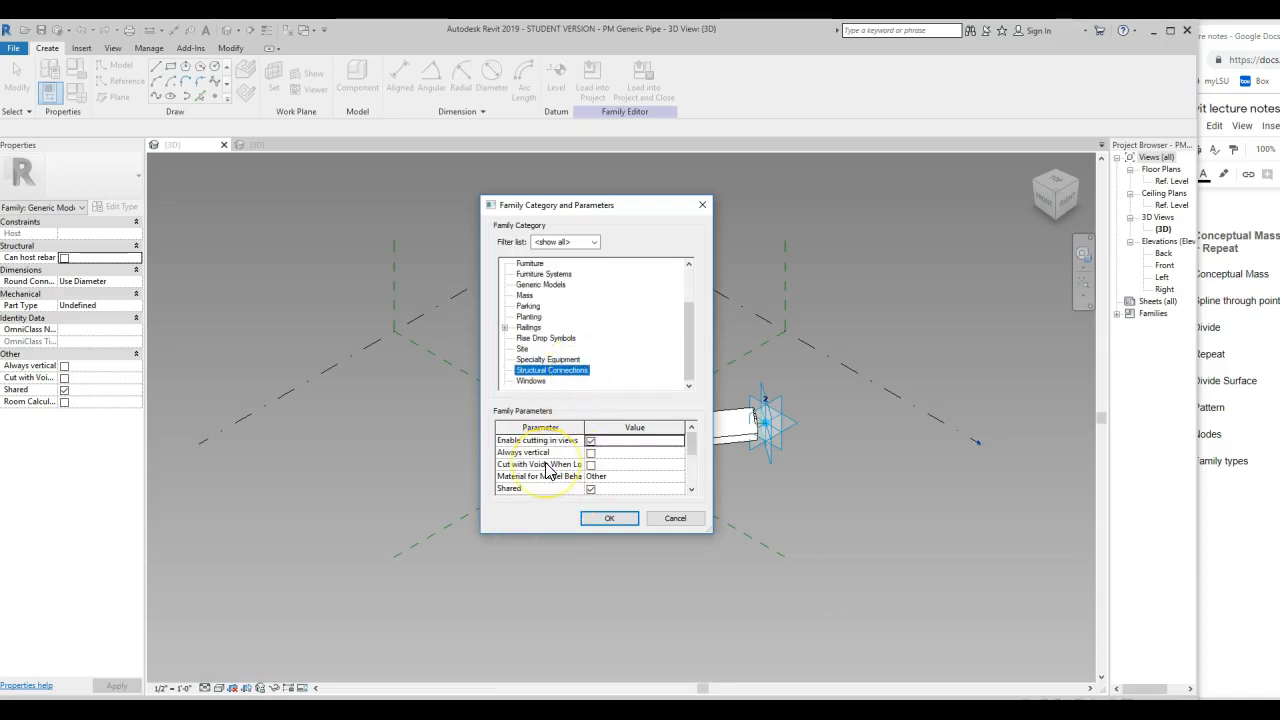
click(609, 518)
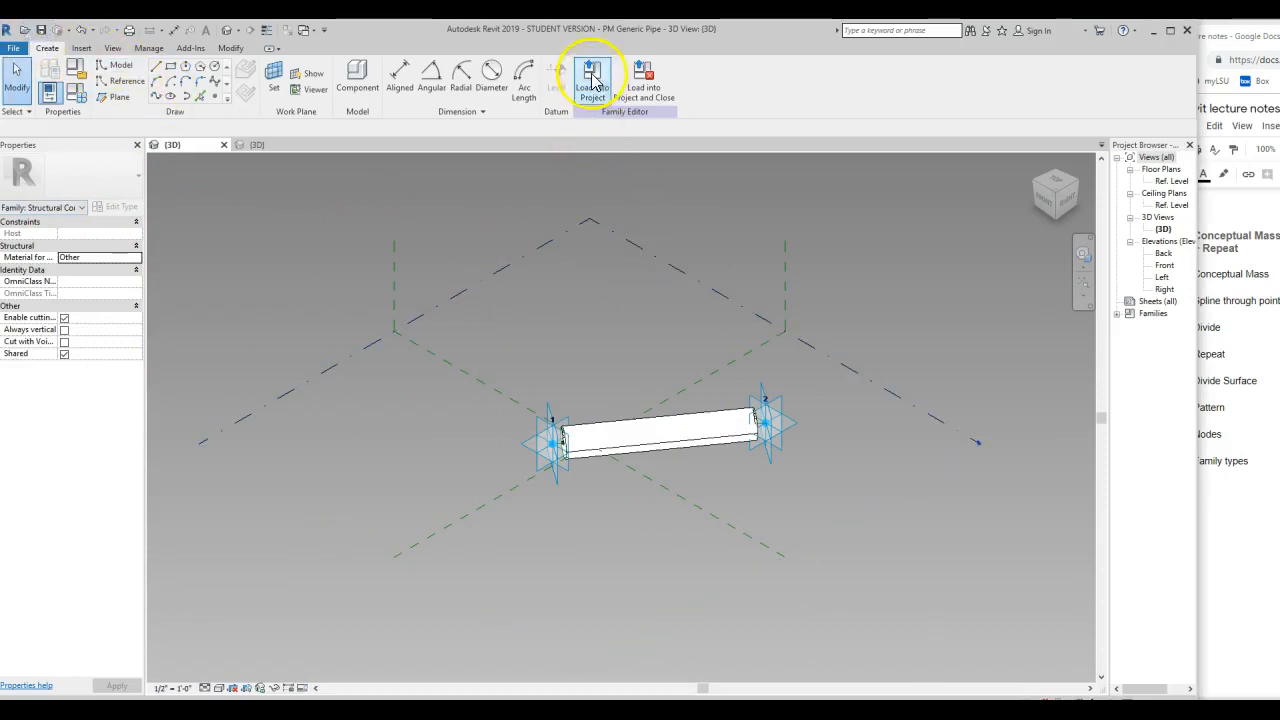
- Reload PM Generic Pipe into the mass, overwriting it, and expand Structural Connections
click(590, 75)
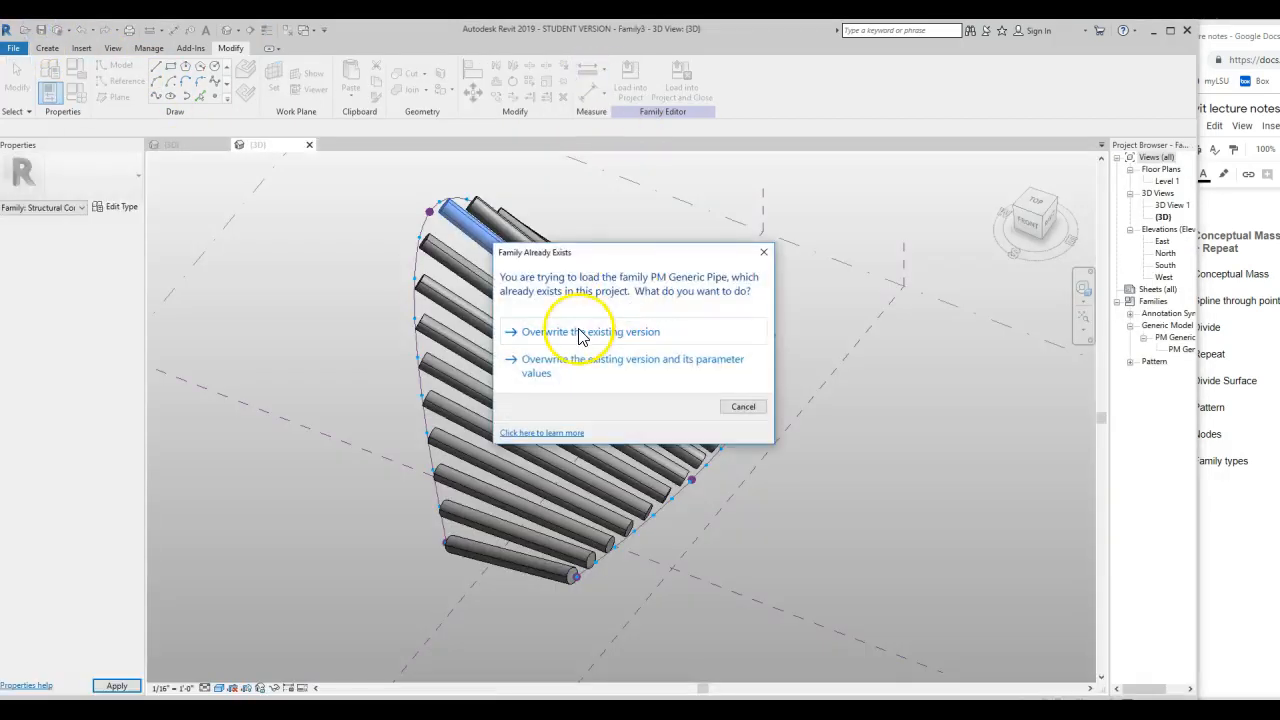
click(579, 331)
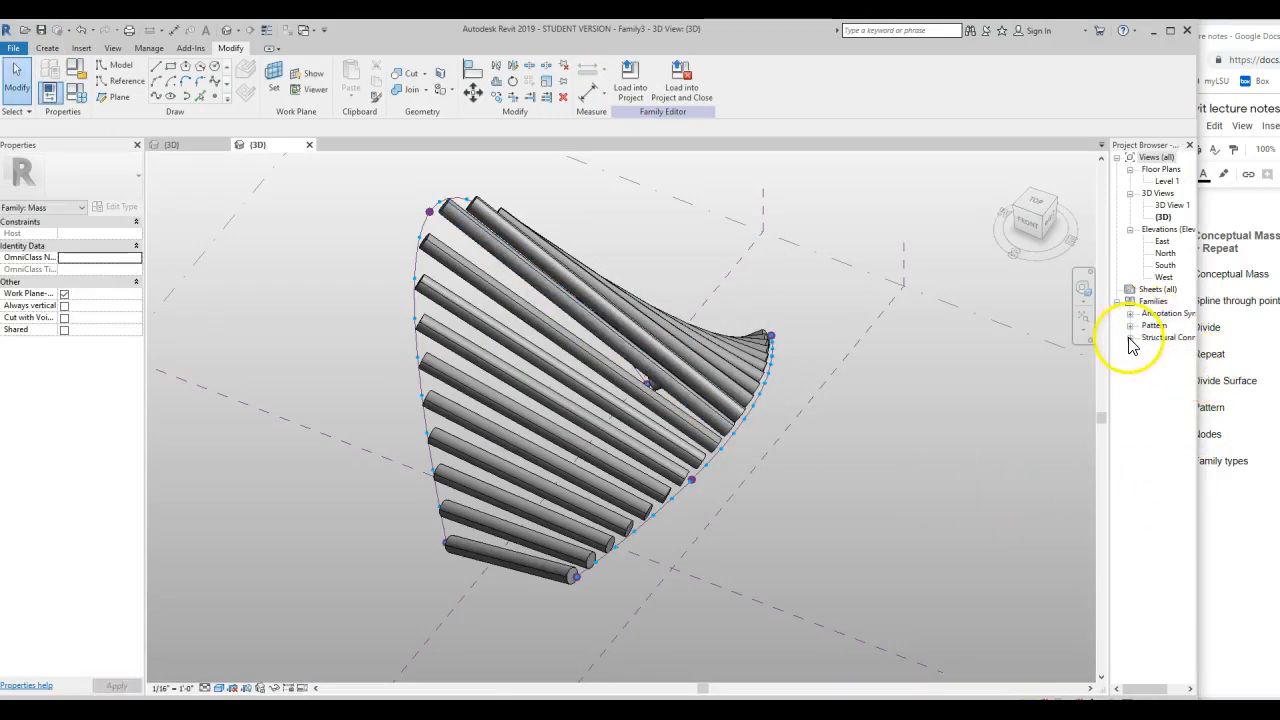
click(1129, 337)
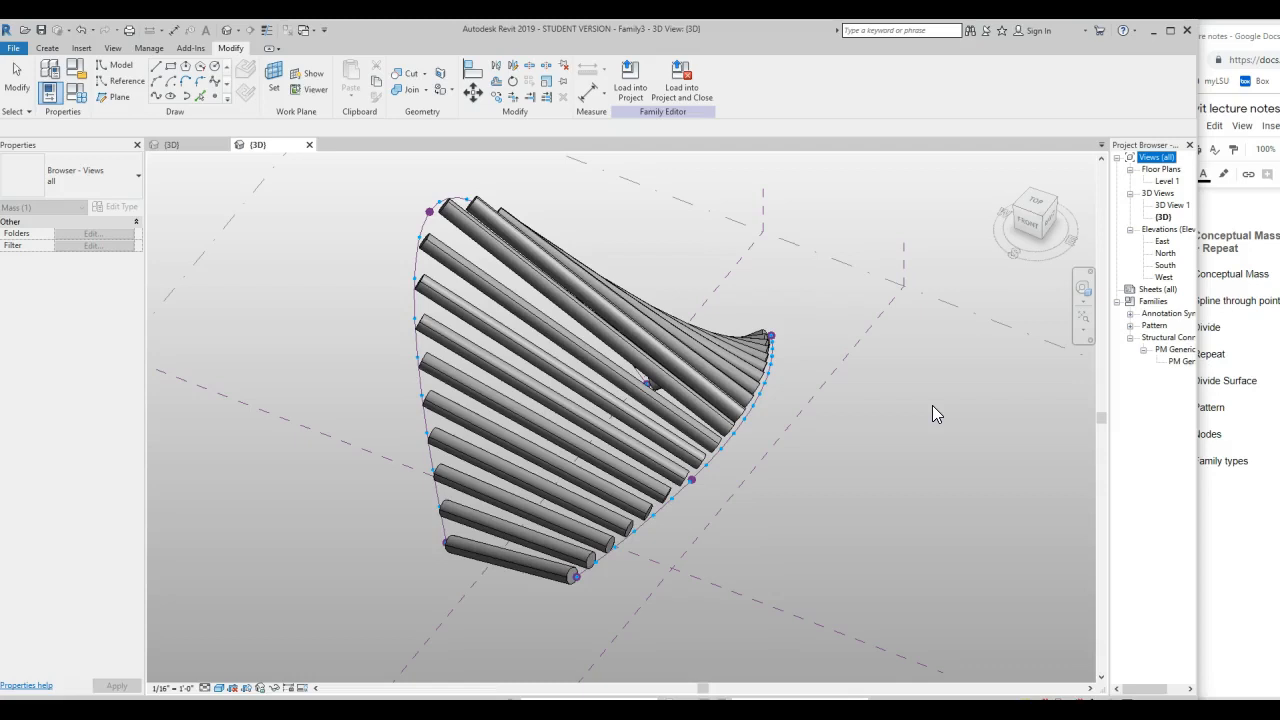
mouse_move(815, 451)
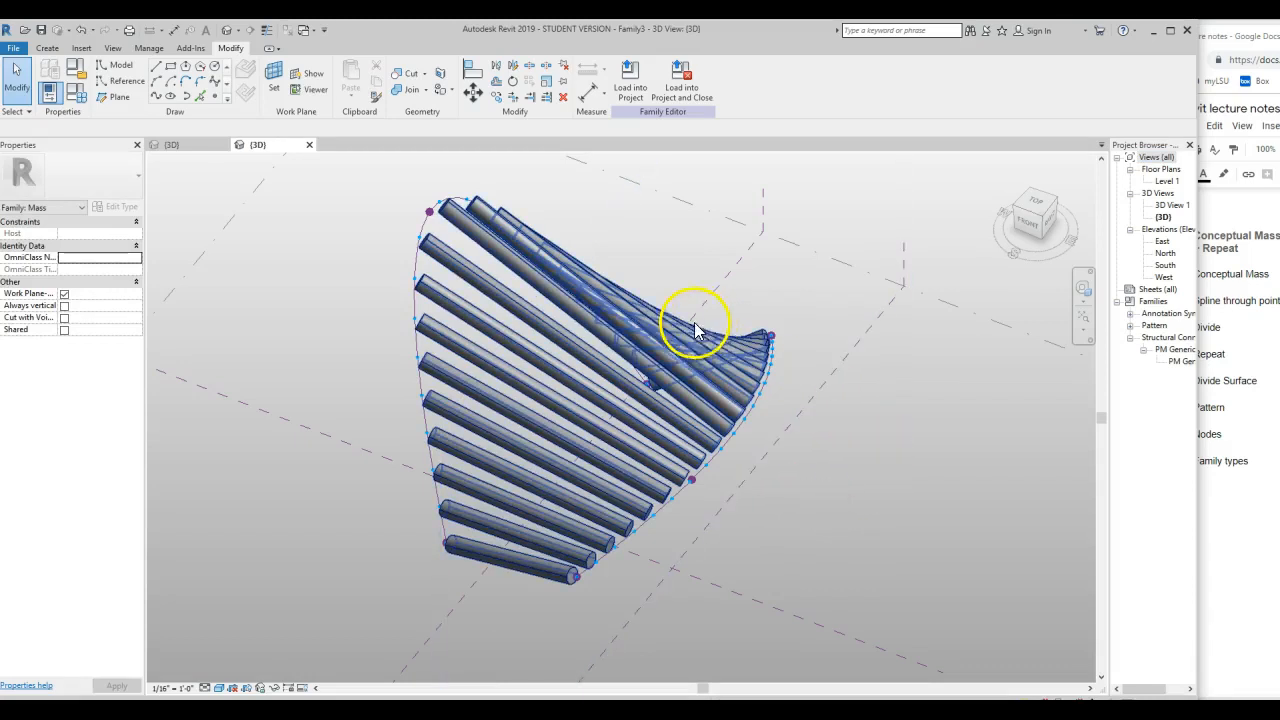
mouse_move(678, 330)
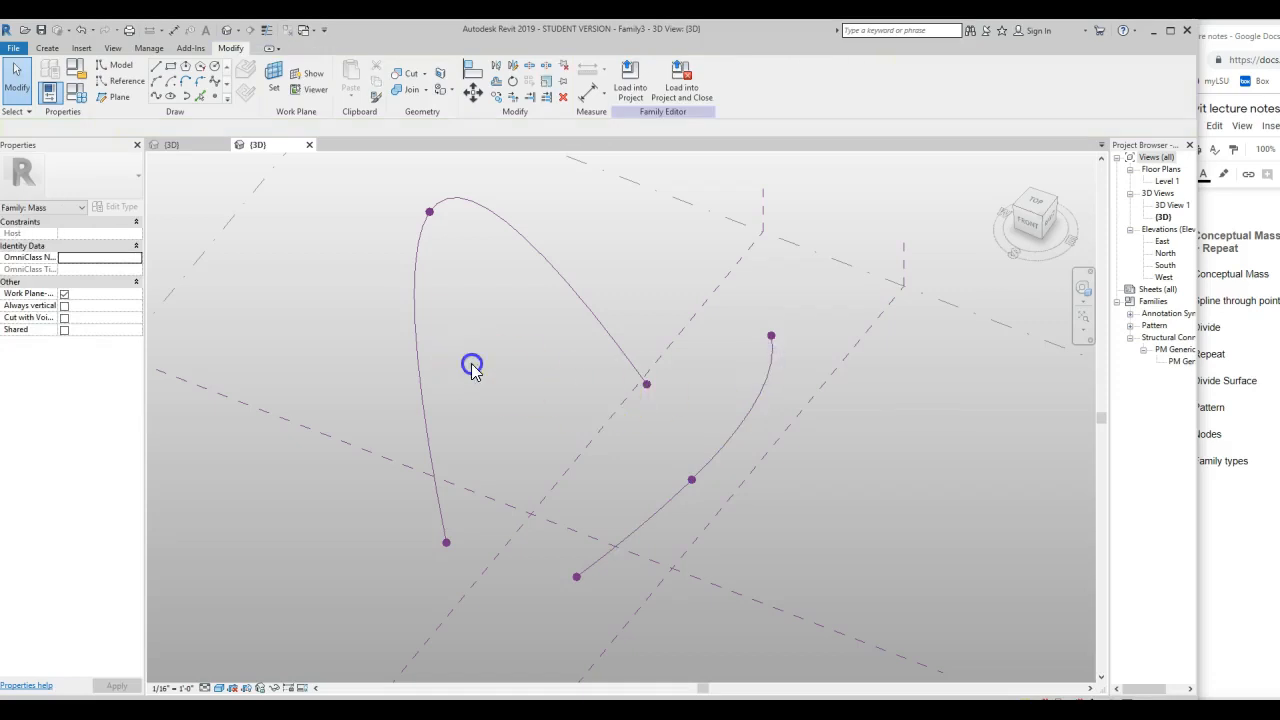
- Select the first spline curve in the mass family
click(472, 365)
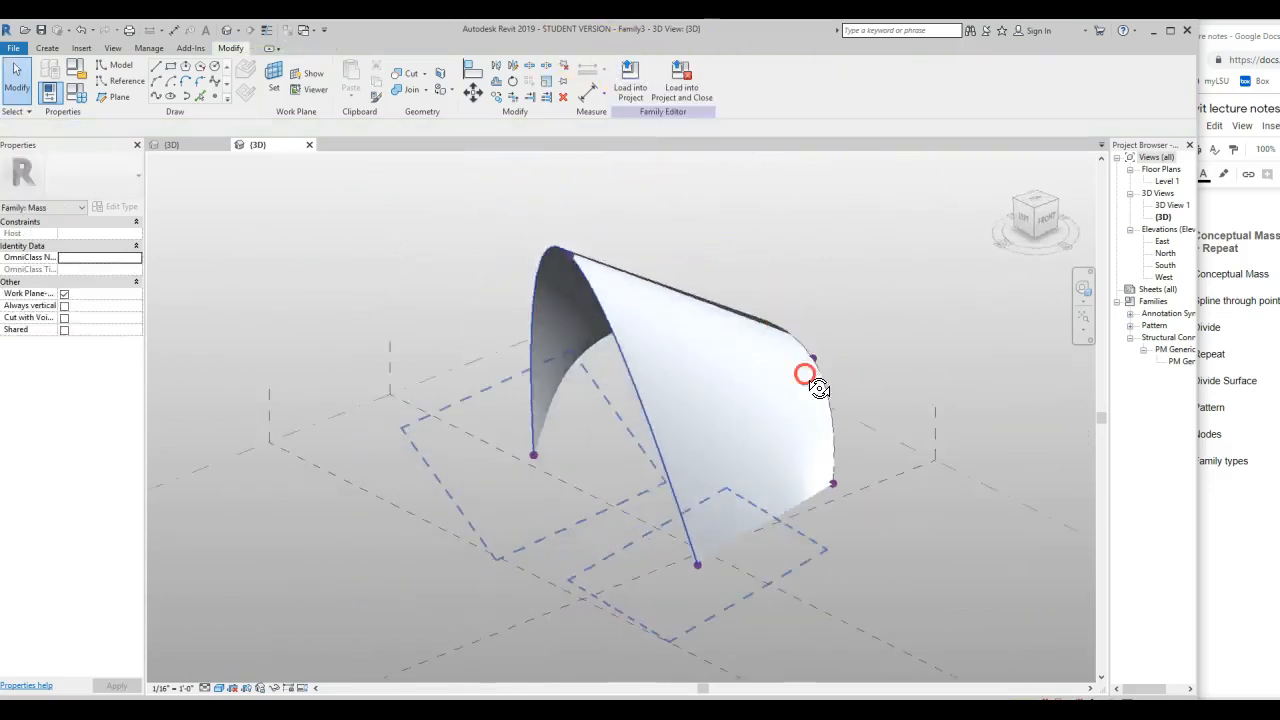
- Orbit around the lofted surface between the splines and select it
drag(805, 375, 651, 473)
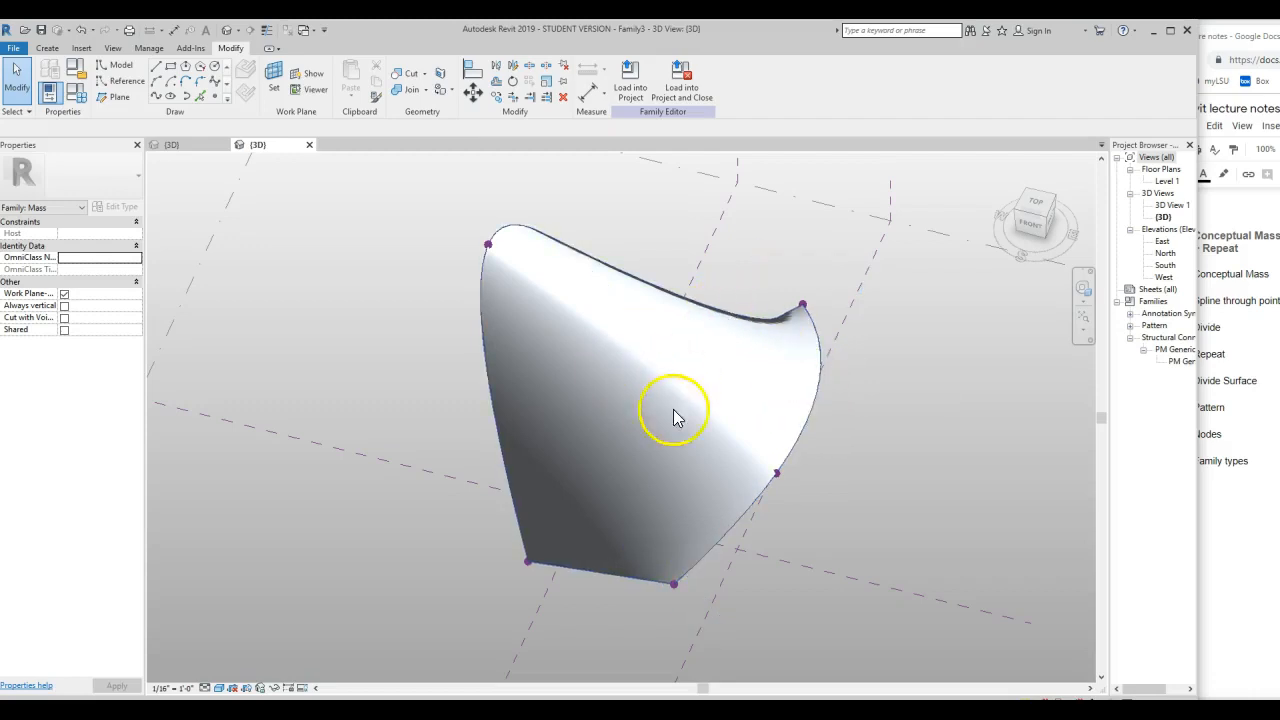
drag(675, 415, 705, 315)
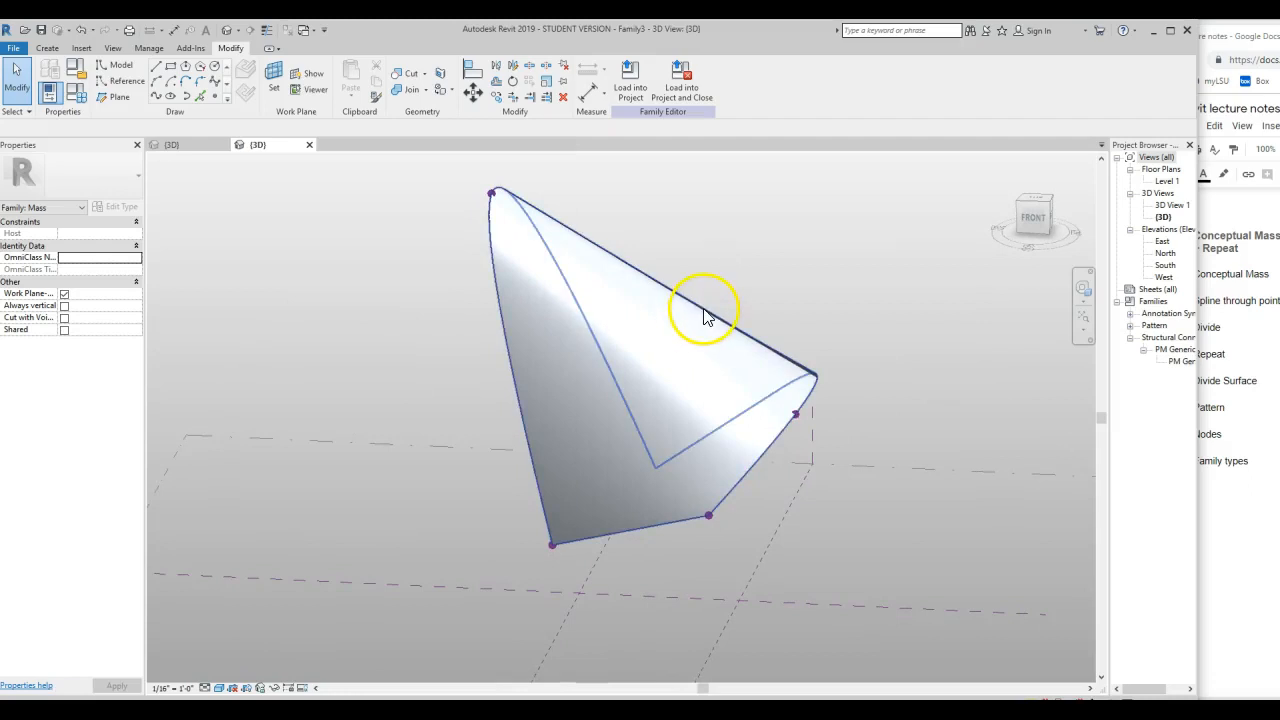
mouse_move(516, 358)
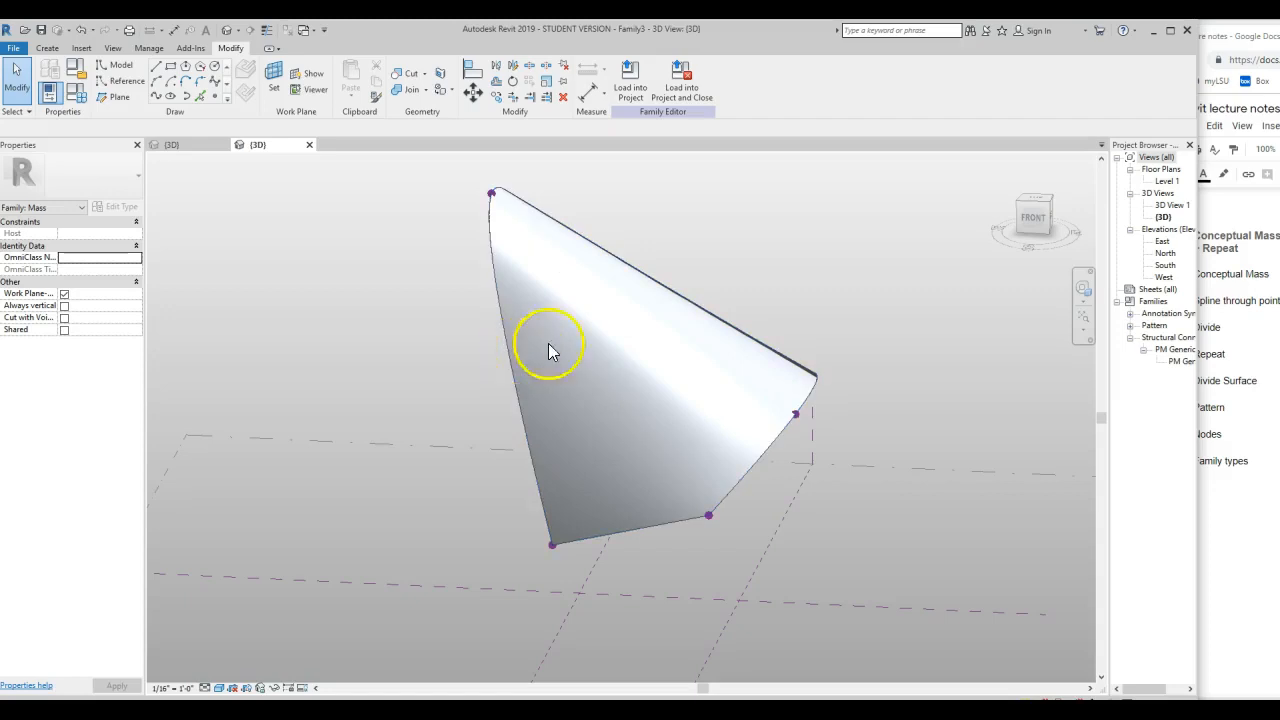
mouse_move(677, 352)
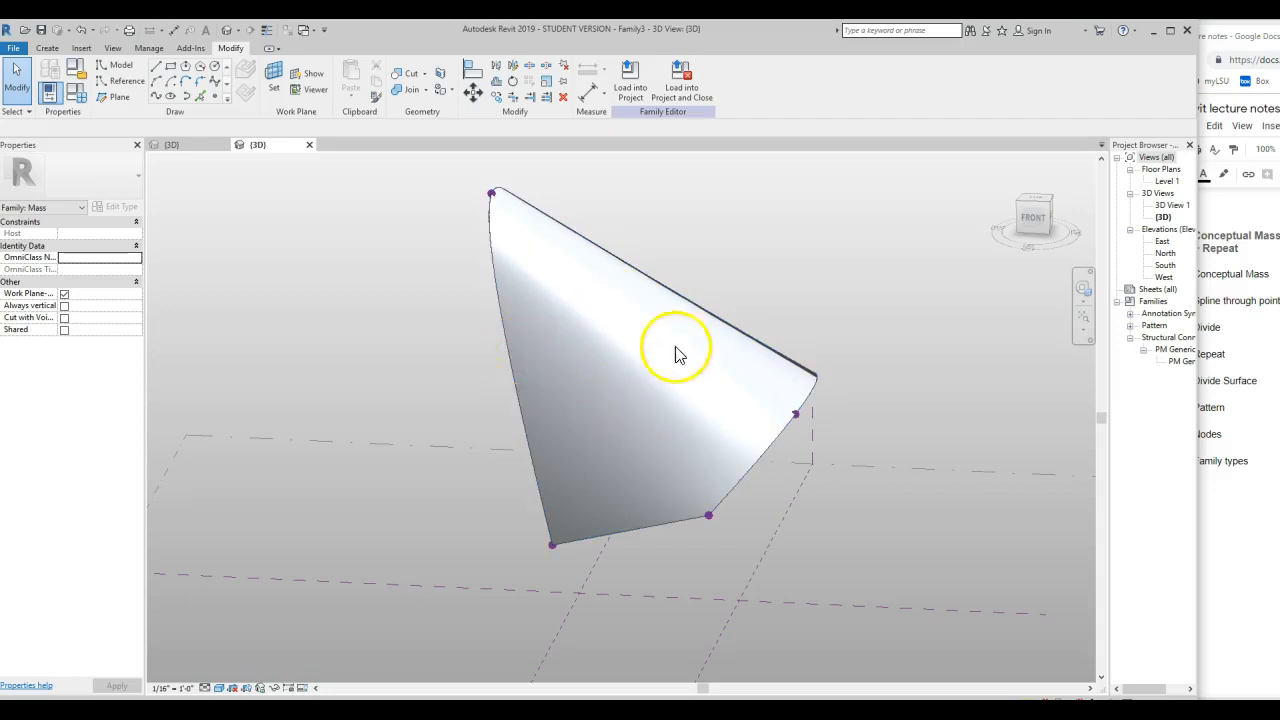
click(680, 360)
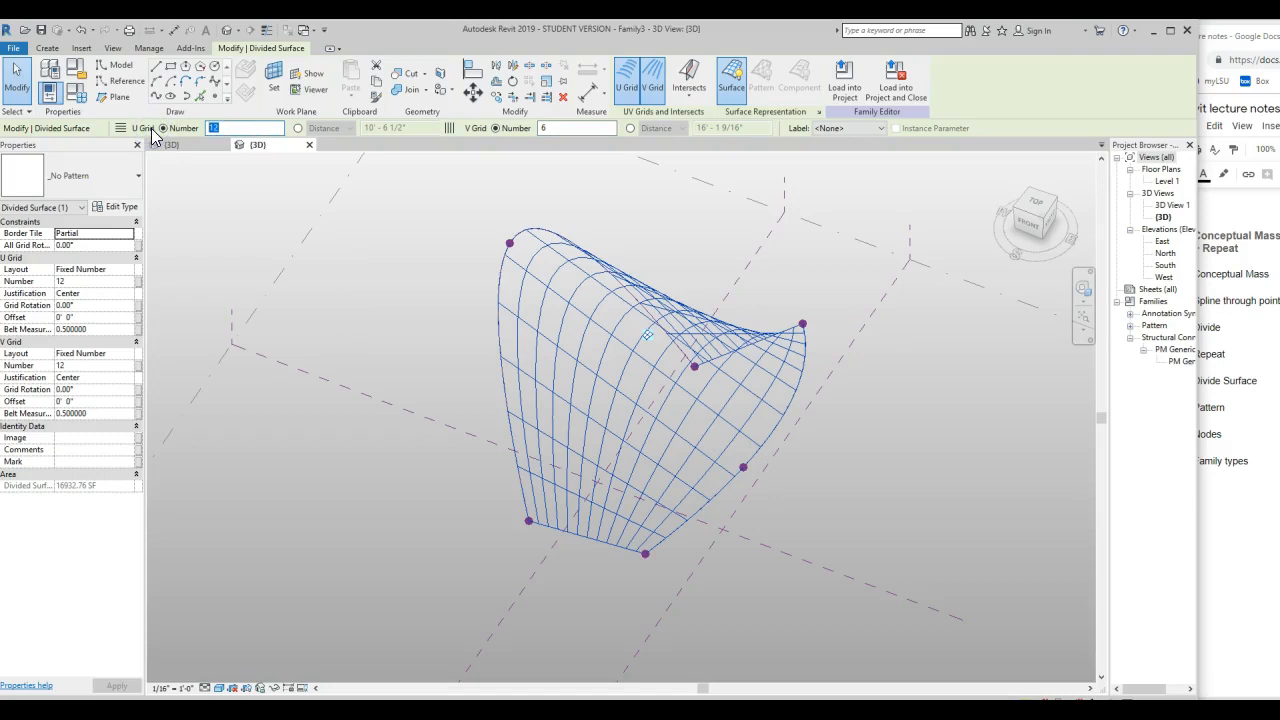
- Set the divided surface grid to 4 U by 6 V divisions
text(4)
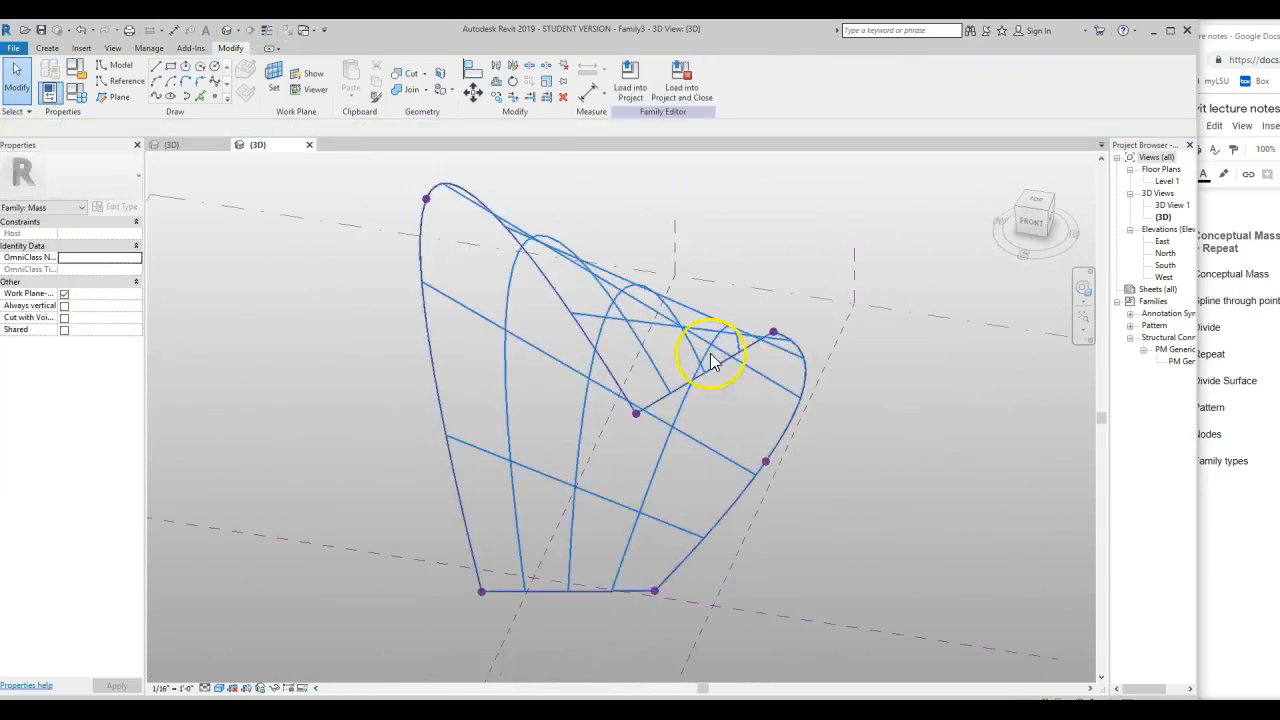
mouse_move(720, 335)
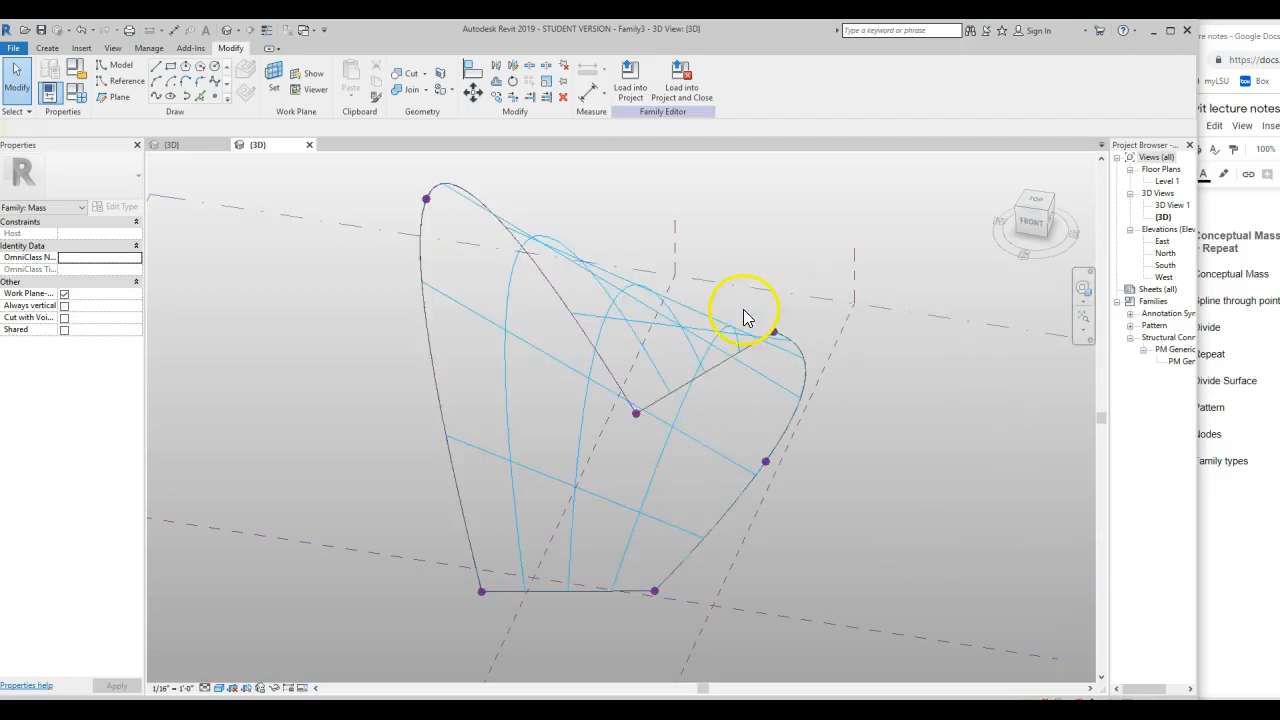
click(743, 315)
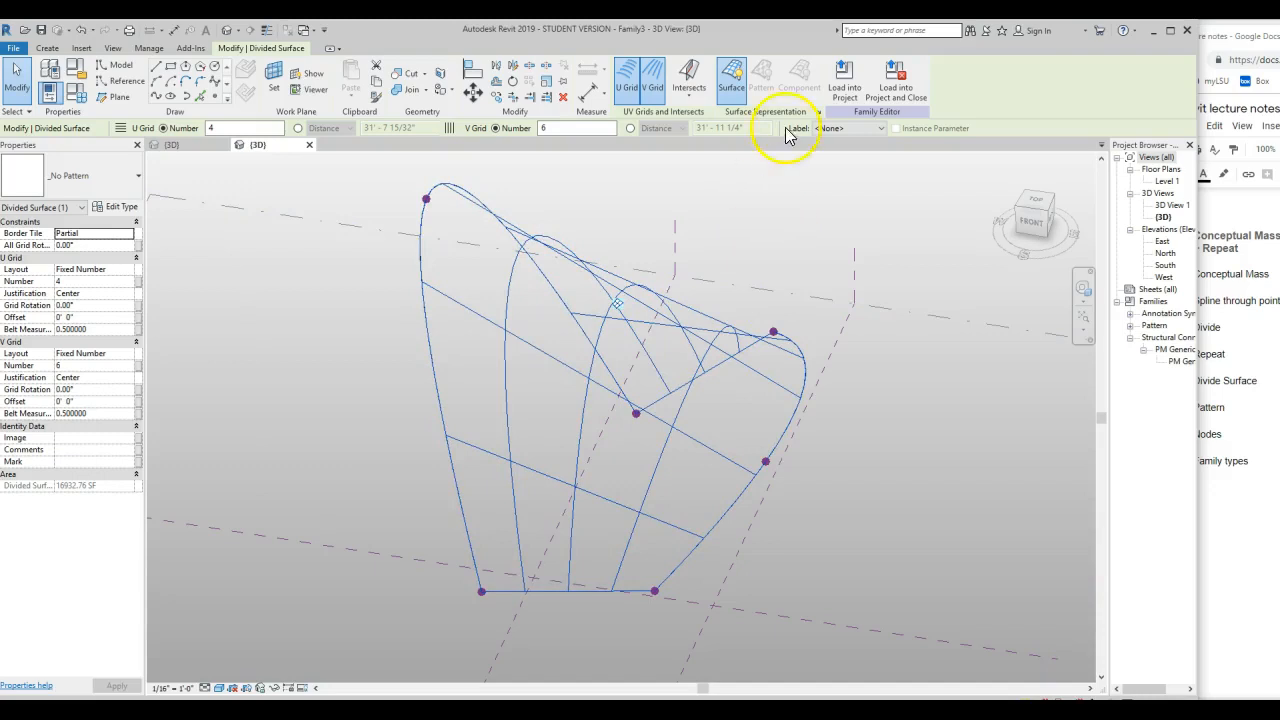
mouse_move(730, 80)
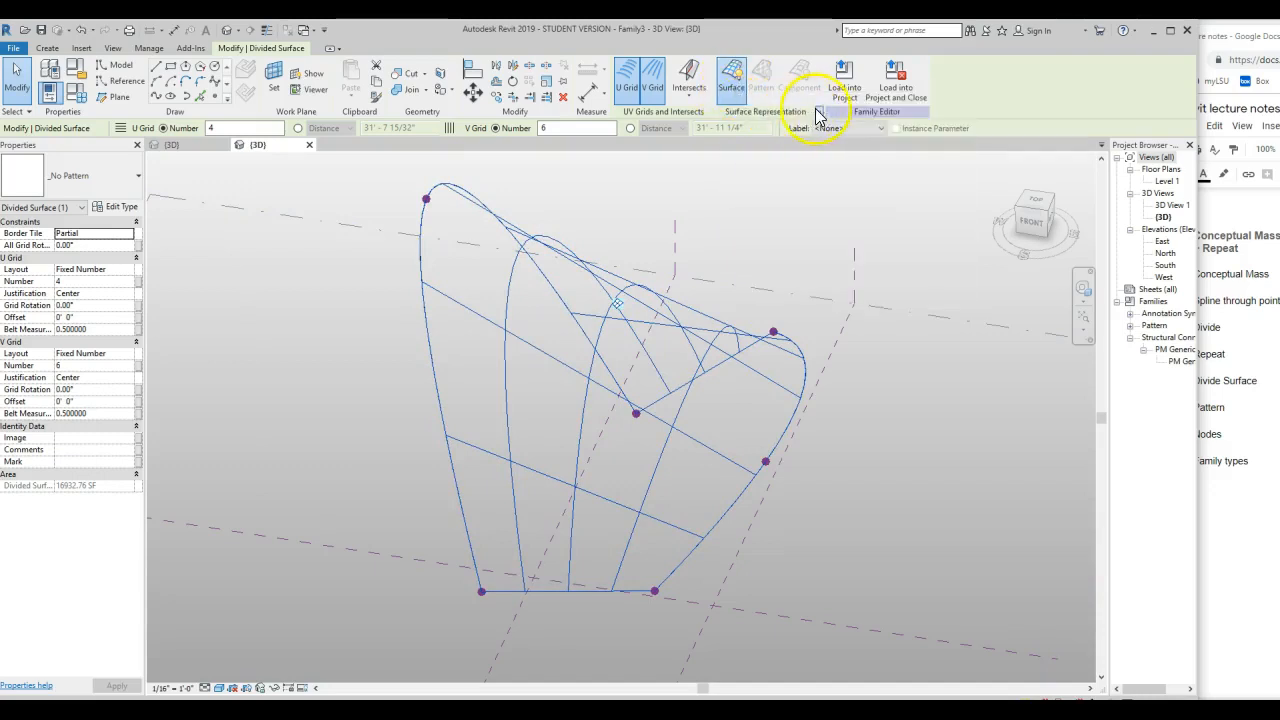
click(741, 74)
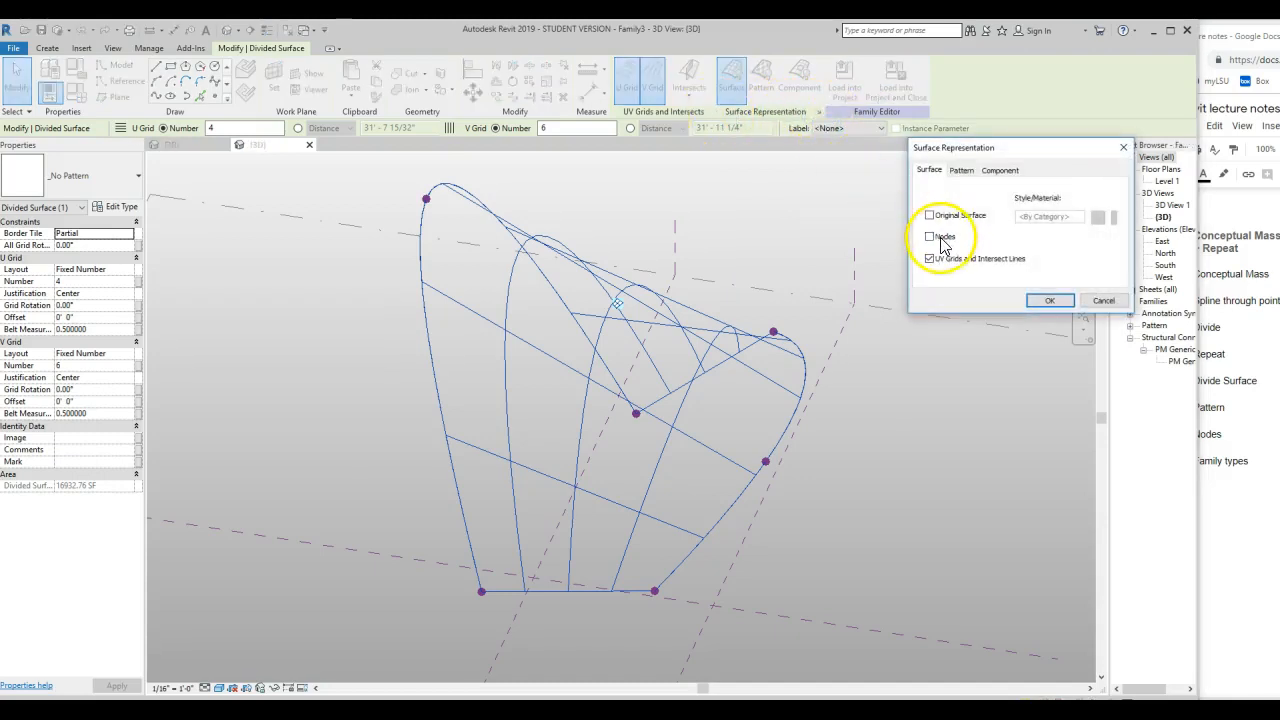
- Show Nodes in Surface Representation and orbit to inspect them
click(929, 236)
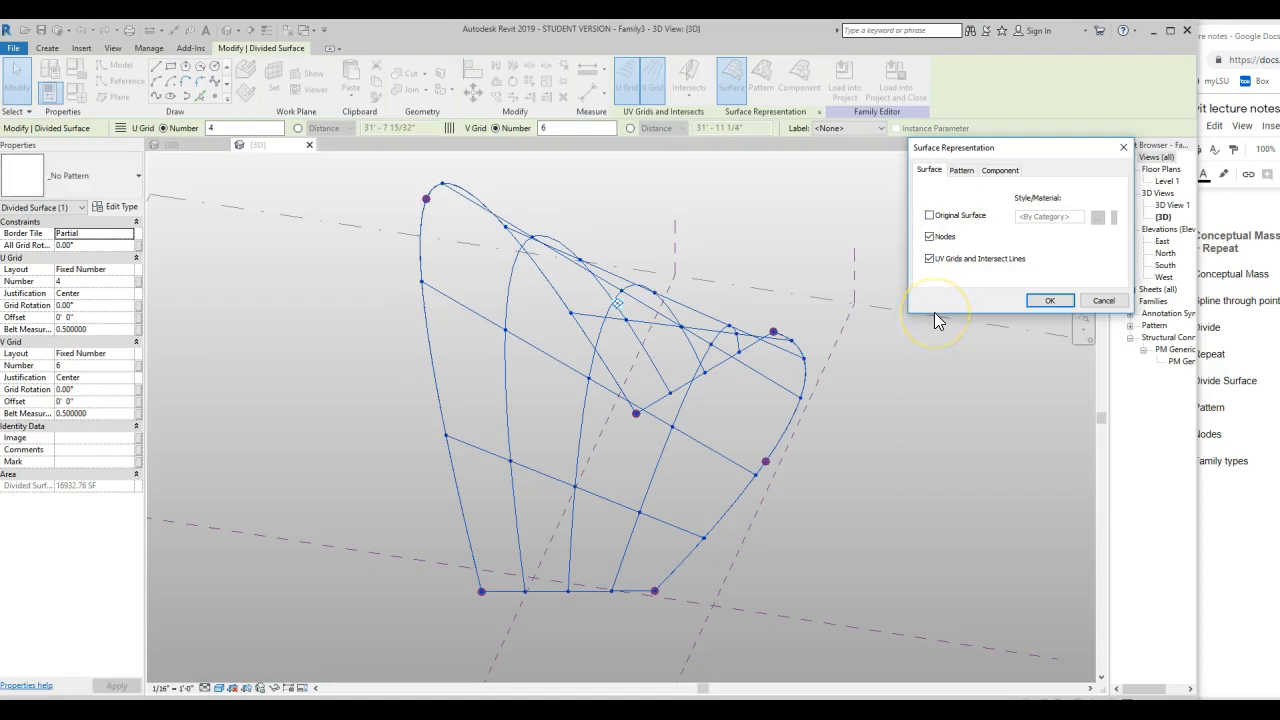
click(1049, 301)
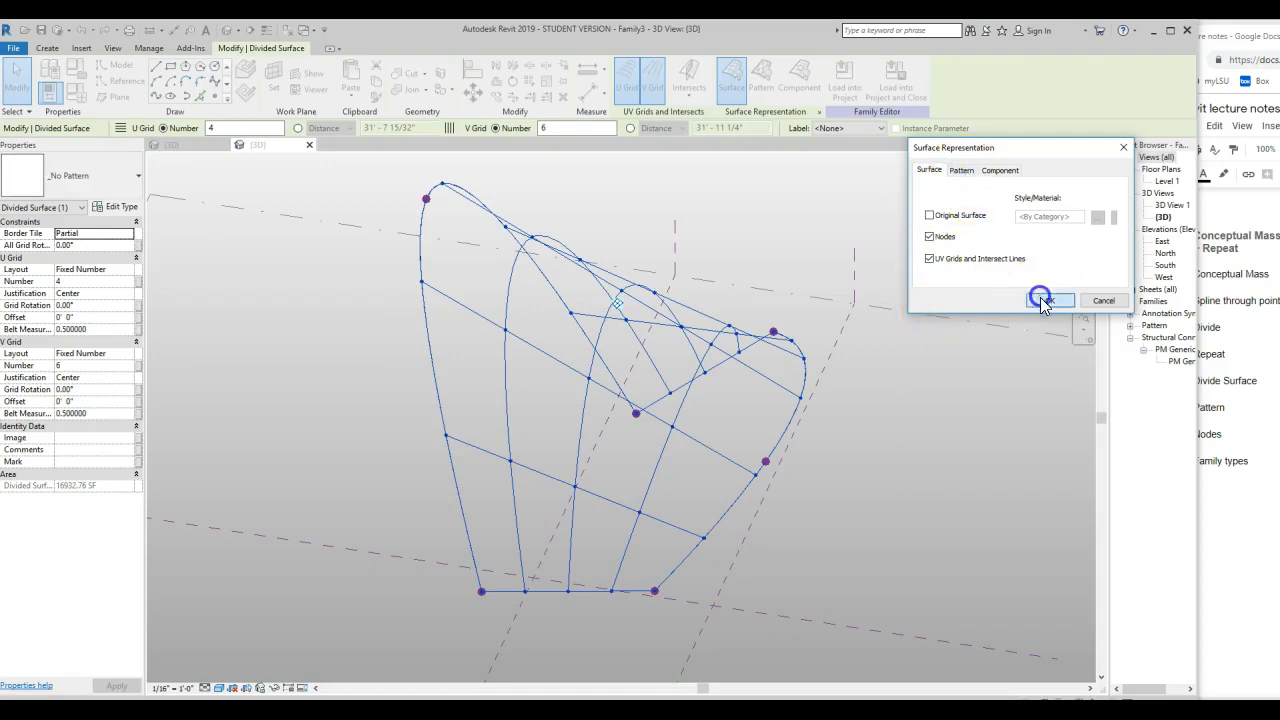
click(1047, 300)
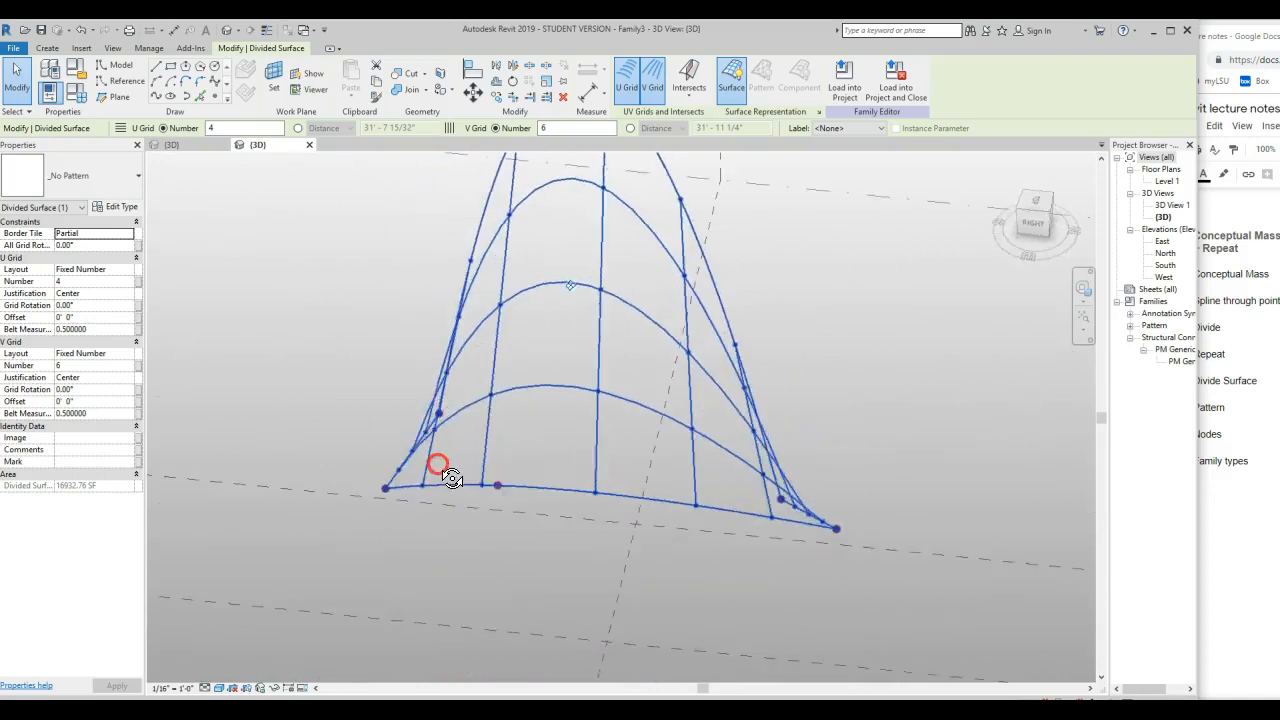
drag(440, 465, 755, 515)
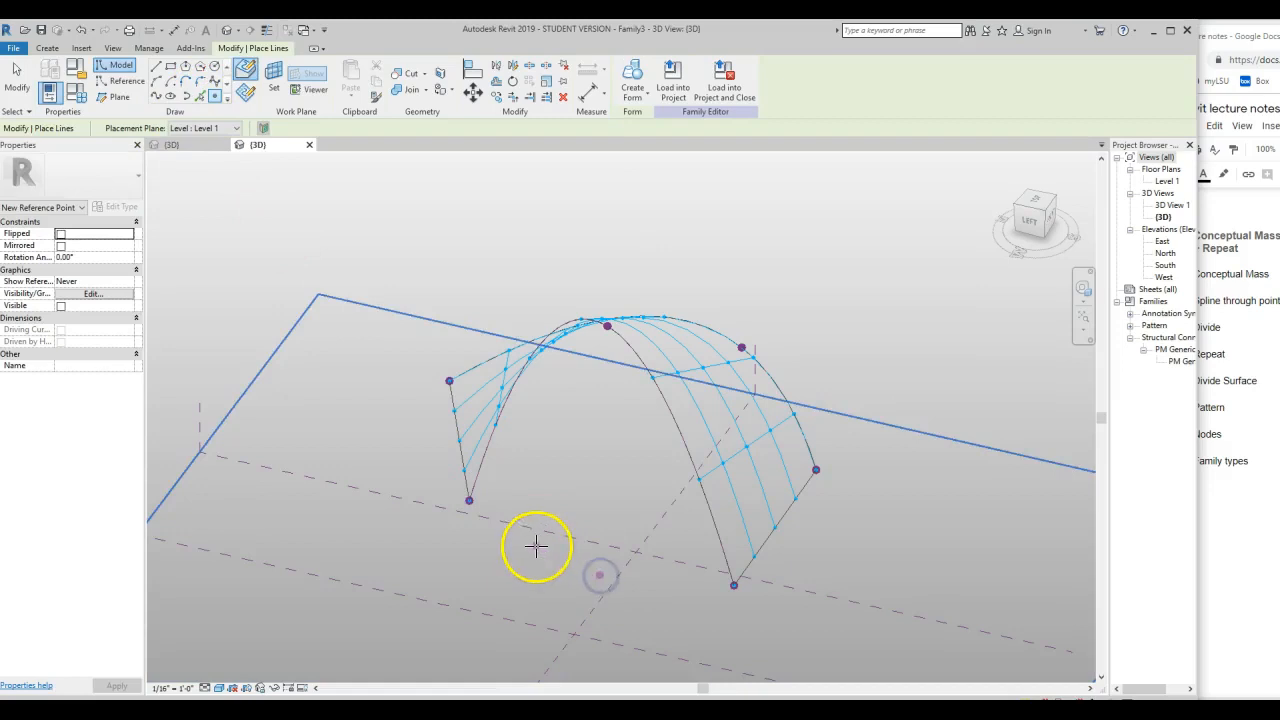
- Orbit down to view the ground plane beneath the divided surface
drag(535, 547, 933, 525)
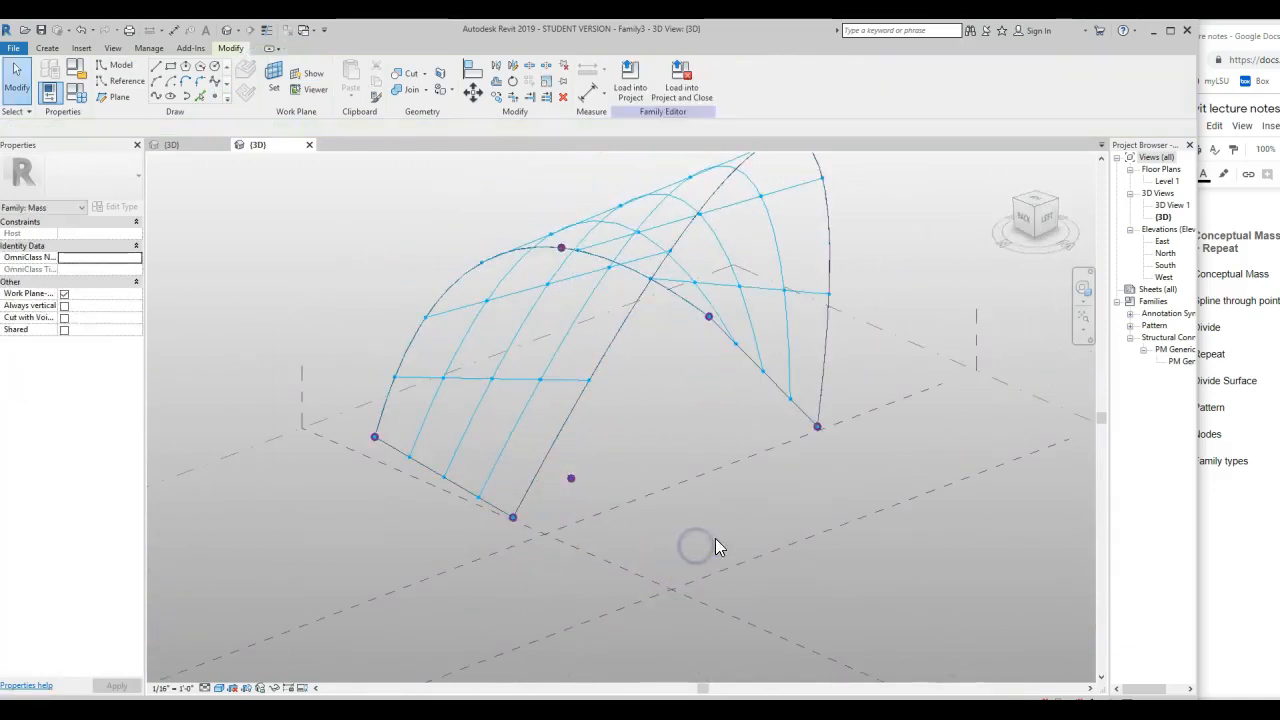
click(1183, 362)
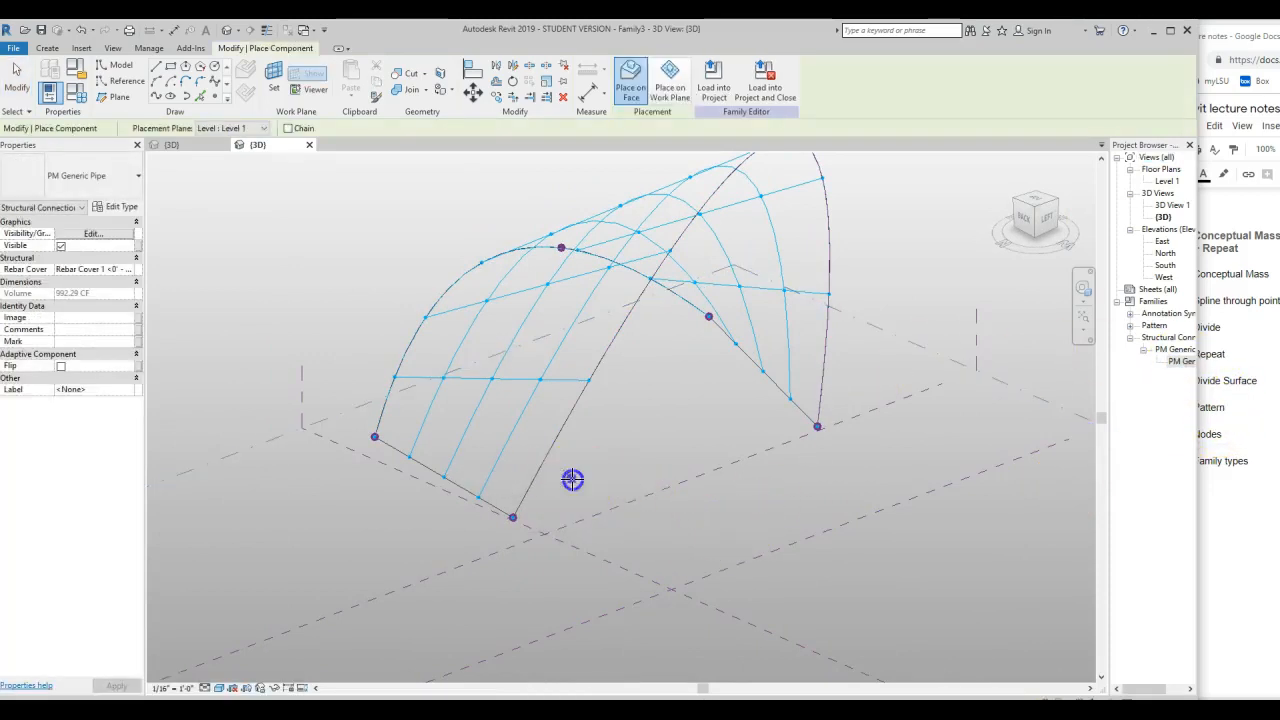
- Place a PM Generic Pipe from the base point to a node, then orbit to view the fan
click(783, 293)
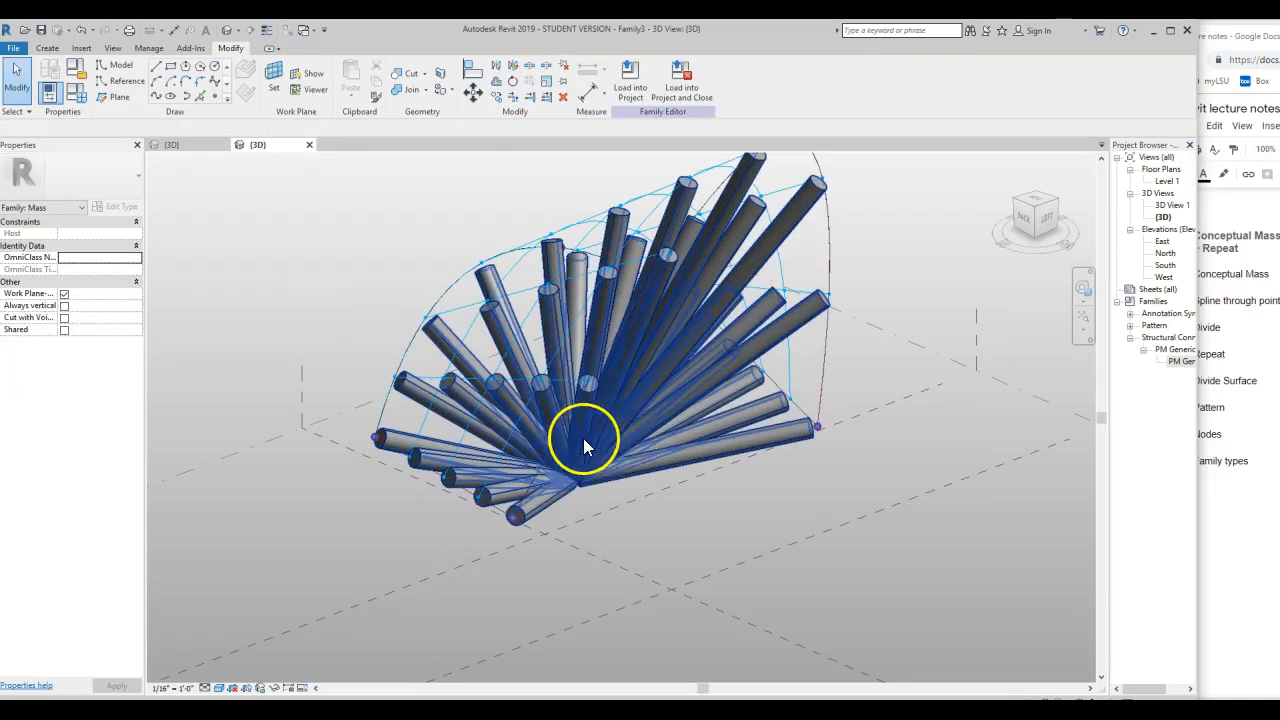
drag(585, 445, 590, 510)
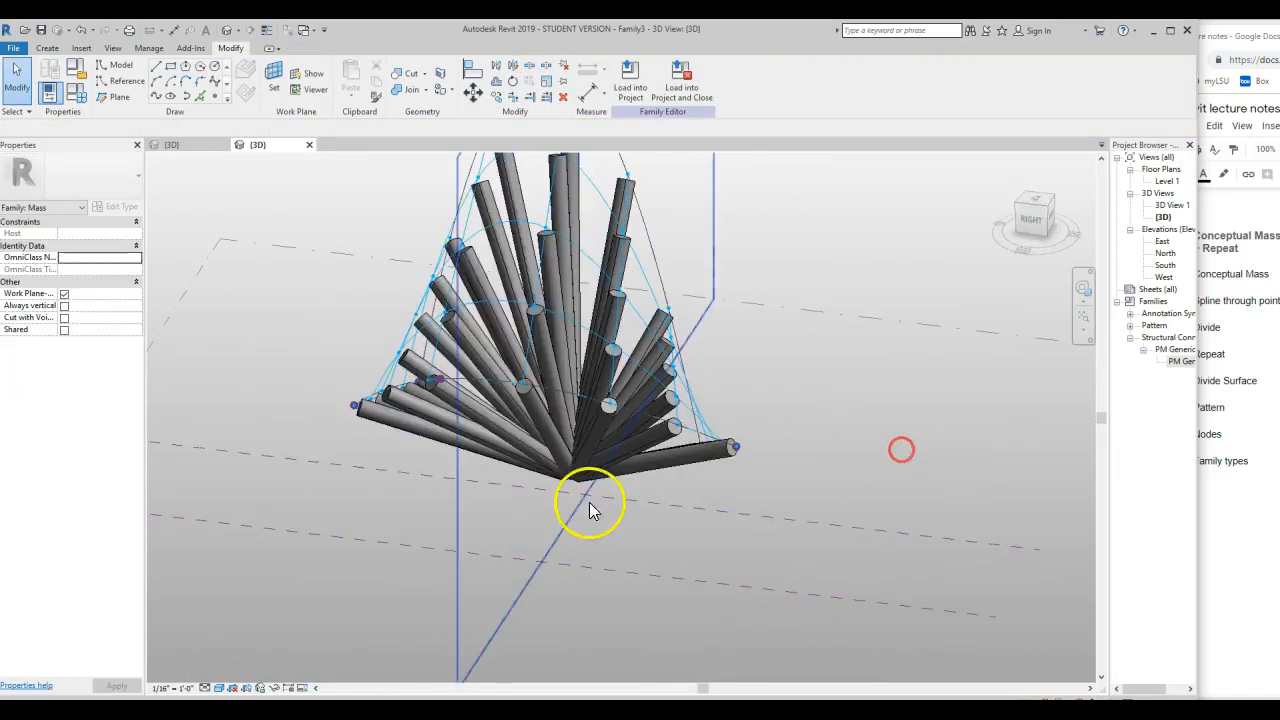
drag(590, 505, 610, 360)
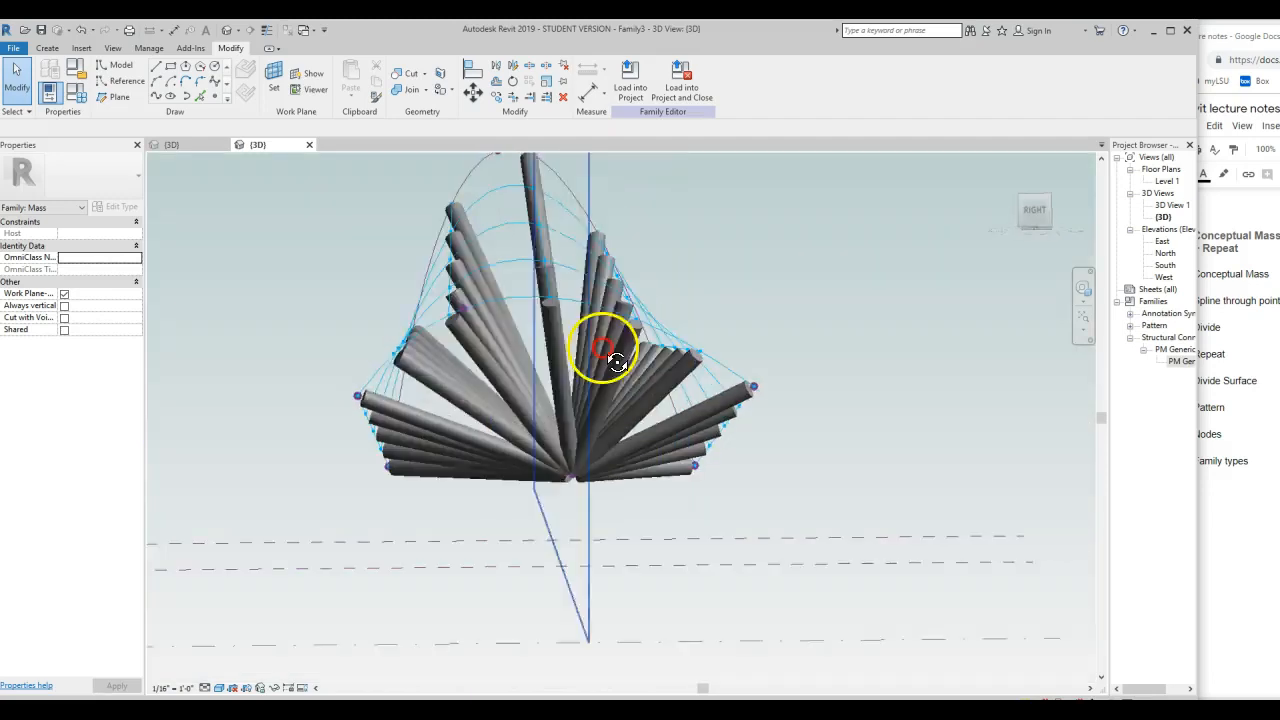
drag(610, 350, 483, 525)
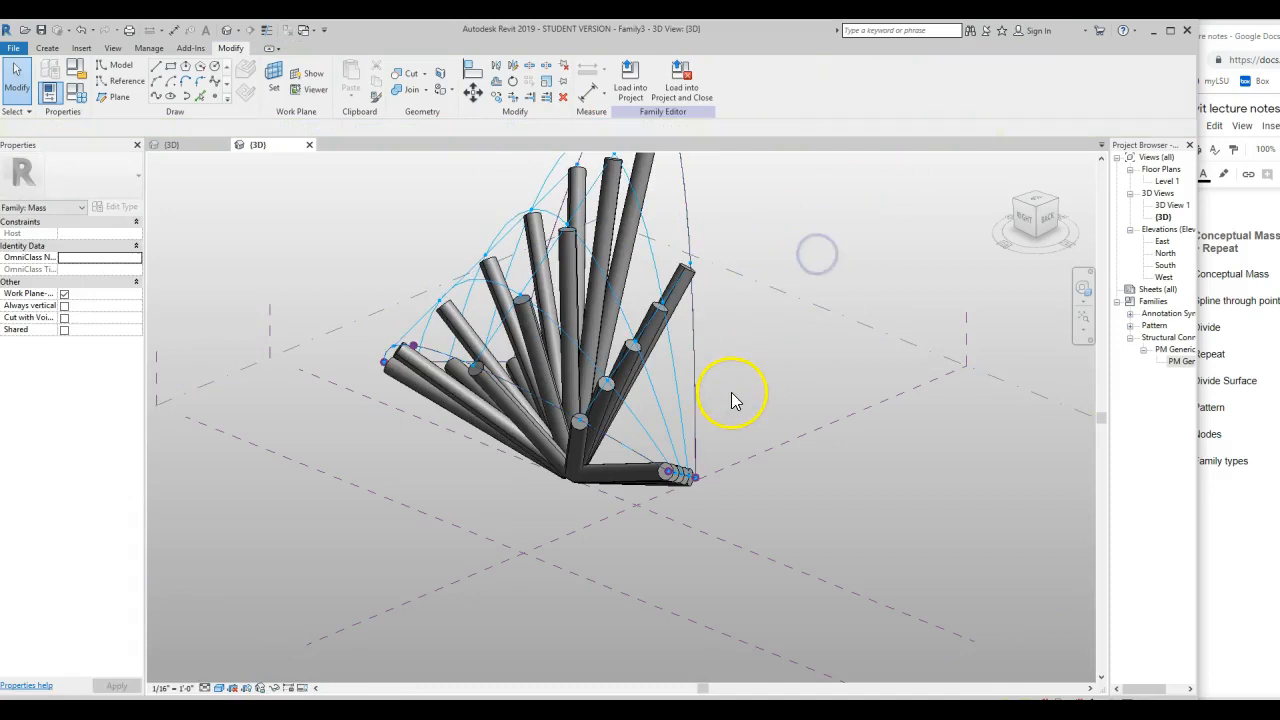
drag(730, 400, 670, 185)
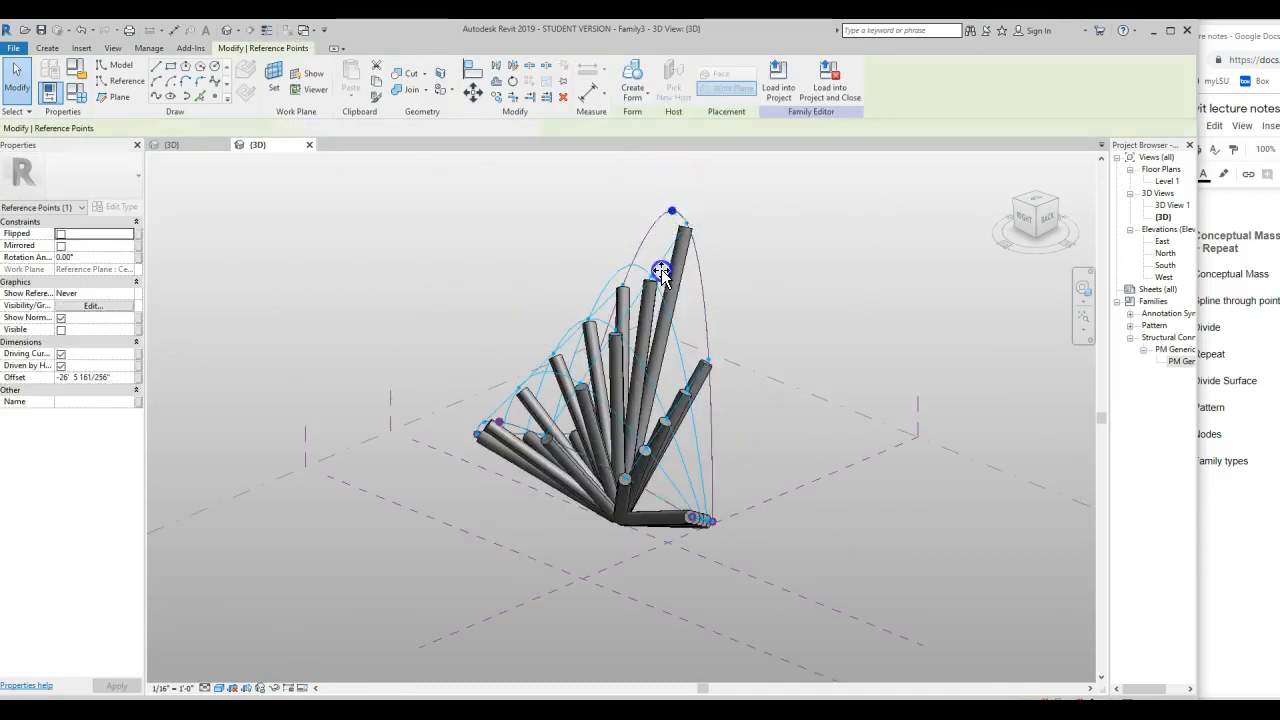
click(661, 270)
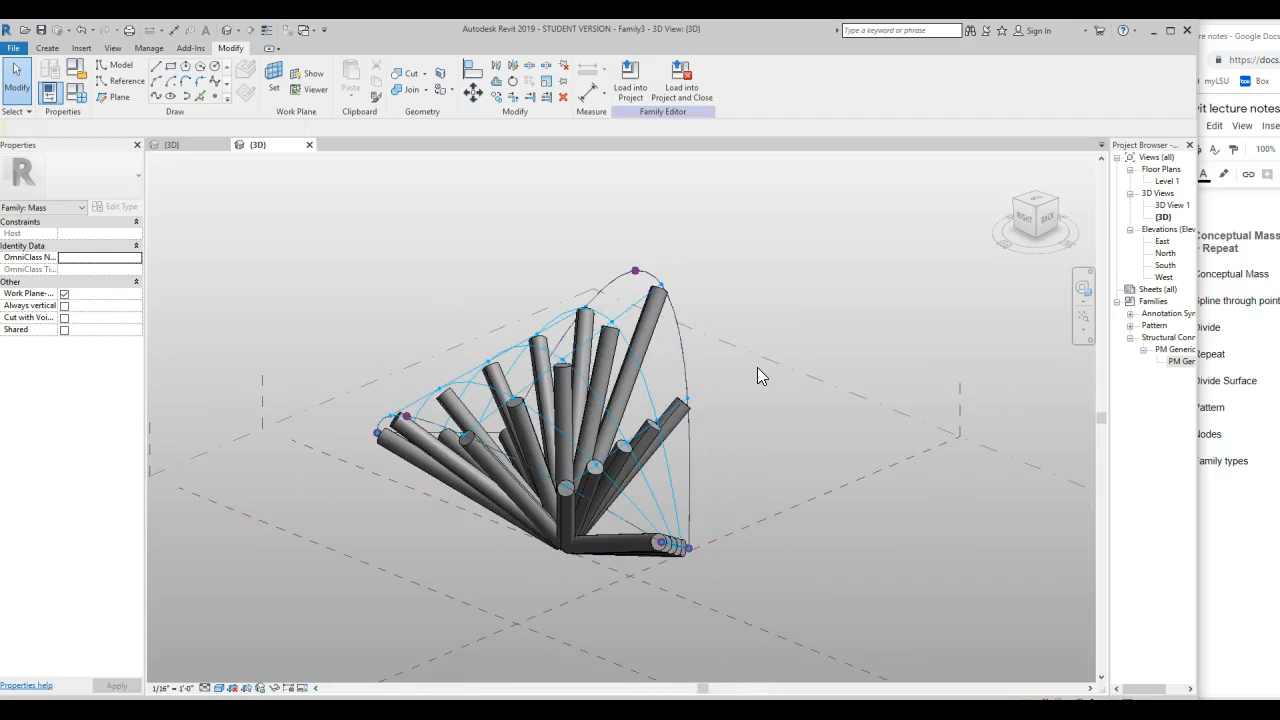
click(657, 318)
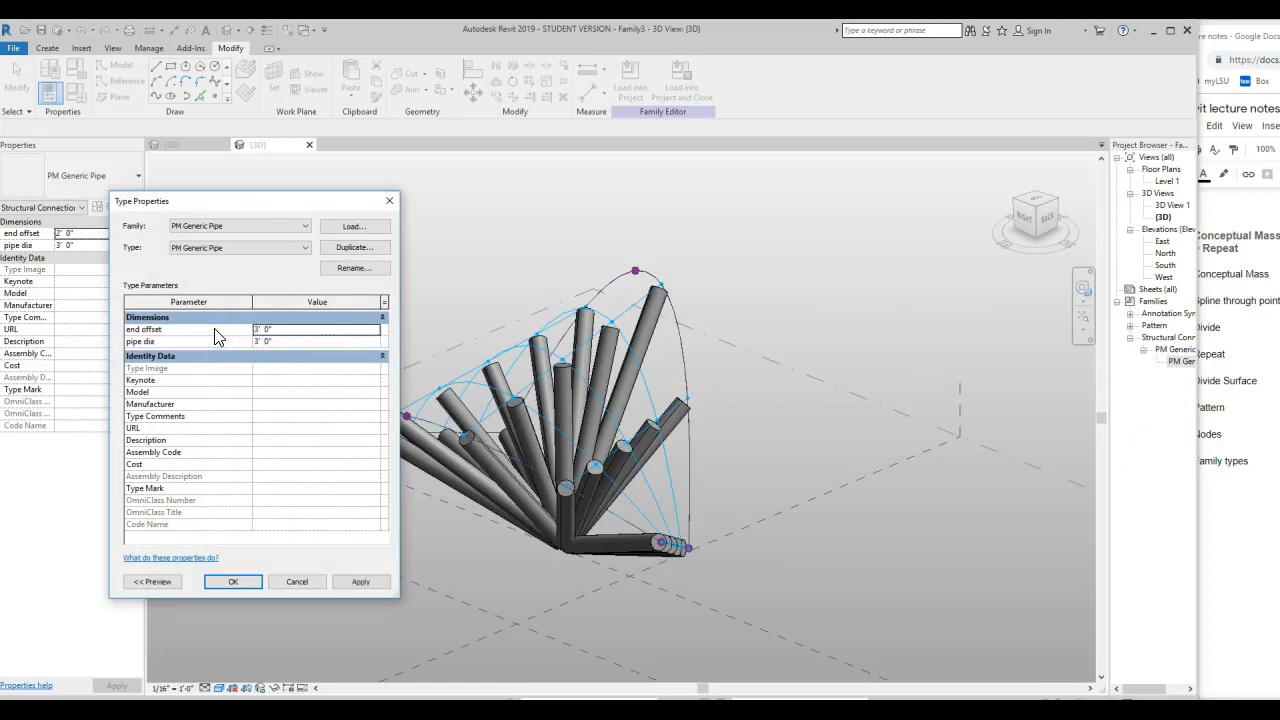
- Change the pipe type's pipe dia from 3' to 1' and apply it
click(300, 341)
text(1)
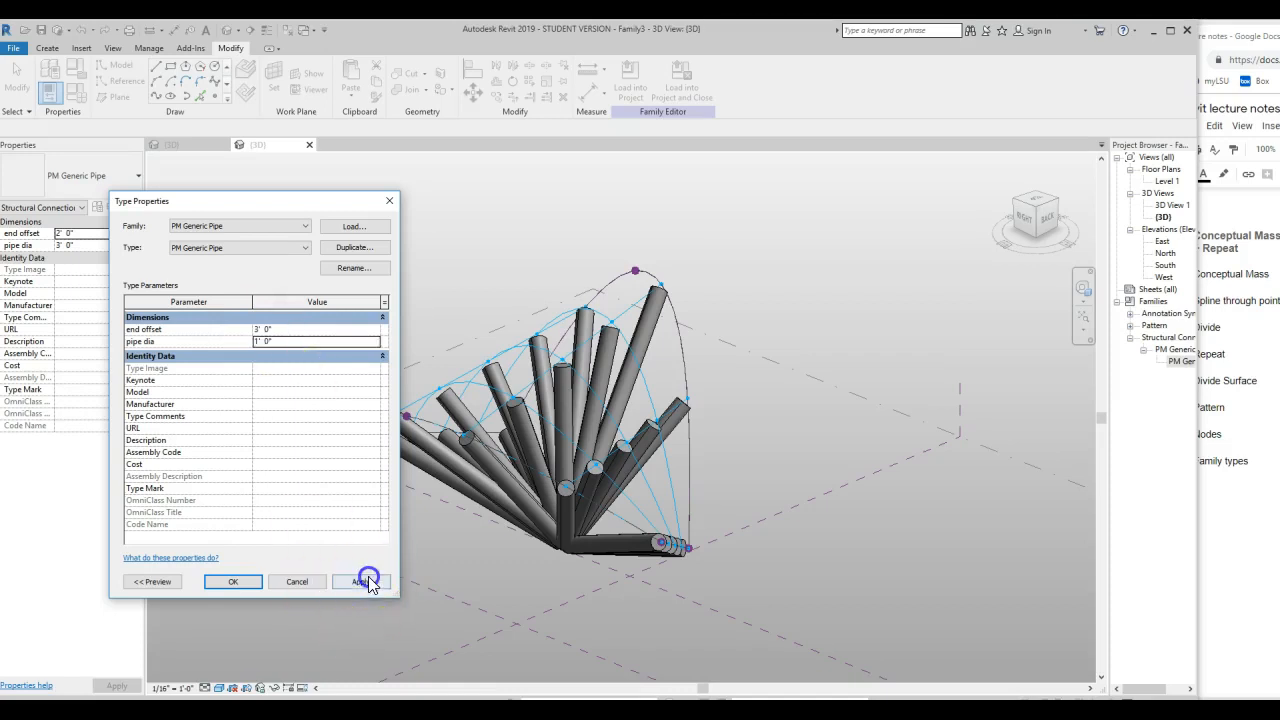
click(367, 581)
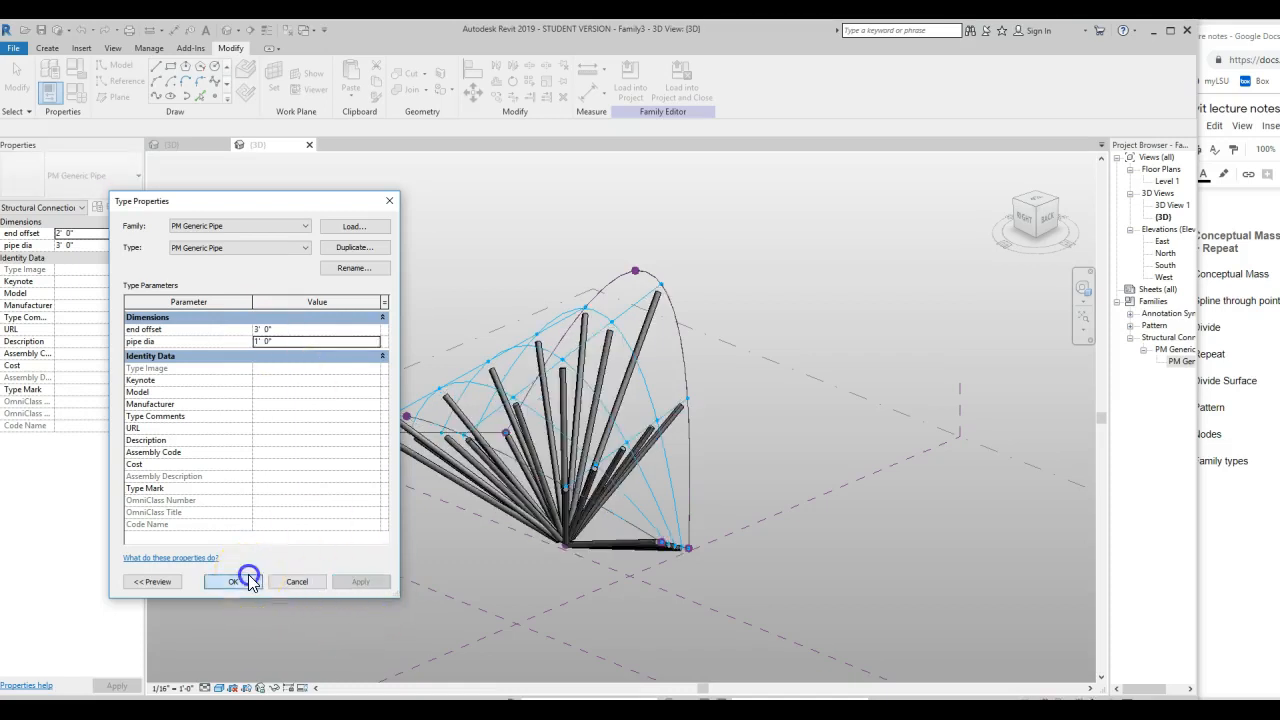
click(232, 582)
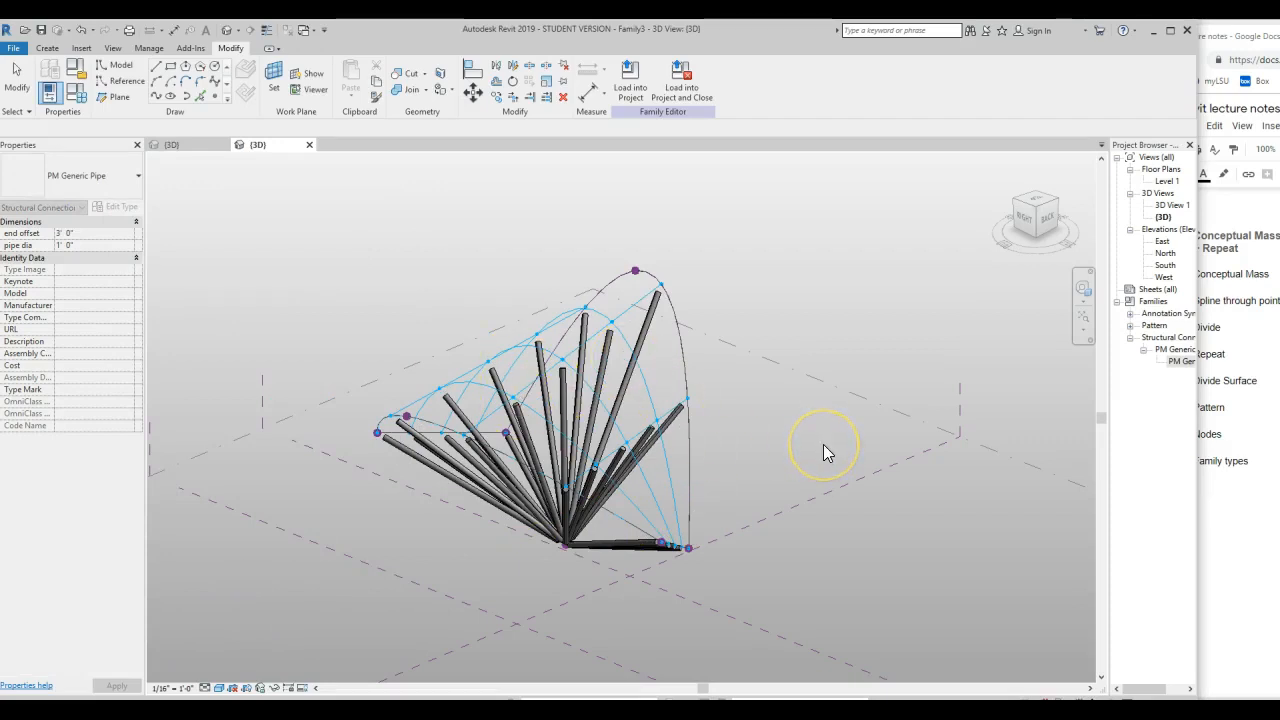